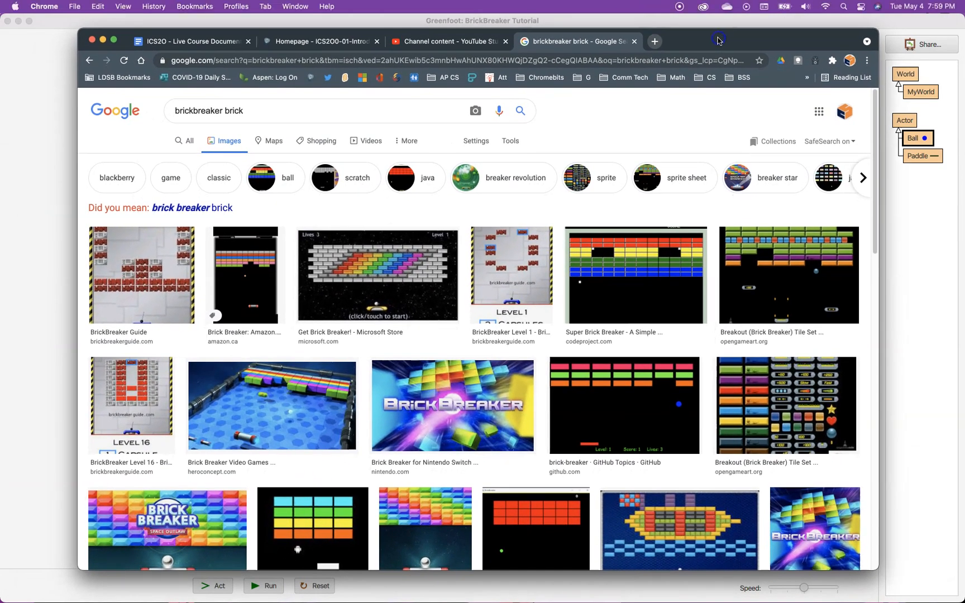
mouse_move(638, 187)
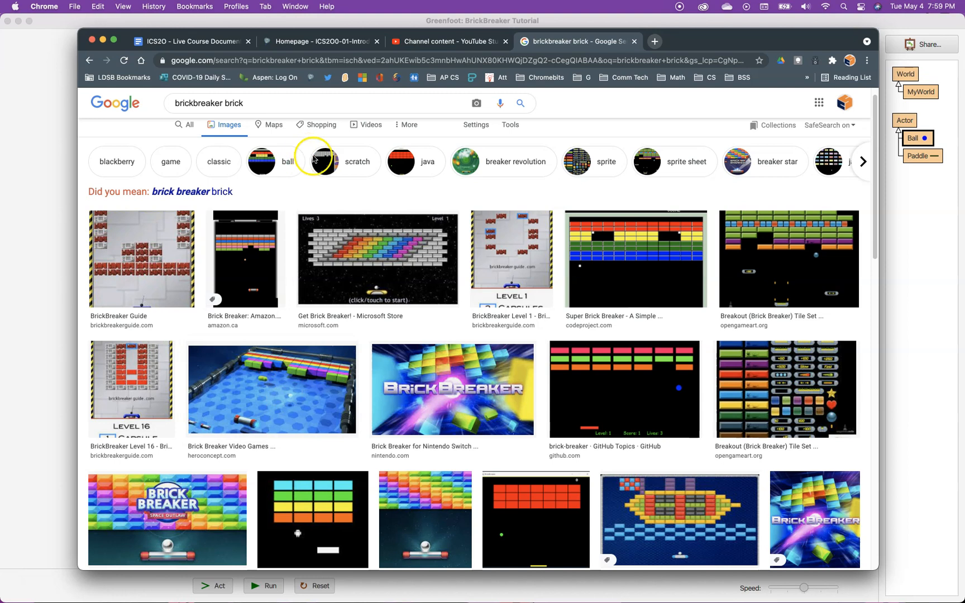
Filter brickbreaker brick images to Transparent and open the pink-brick app icon image.
scroll(down, 3)
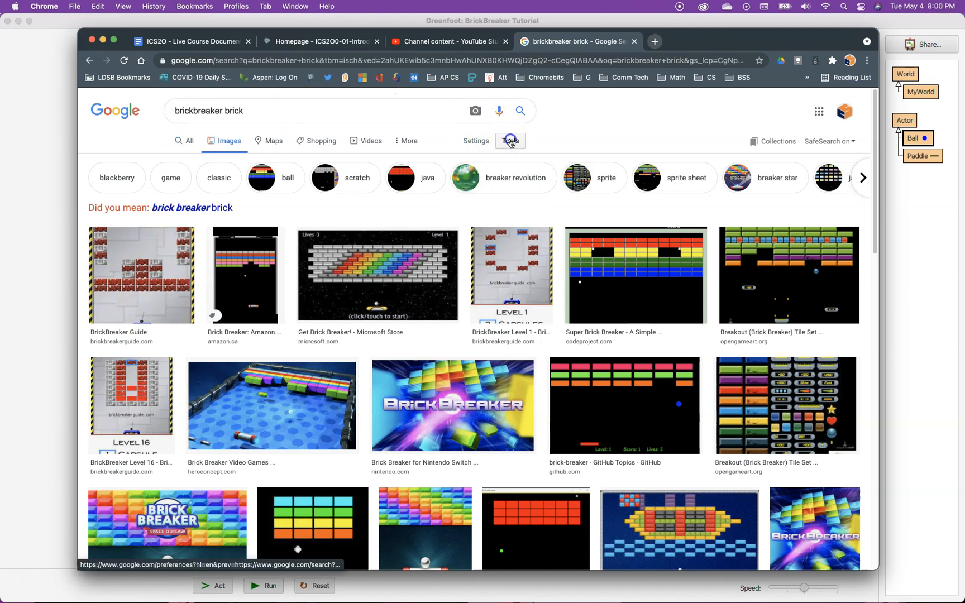
click(510, 140)
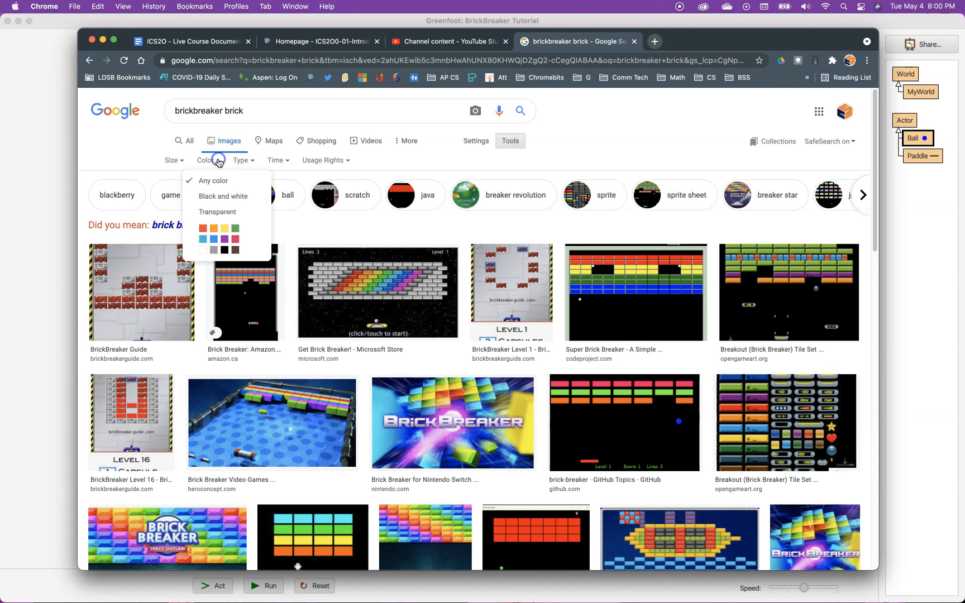
click(217, 211)
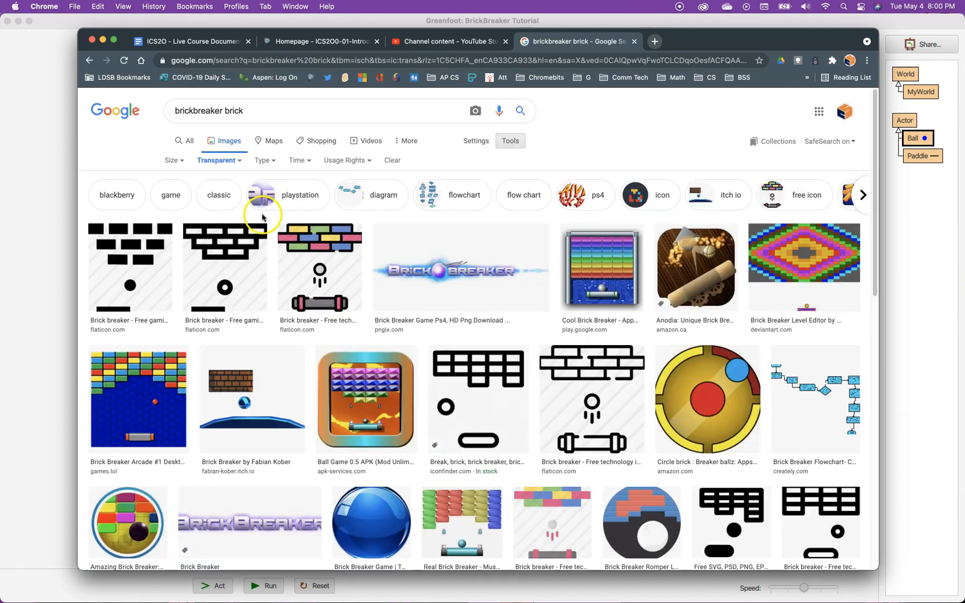
mouse_move(381, 225)
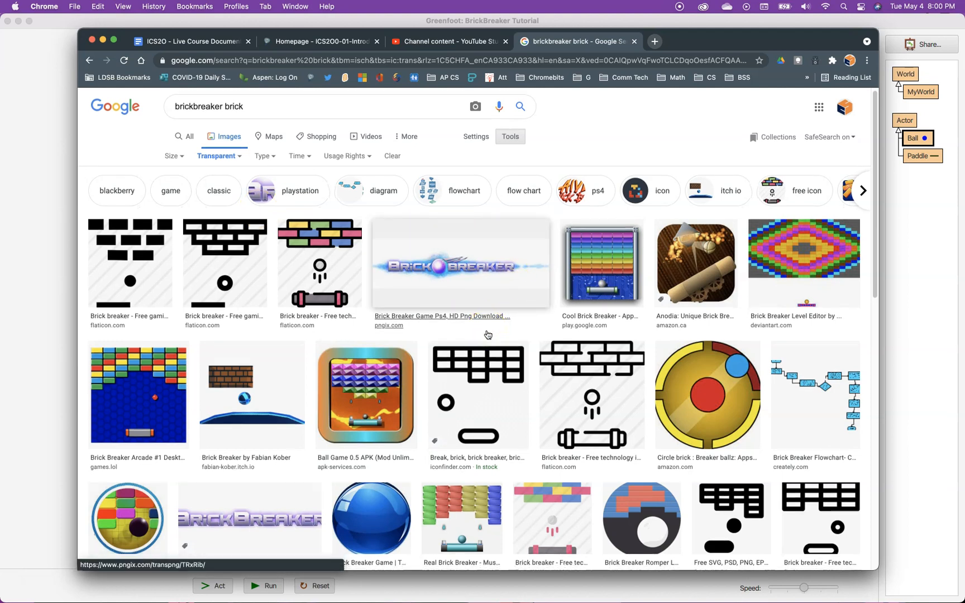
scroll(down, 3)
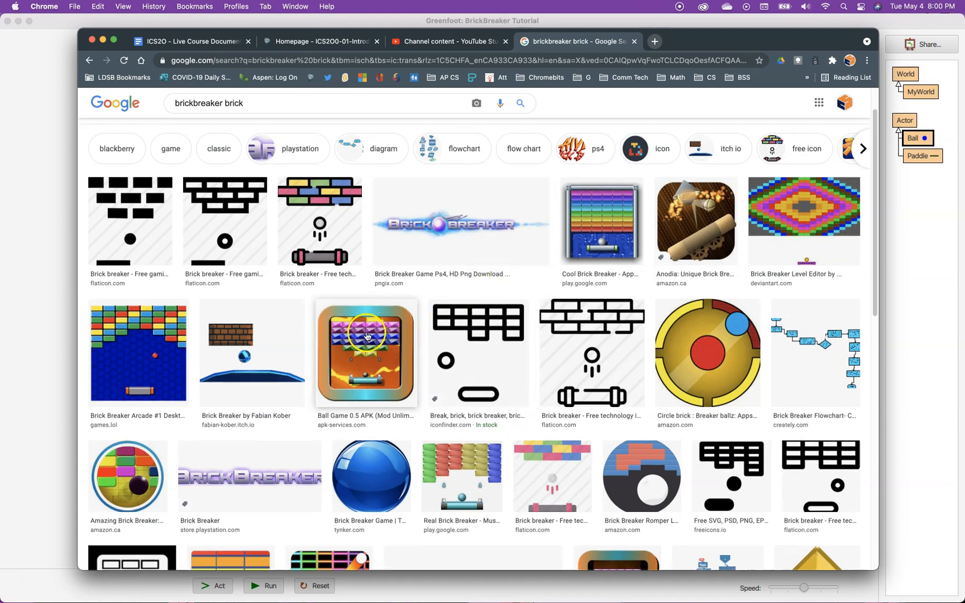
mouse_move(348, 308)
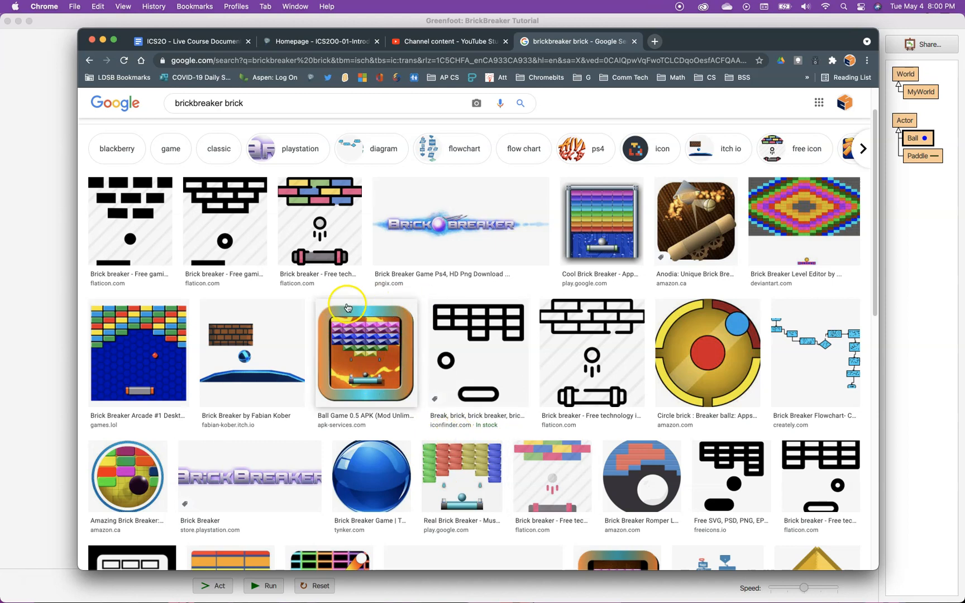
click(365, 351)
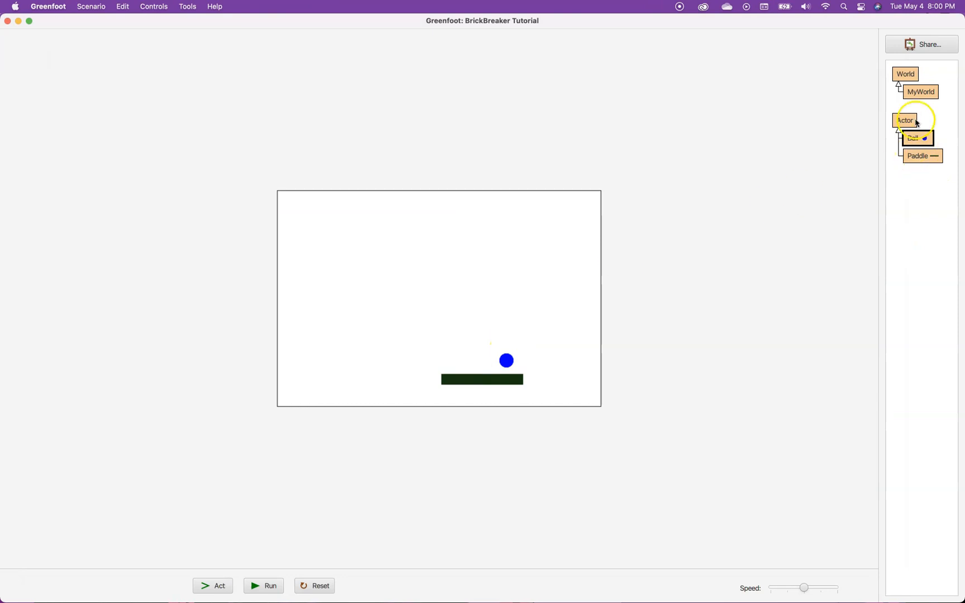
Create an Actor subclass named Brick with the newest pink brick screenshot as its image.
right_click(906, 120)
text(Brick)
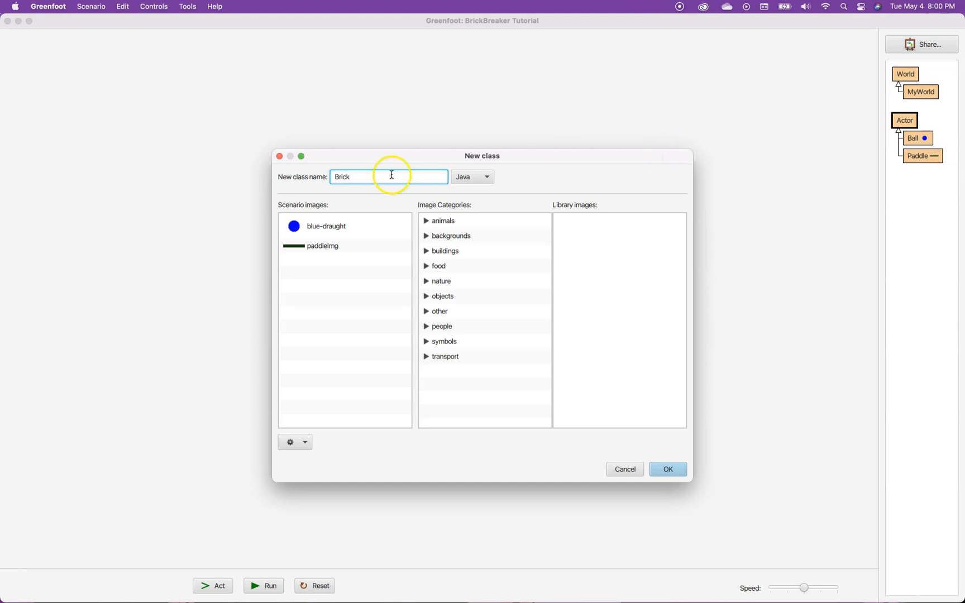
click(296, 442)
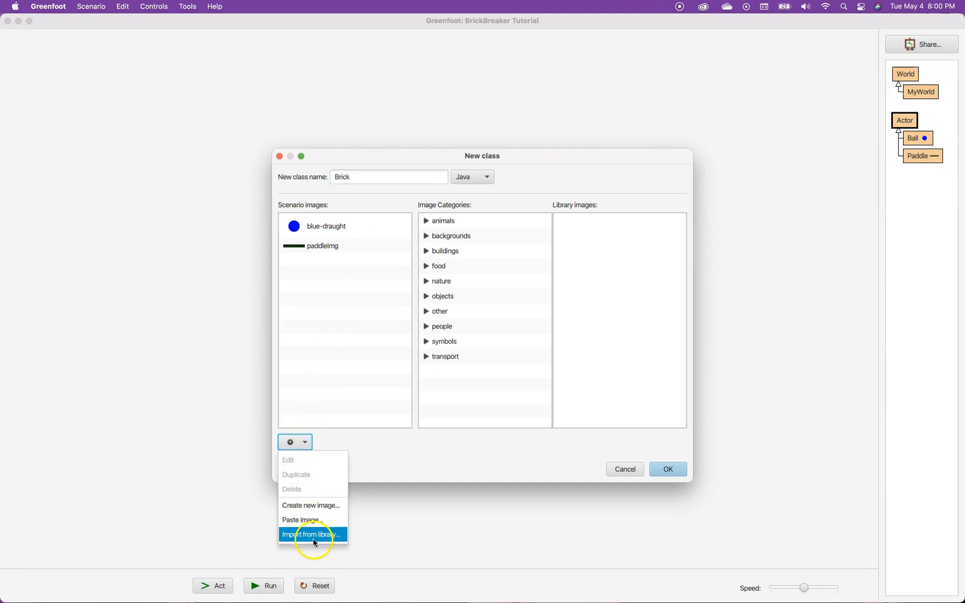
click(313, 534)
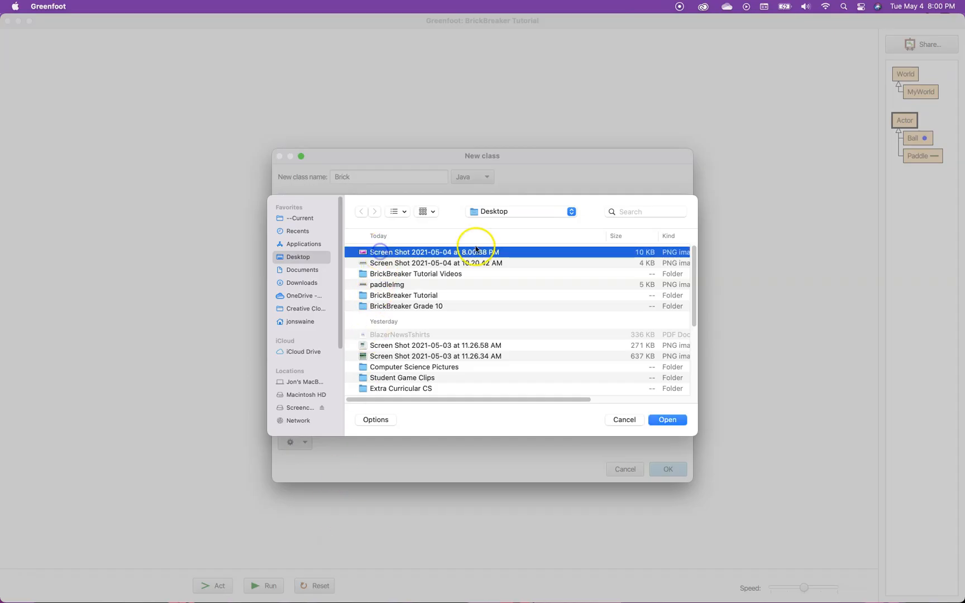
click(668, 420)
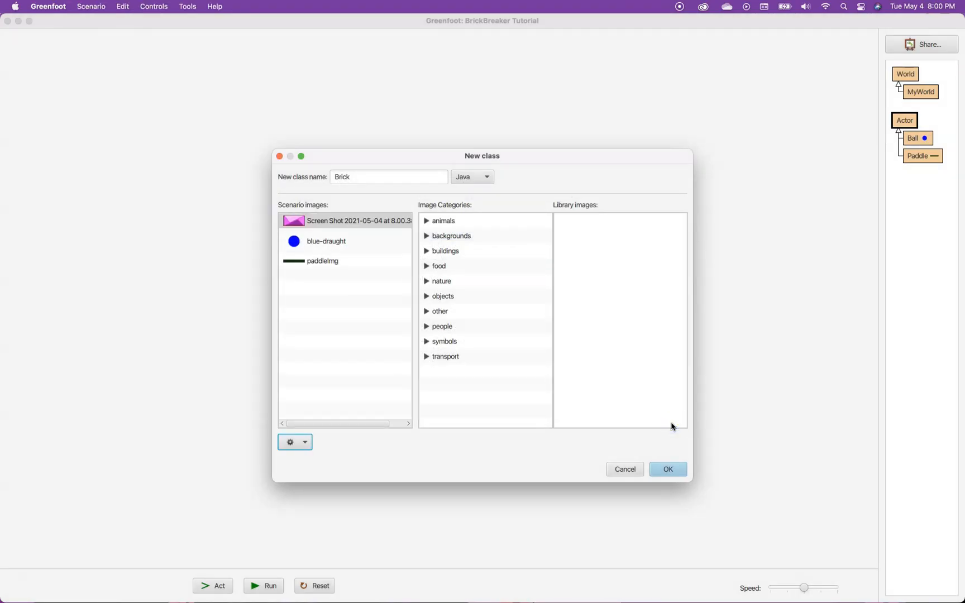
click(667, 469)
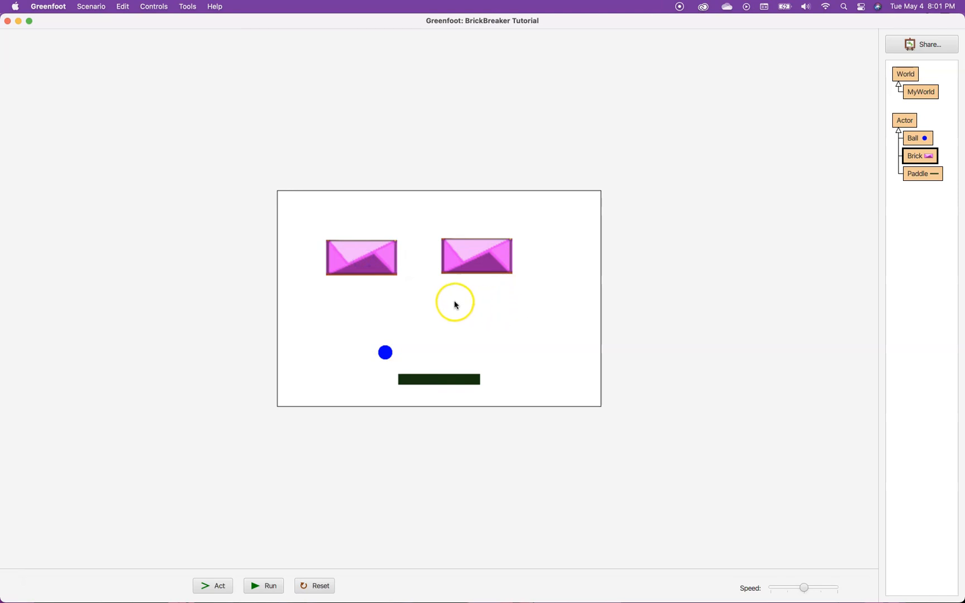
mouse_move(512, 240)
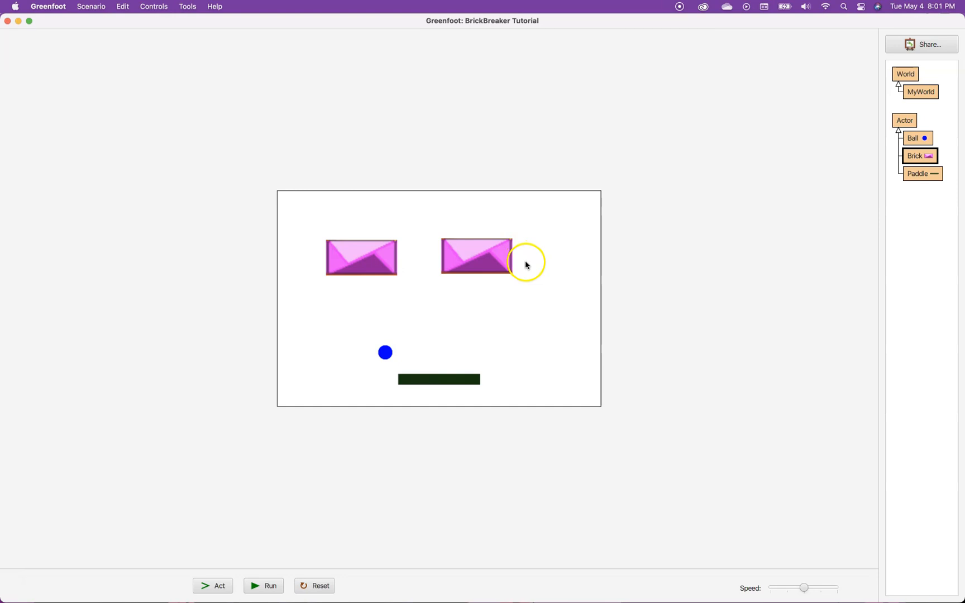
mouse_move(456, 256)
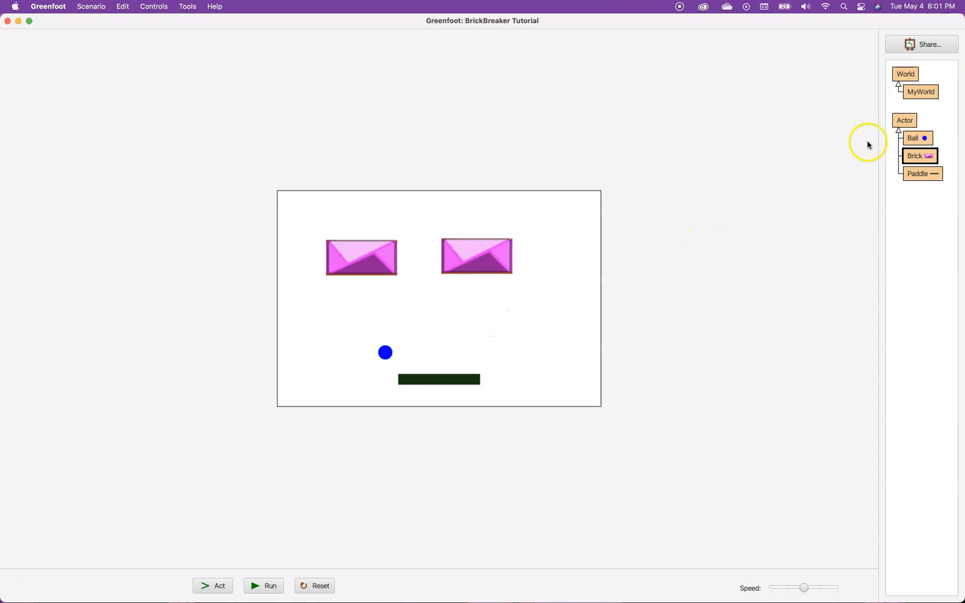
Add addObject(new Brick(), 200, 50) to MyWorld's constructor and compile.
double_click(921, 92)
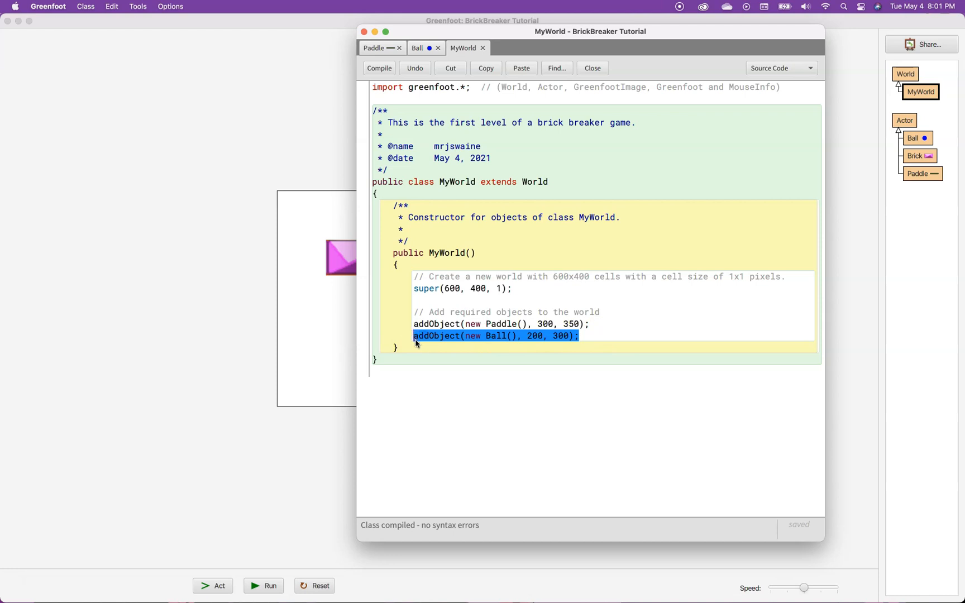
click(590, 336)
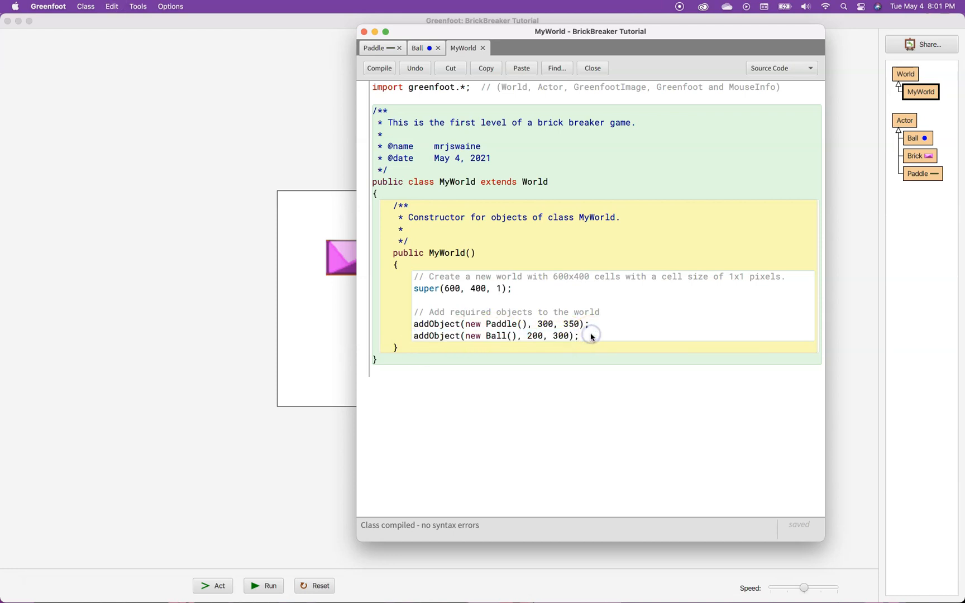
text(addObject(new Ball(), 200, 300);)
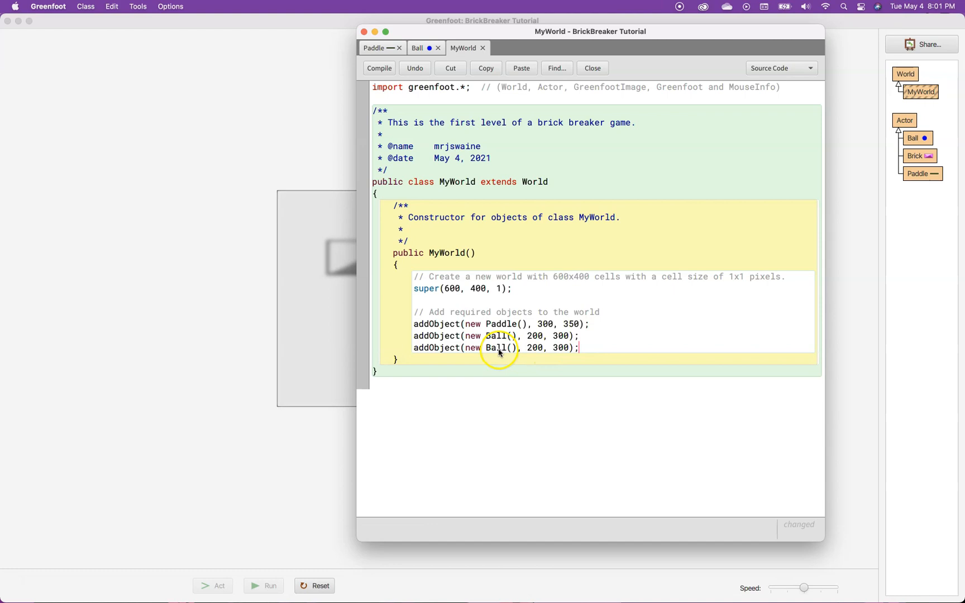
text(Brick)
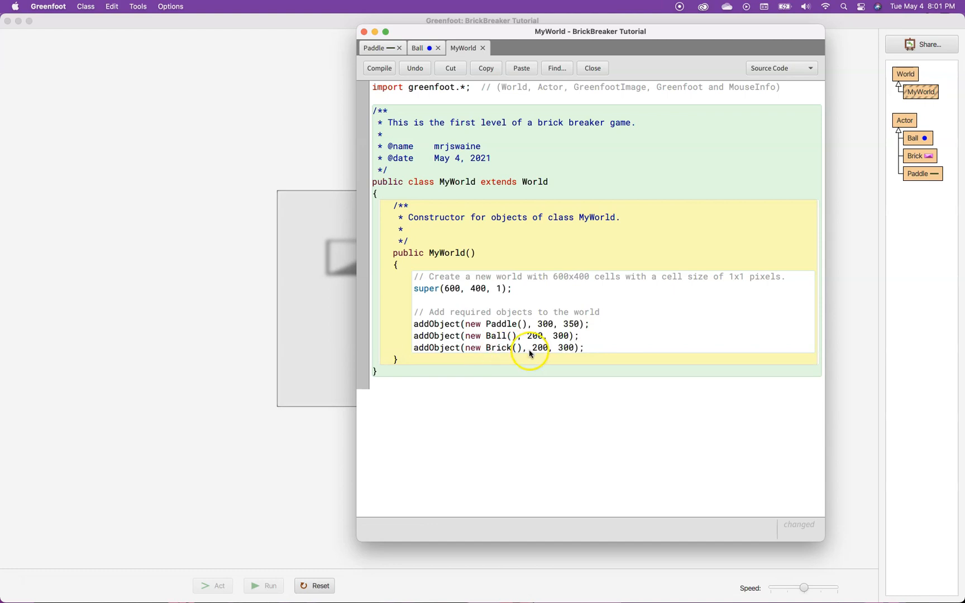
double_click(567, 348)
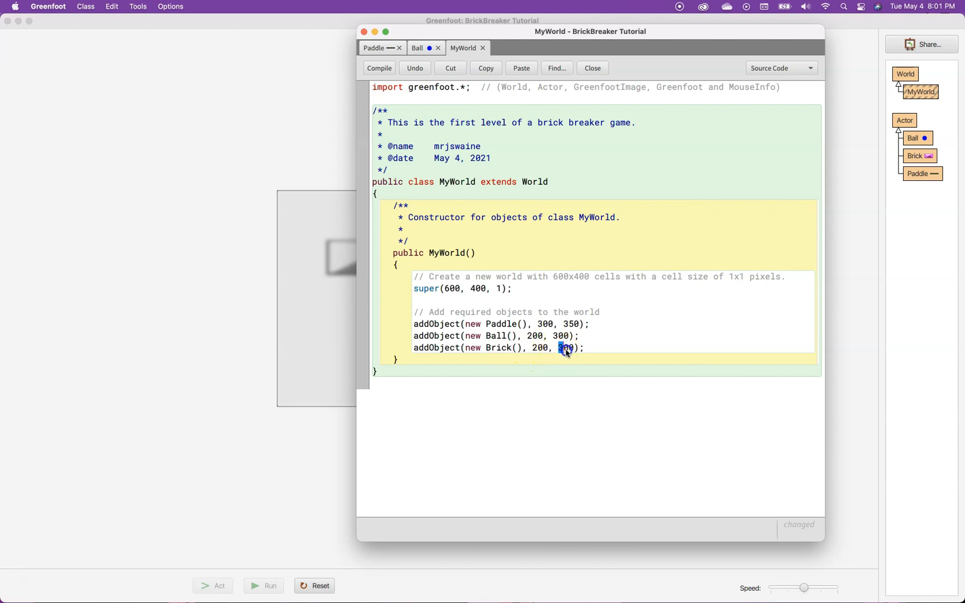
text(50)
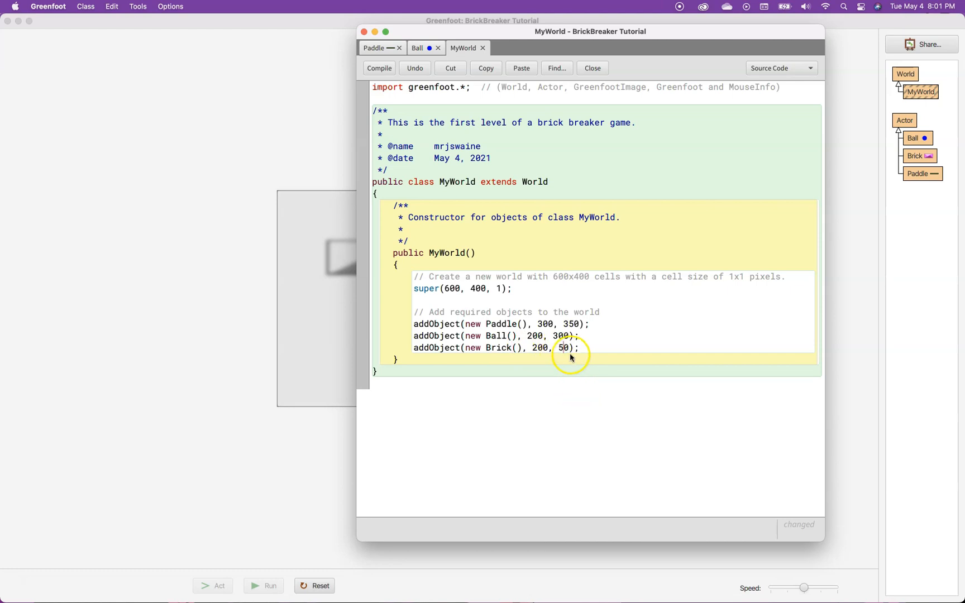
click(590, 68)
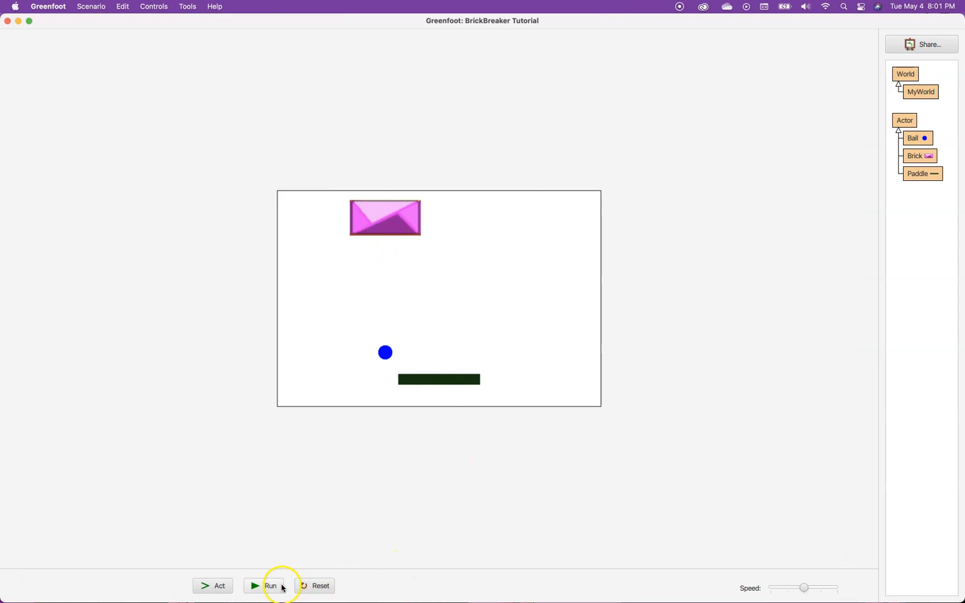
click(264, 586)
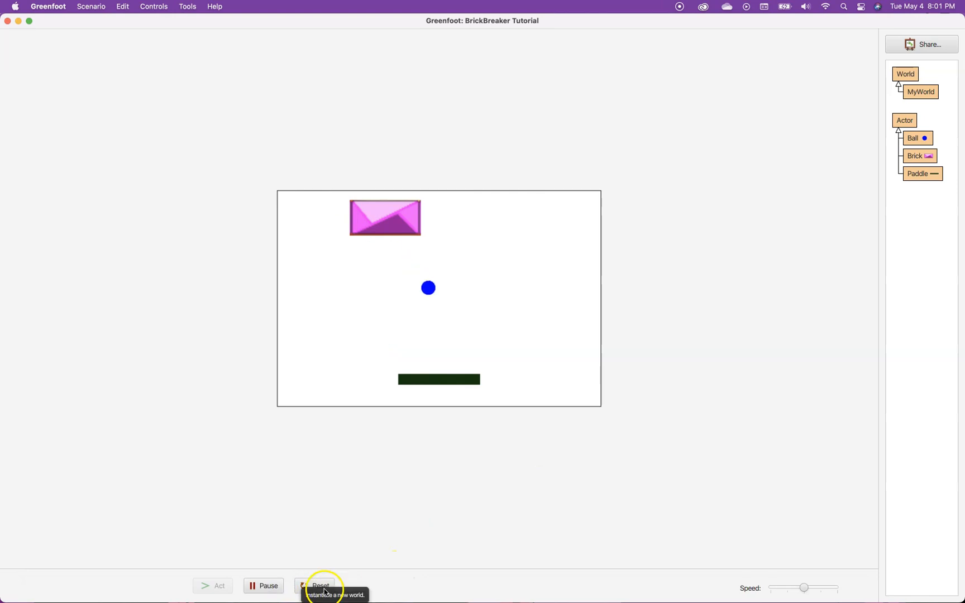
click(319, 586)
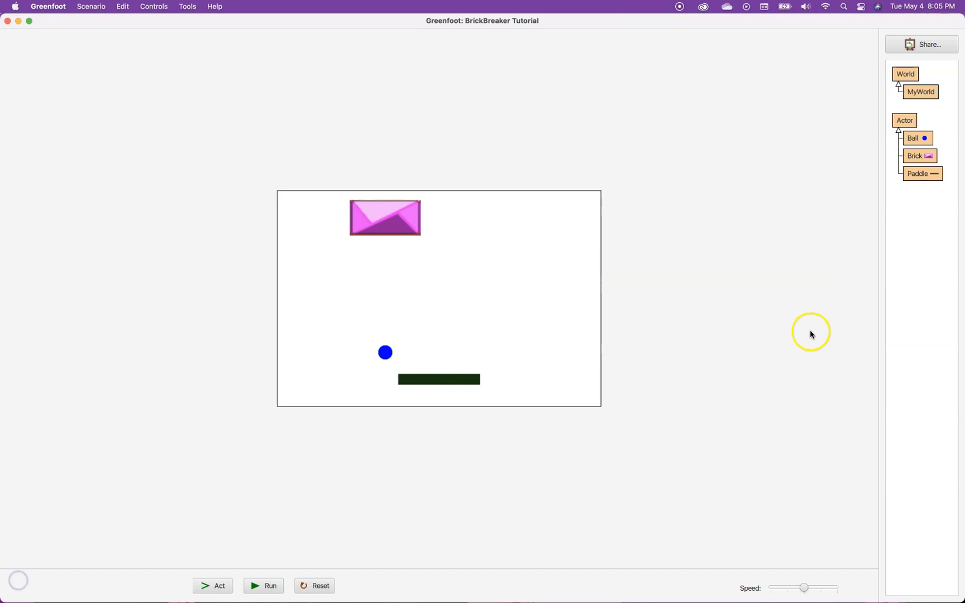
In Ball's act(), paste a copy of the paddle collision check below the original.
double_click(915, 138)
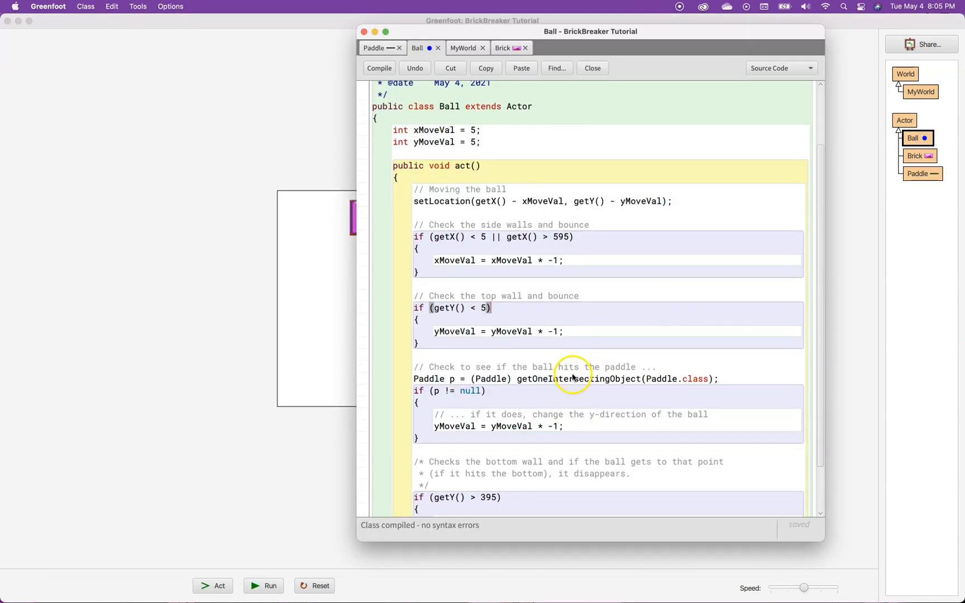
scroll(down, 3)
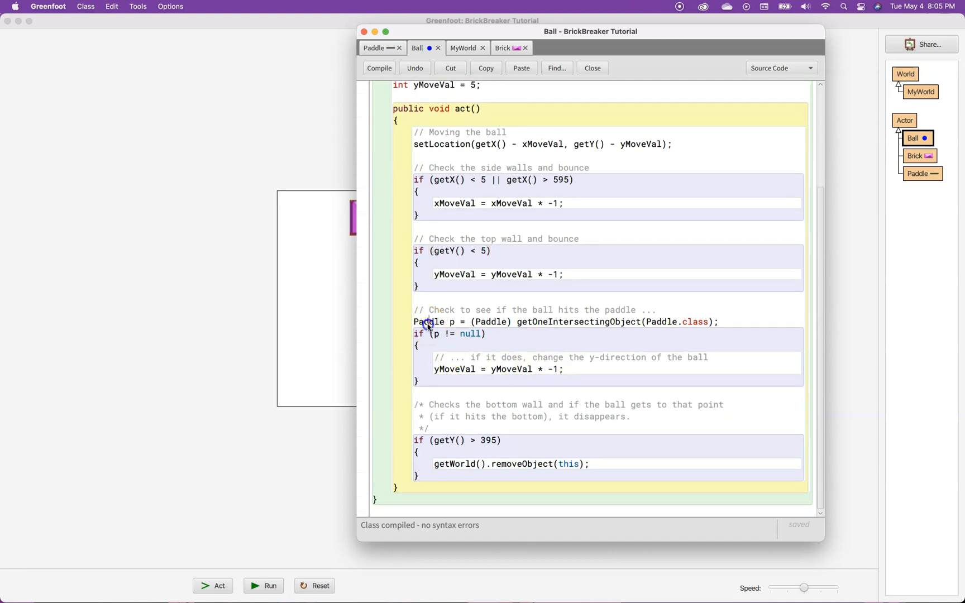
drag(425, 309, 438, 383)
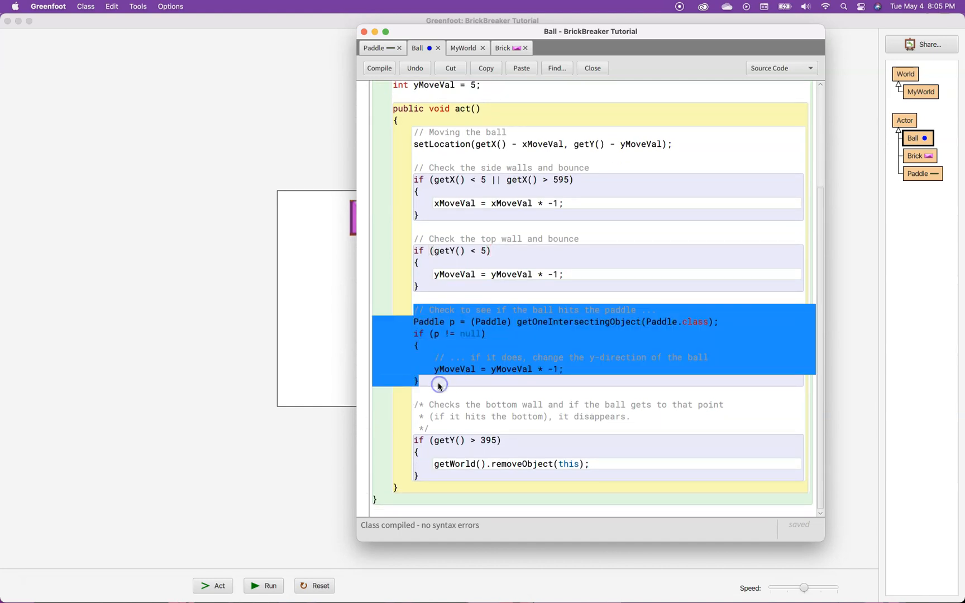
click(415, 316)
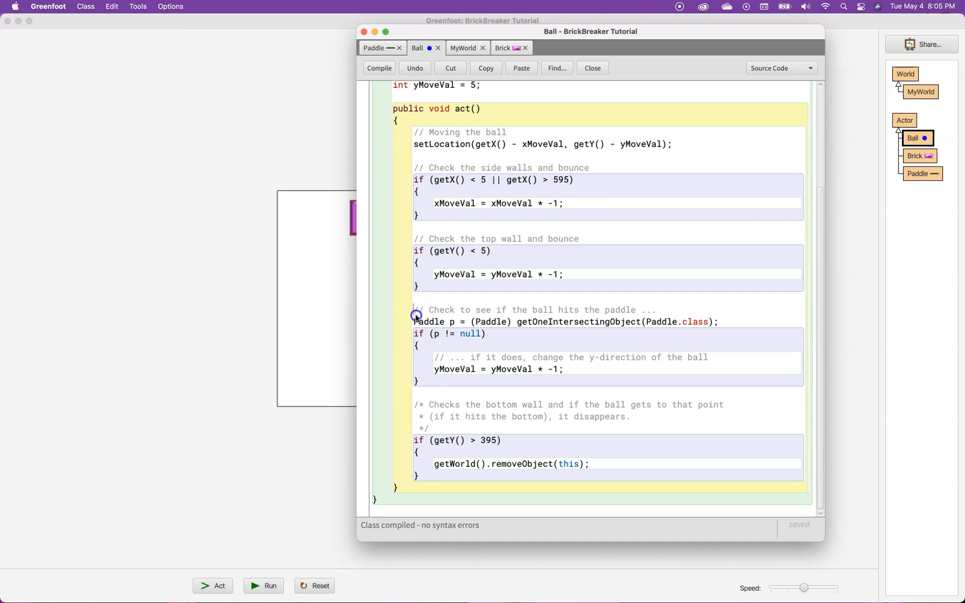
drag(416, 309, 424, 380)
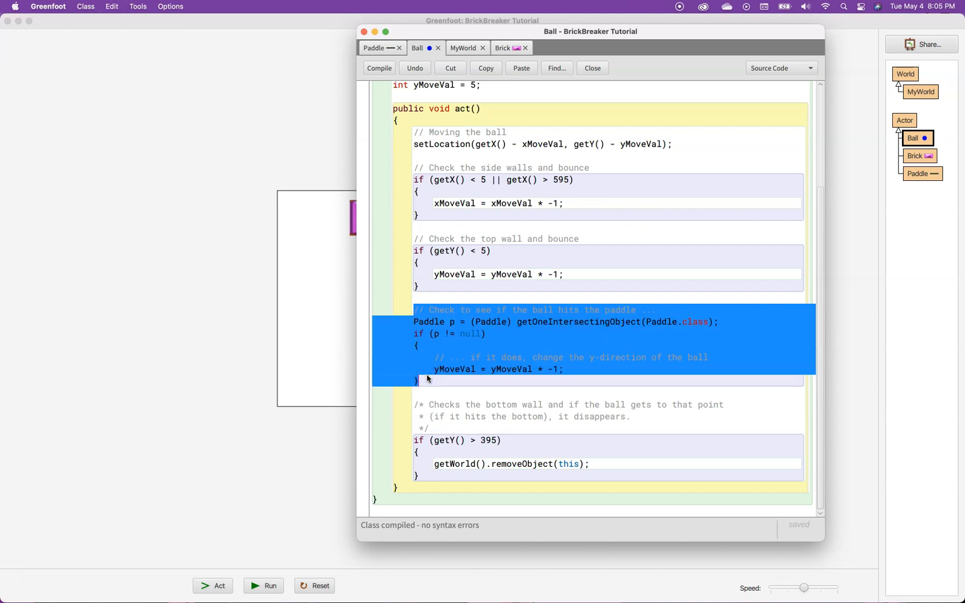
click(428, 381)
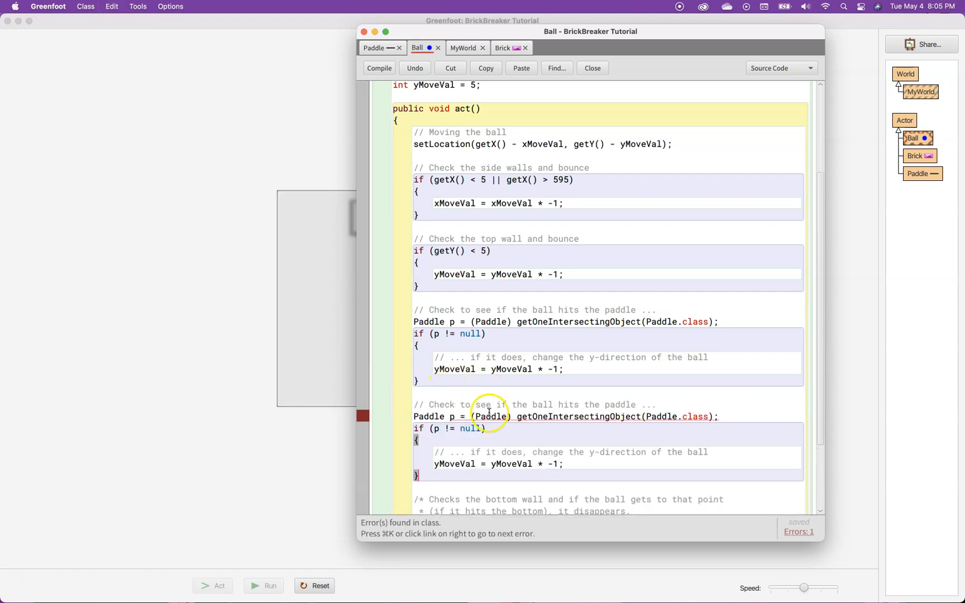
mouse_move(466, 416)
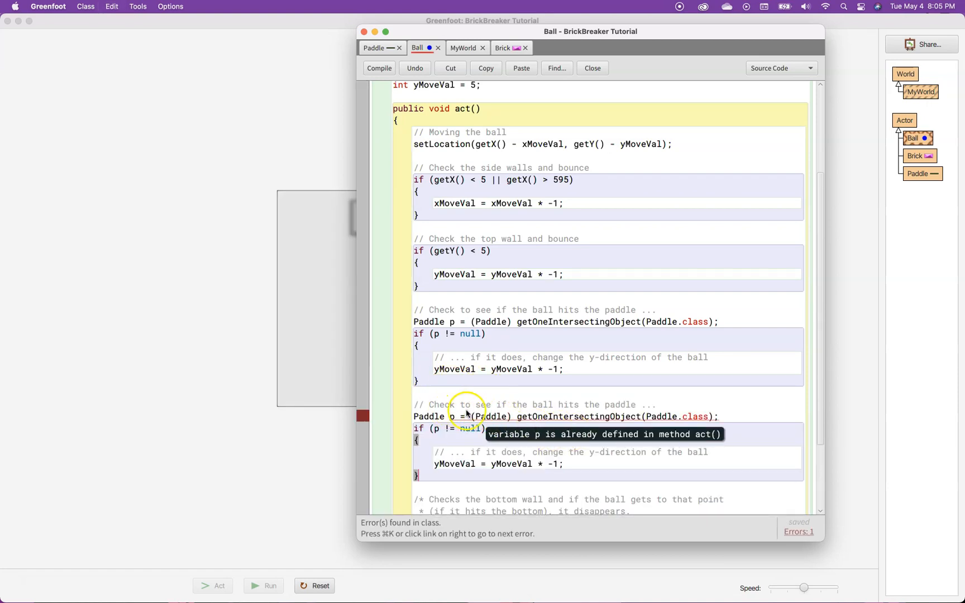
Change Paddle to Brick and the variable p to b in the copied check.
double_click(616, 405)
text(B)
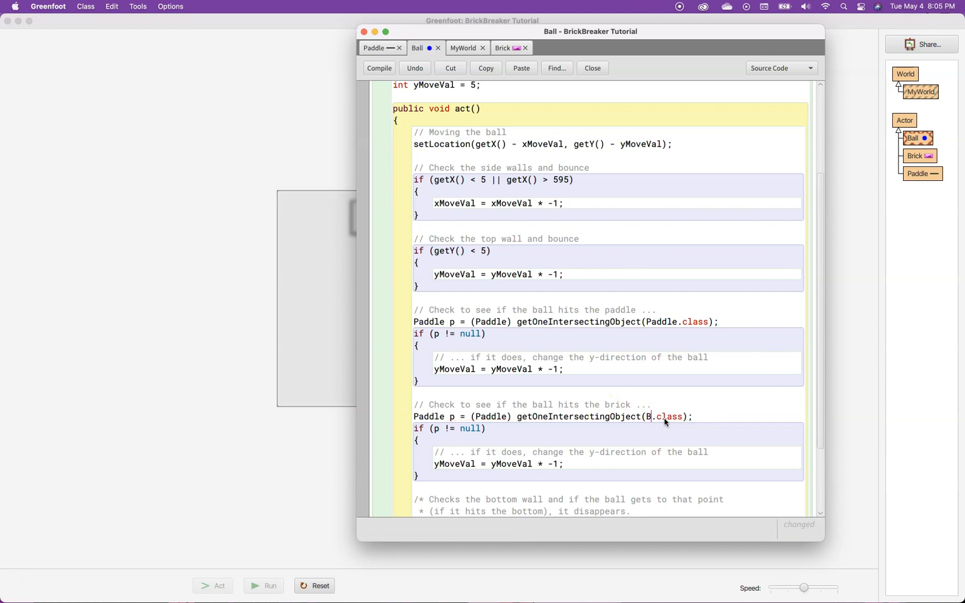
text(rick)
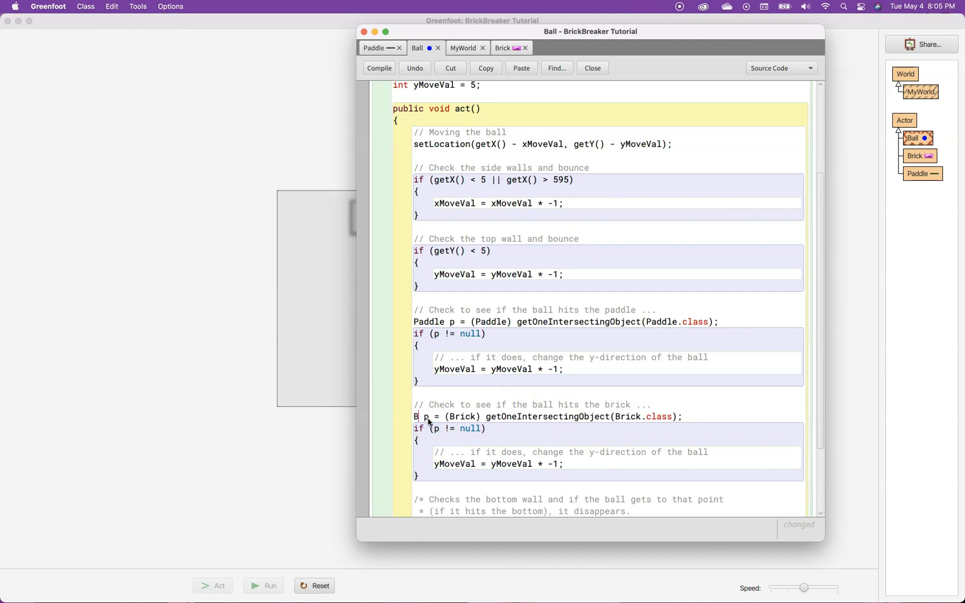
text(rick)
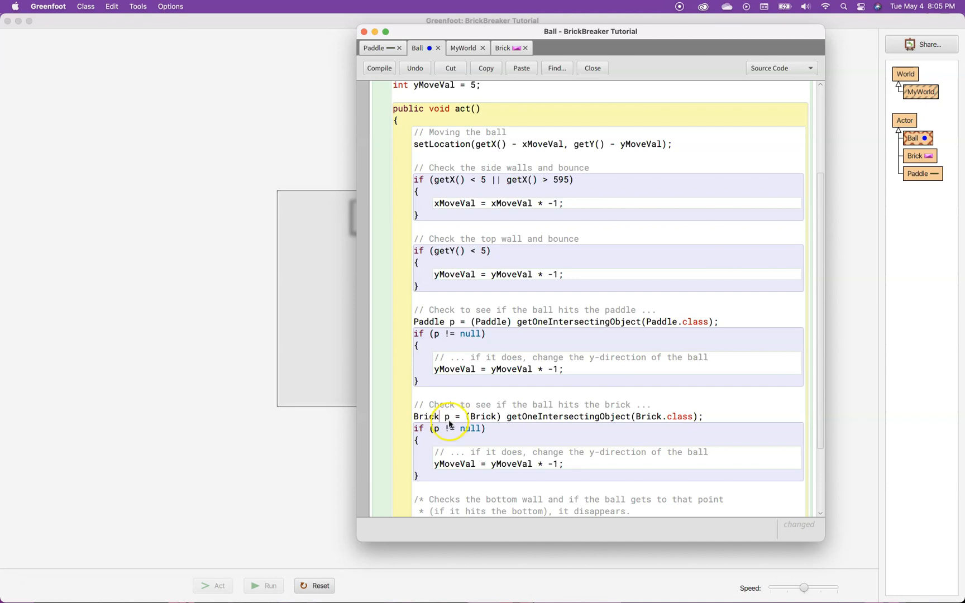
double_click(447, 417)
text(b)
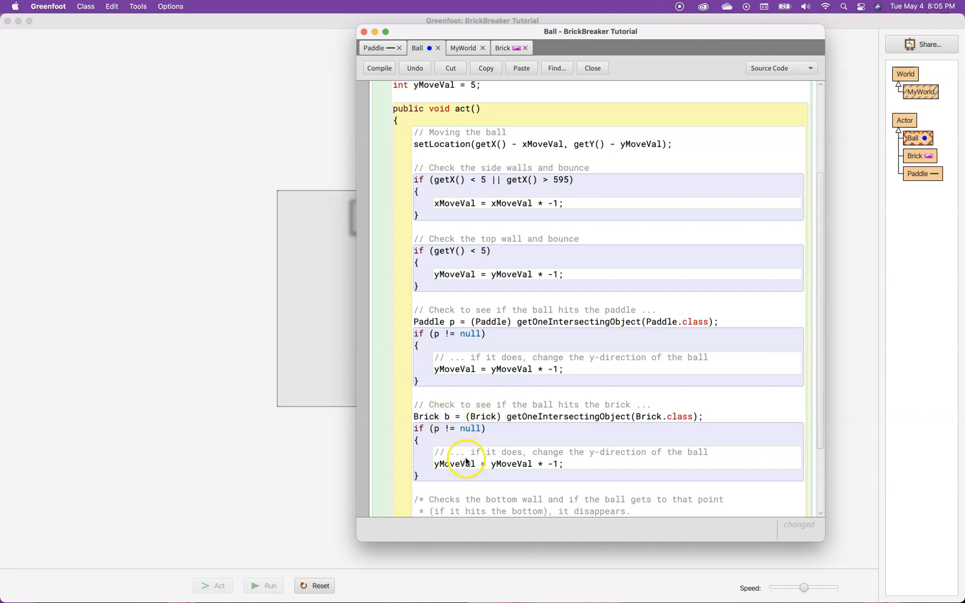
click(379, 68)
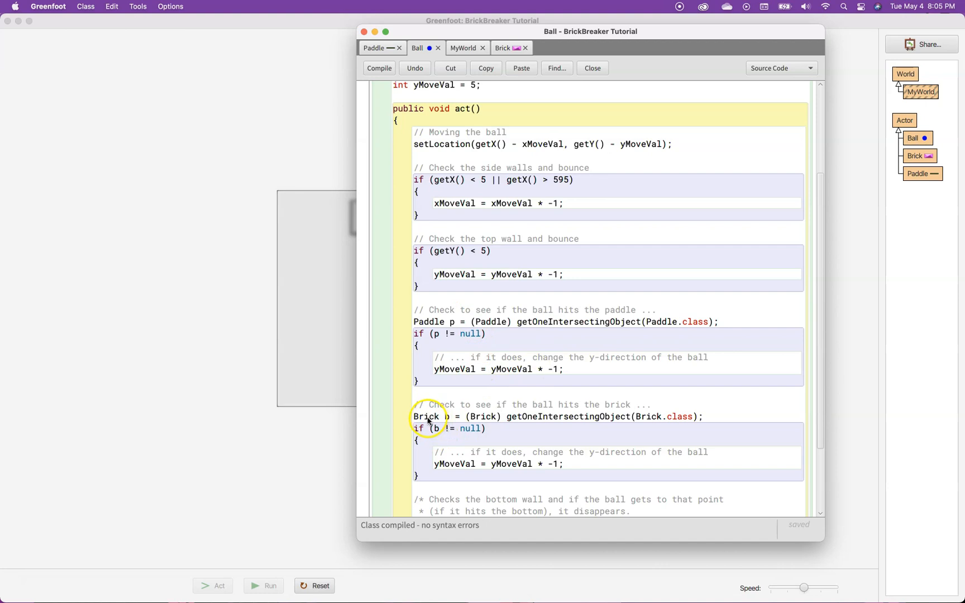
drag(414, 417, 656, 416)
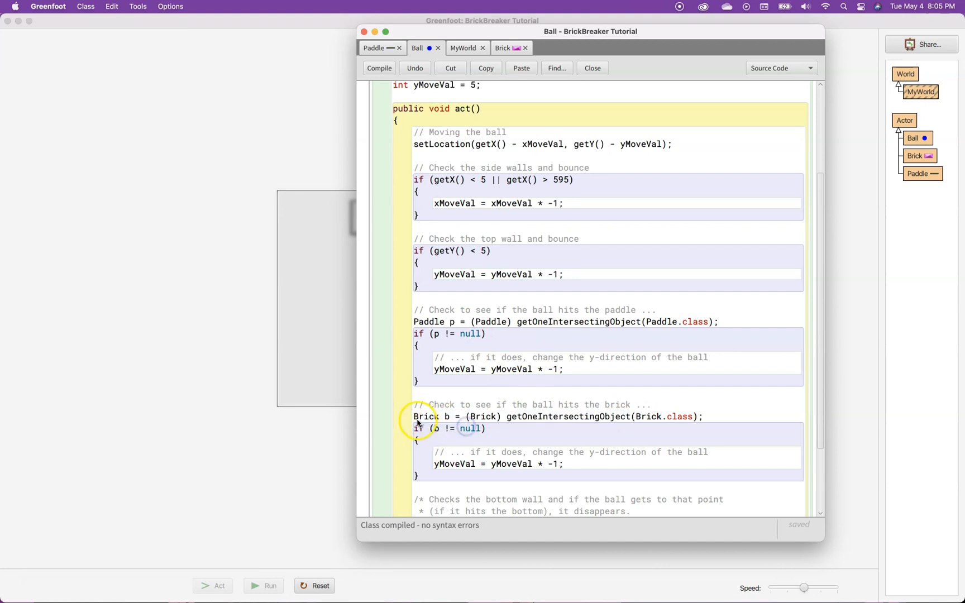
drag(414, 417, 485, 429)
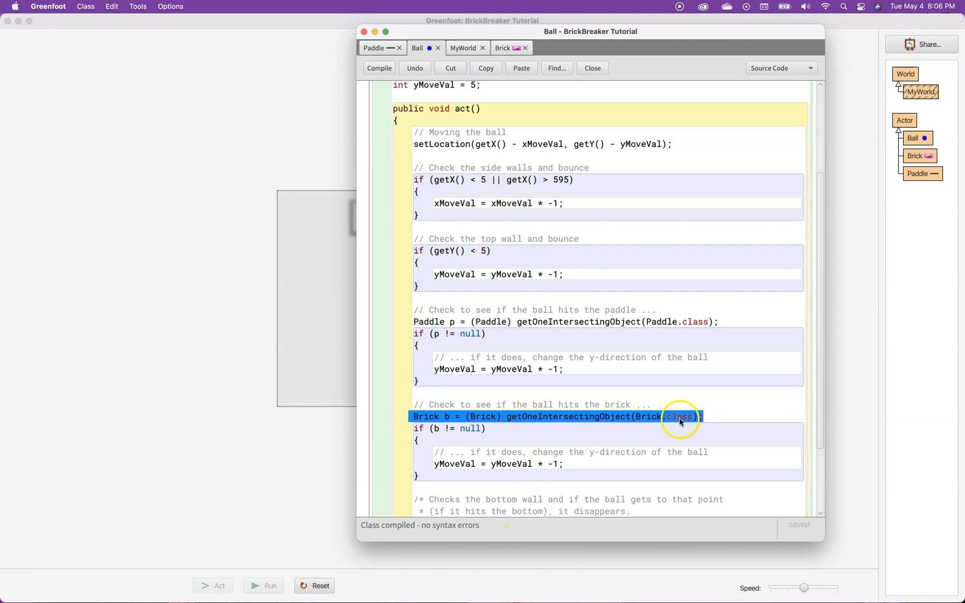
mouse_move(487, 419)
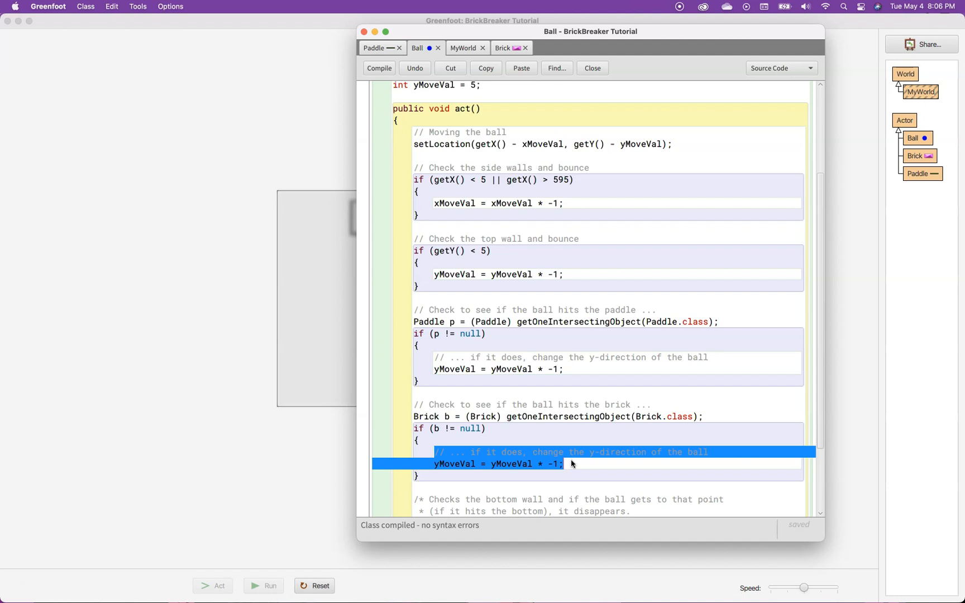
Replace the bounce line with getWorld().removeObject(b); then compile and return to the world.
text(getWorld()
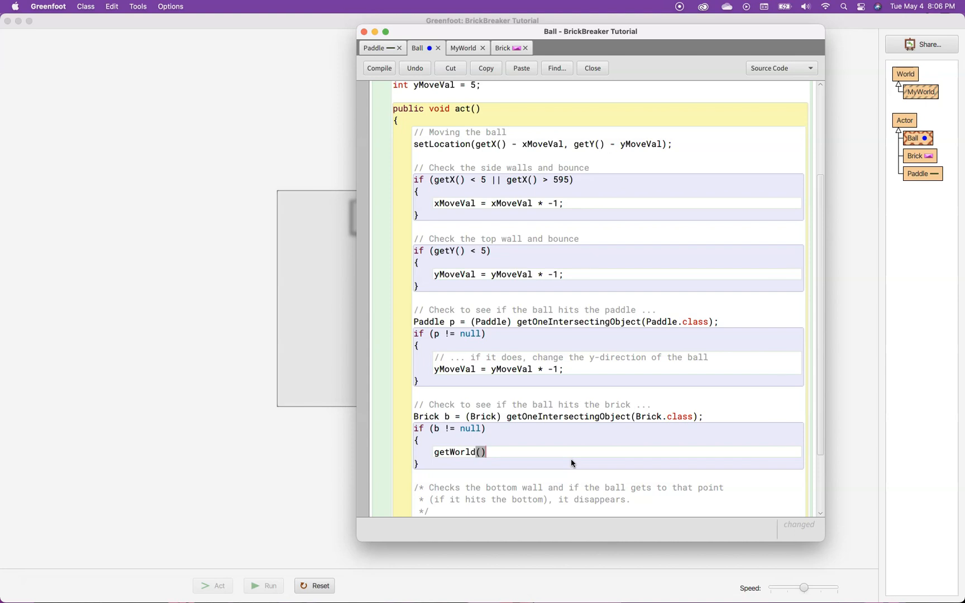
text(.)
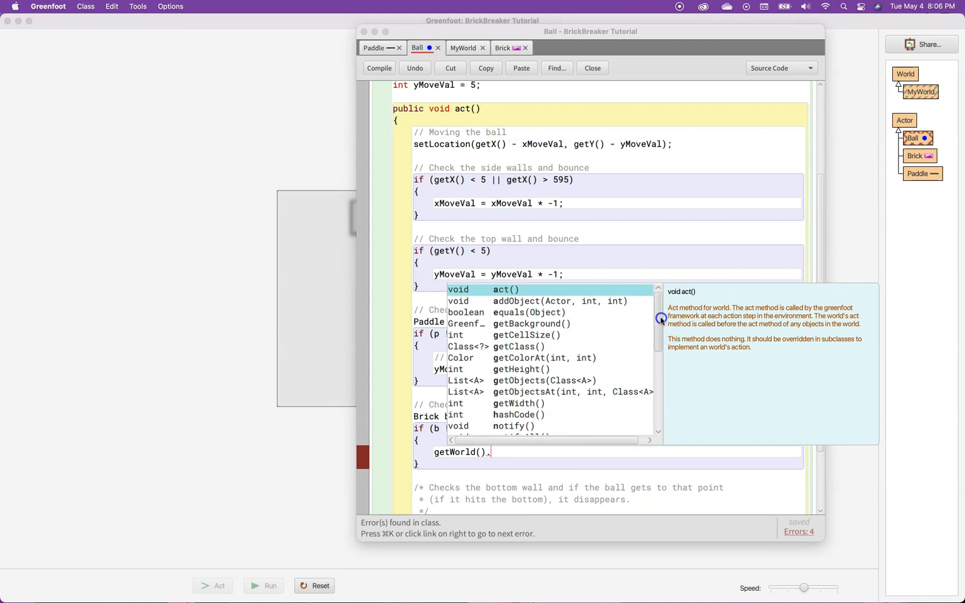
scroll(down, 3)
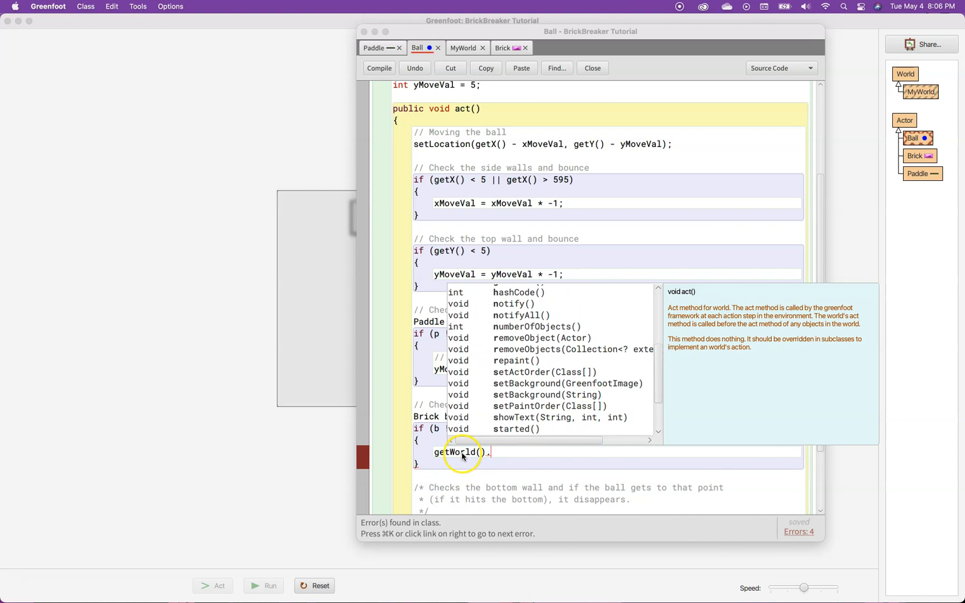
mouse_move(547, 374)
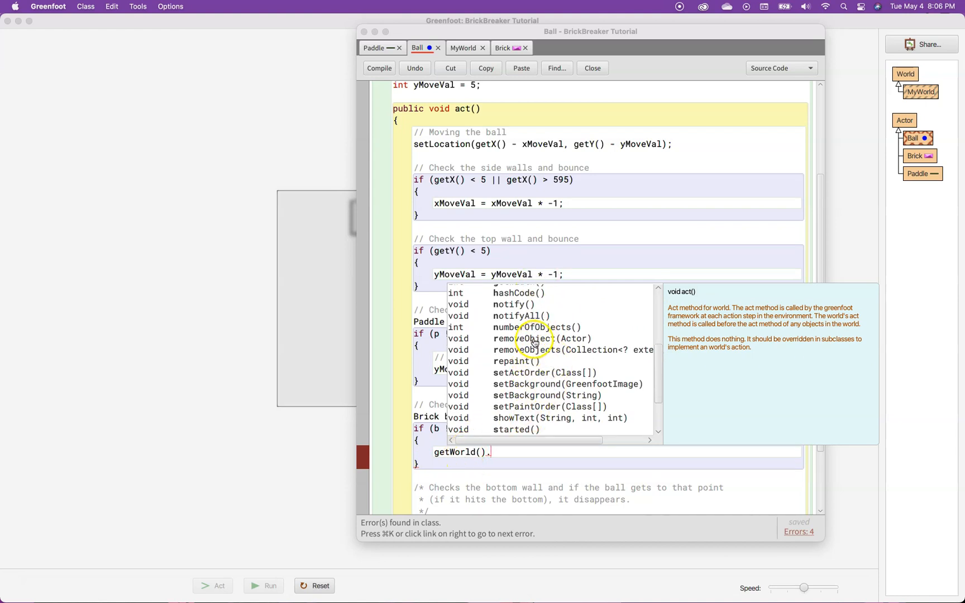
click(532, 338)
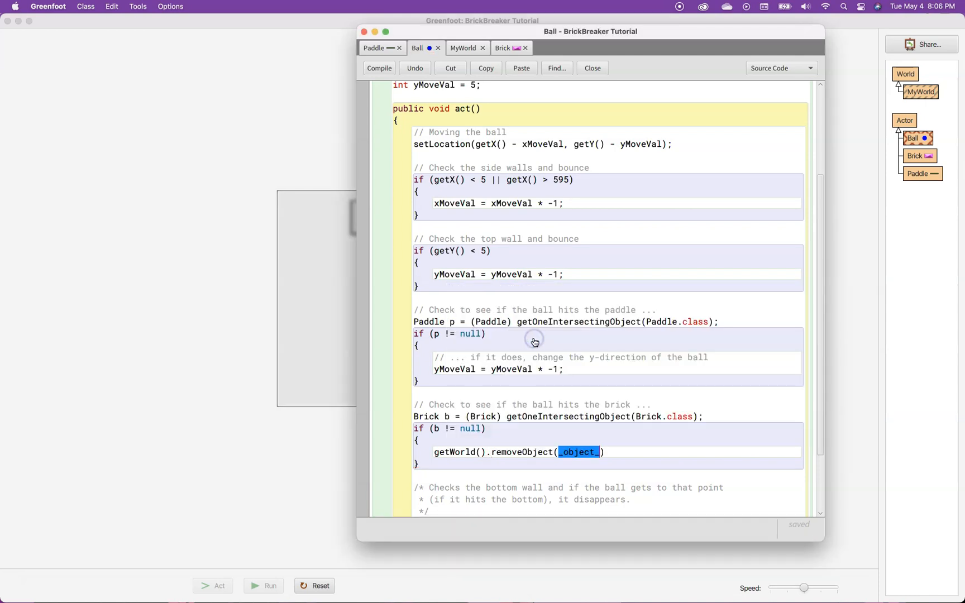
mouse_move(577, 459)
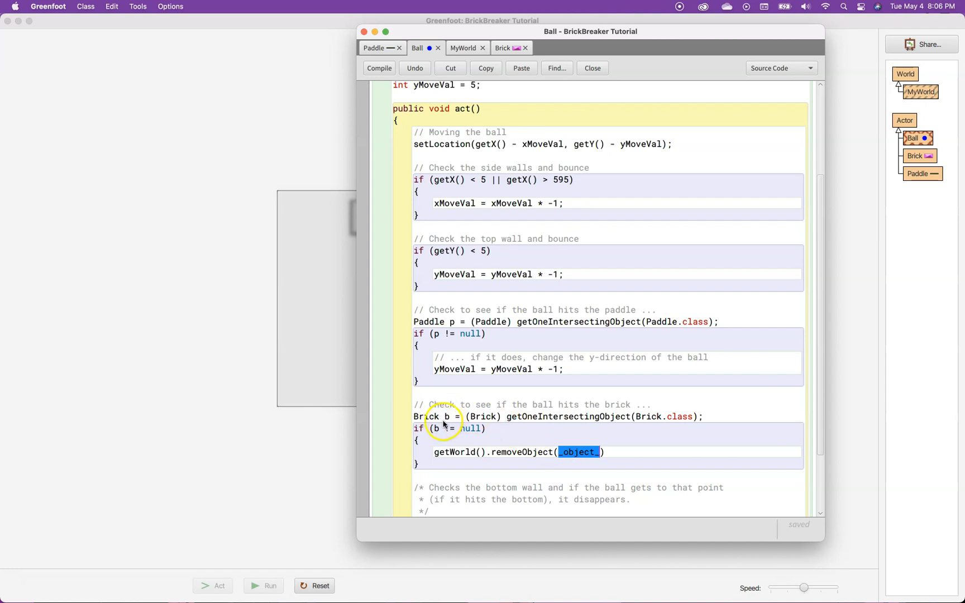
text(b)
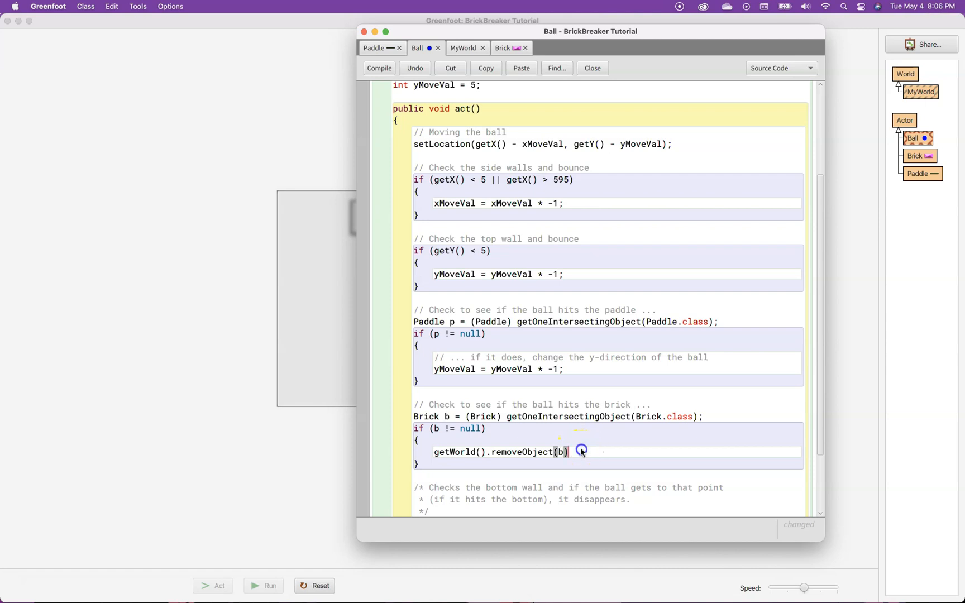
text(;)
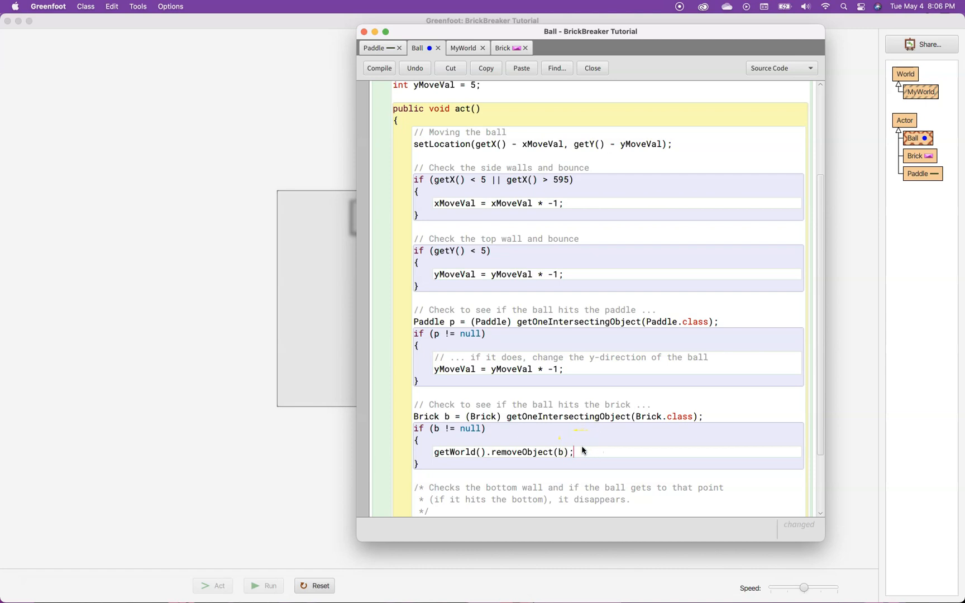
click(379, 68)
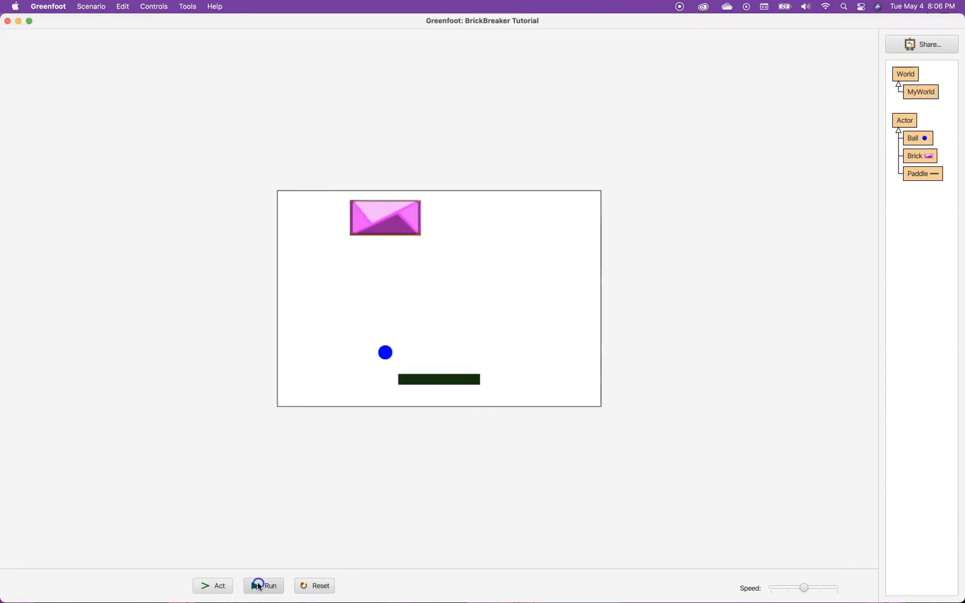
Run the scenario and watch the ball knock out the brick.
click(264, 585)
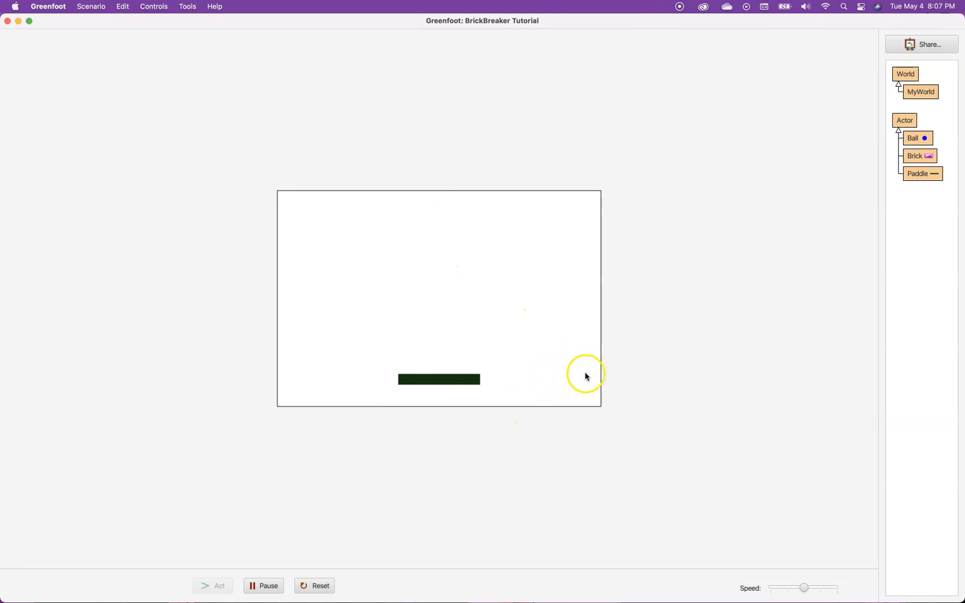
mouse_move(351, 209)
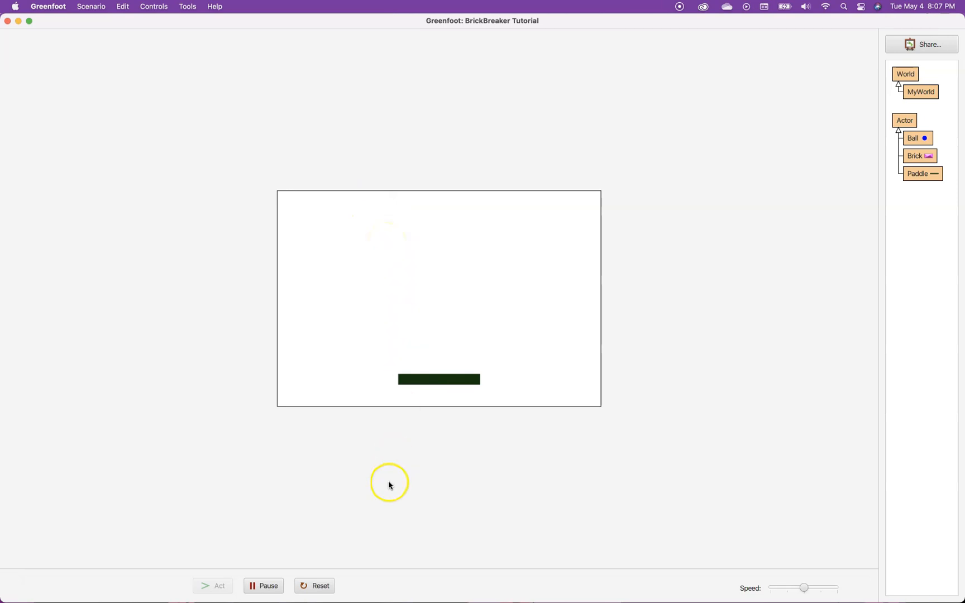
mouse_move(389, 497)
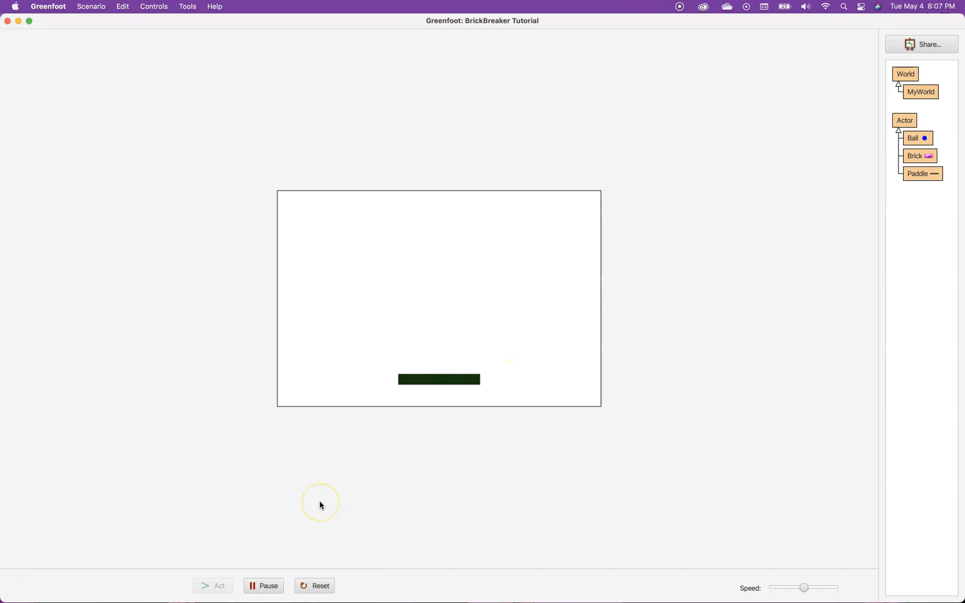
mouse_move(360, 429)
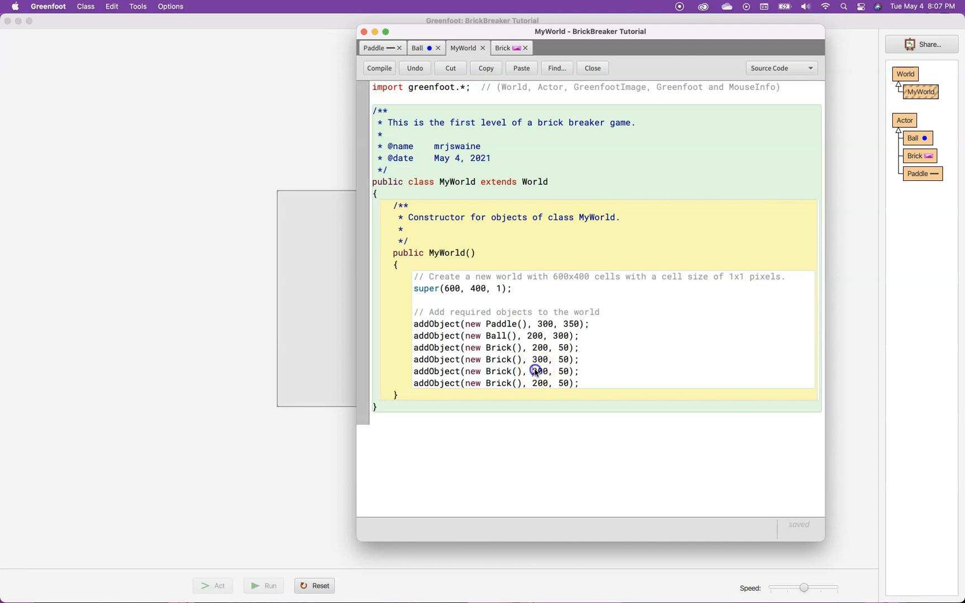
Compile the four-brick row, run until the bricks clear, then reopen MyWorld's code.
click(379, 68)
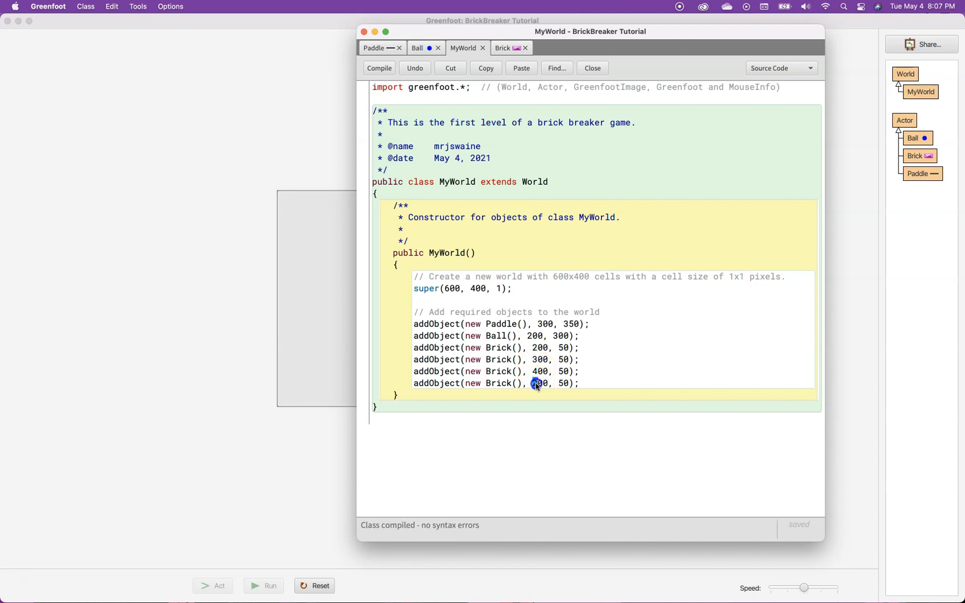
click(591, 67)
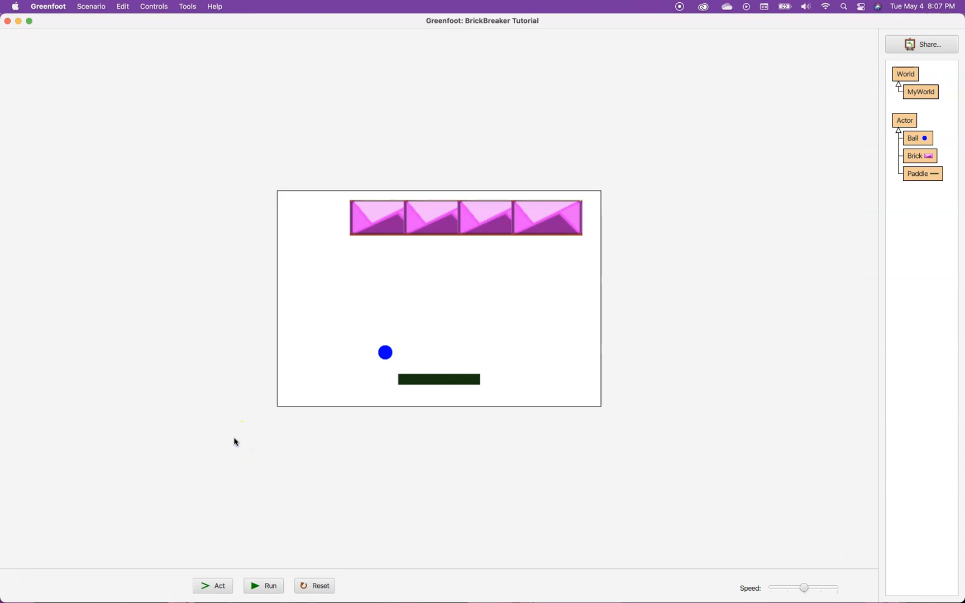
click(263, 586)
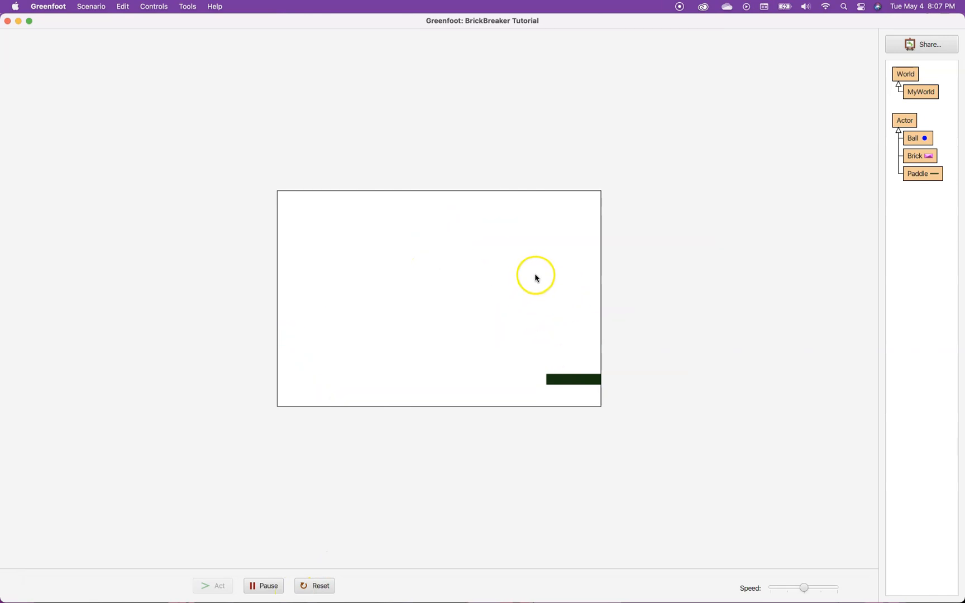
mouse_move(532, 290)
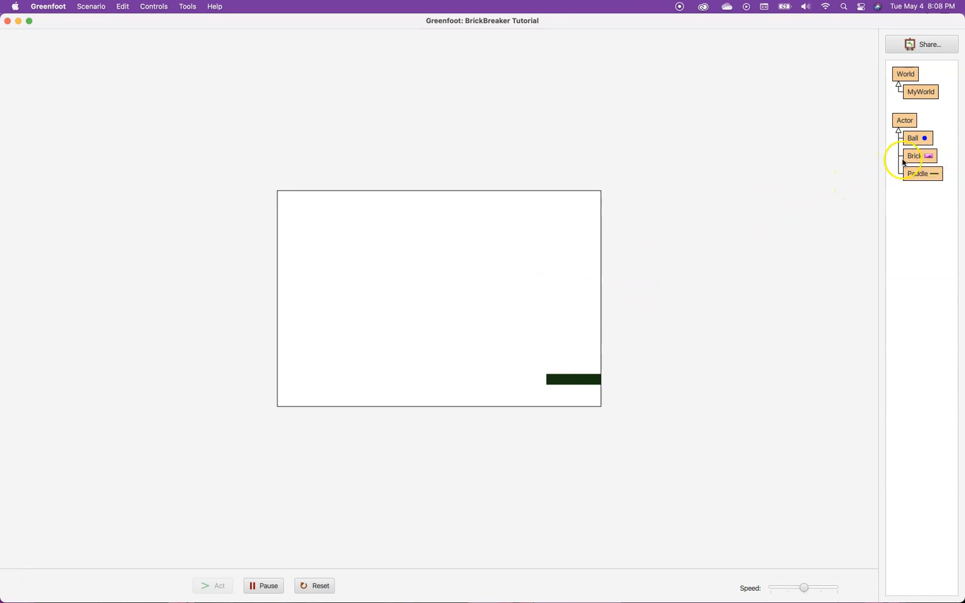
double_click(920, 91)
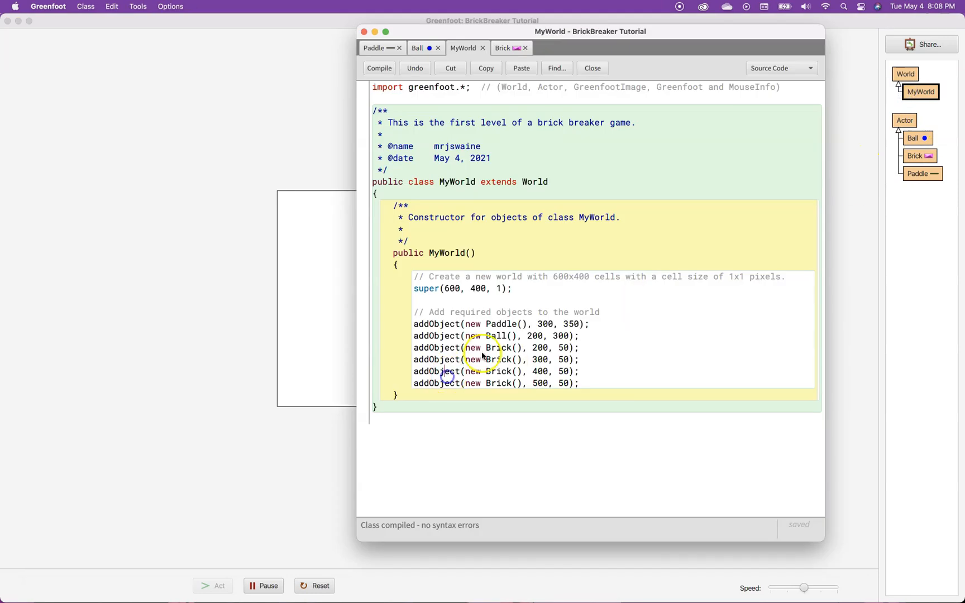
mouse_move(584, 343)
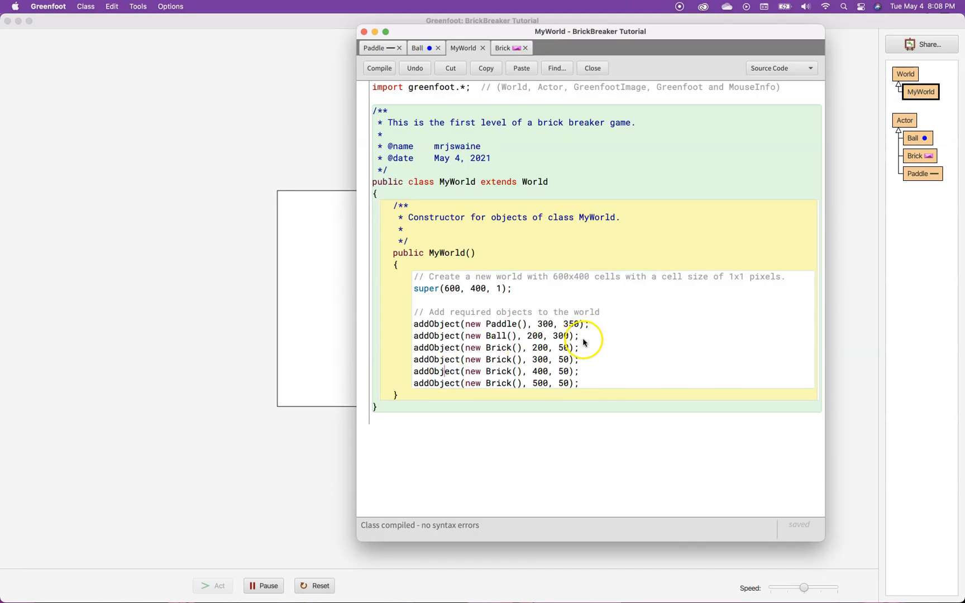
Delete the three extra Brick lines, compile, and reopen MyWorld's source.
key(enter)
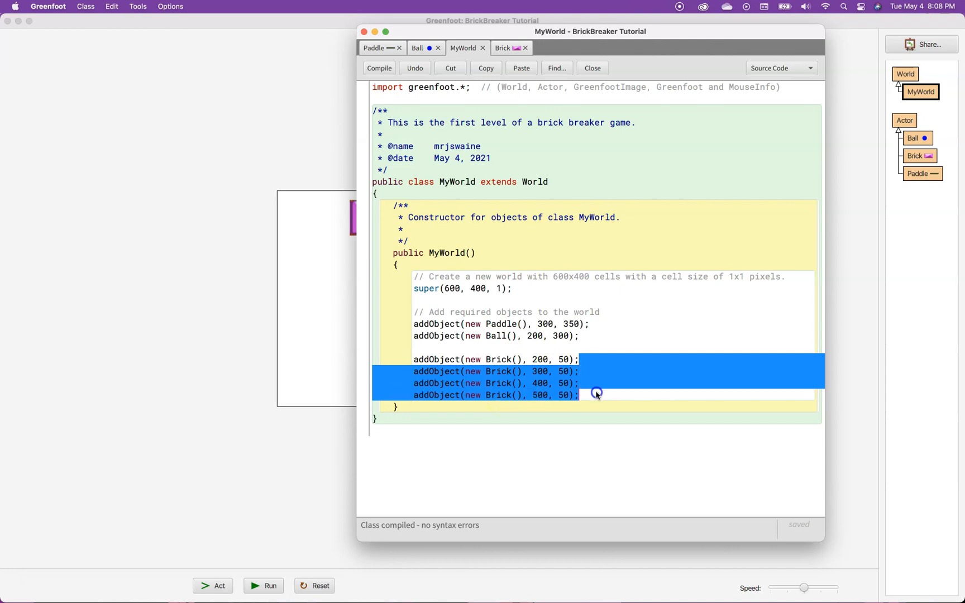
key(Delete)
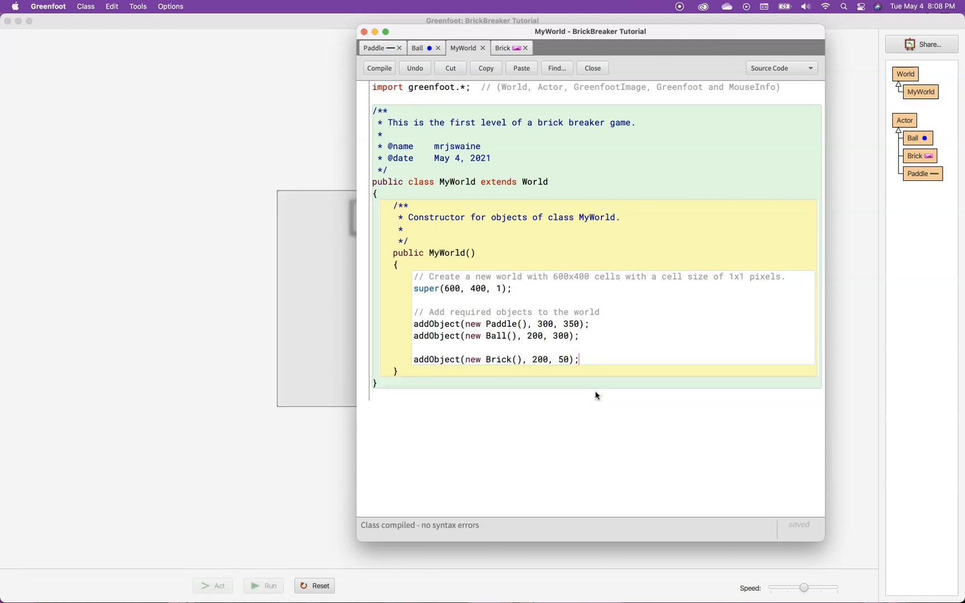
click(592, 68)
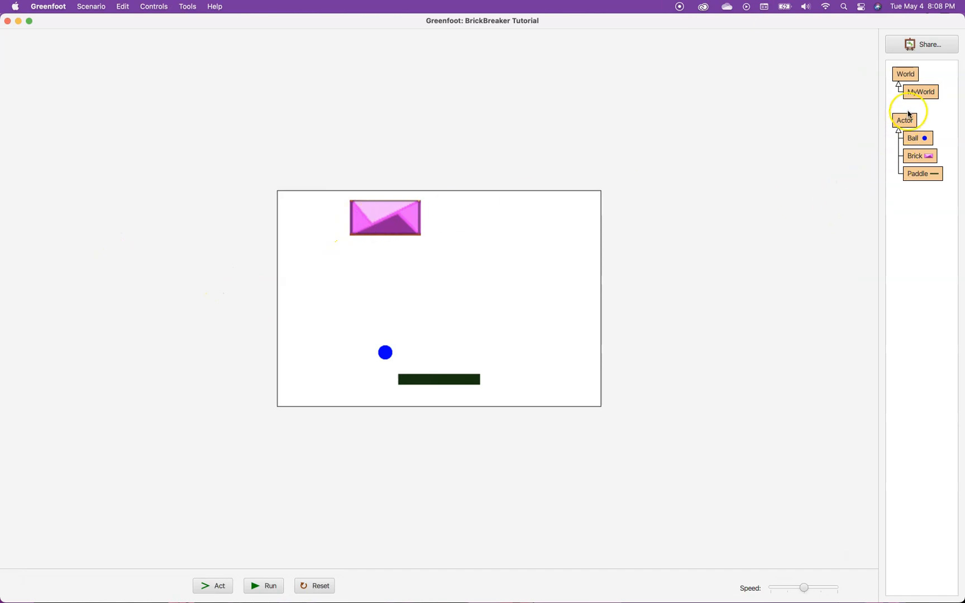
double_click(921, 91)
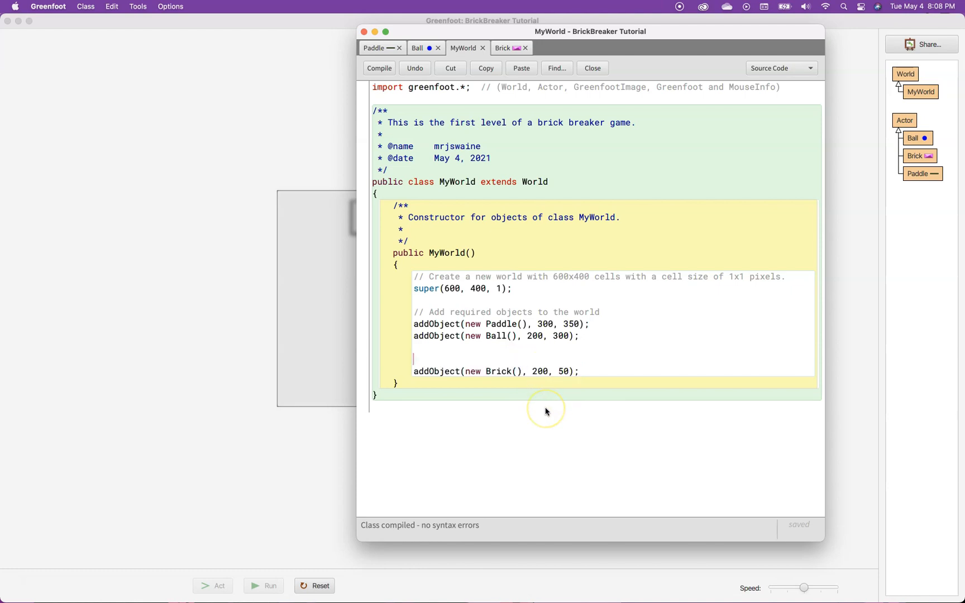
Wrap the Brick line in for (int x = 0; x < 8; x++) and compile.
text(for)
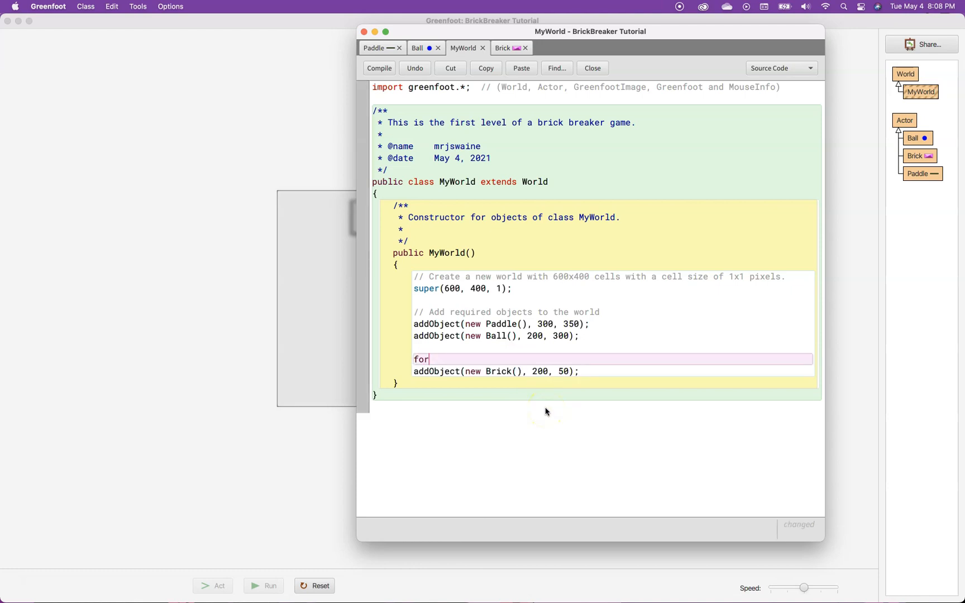
text((int)
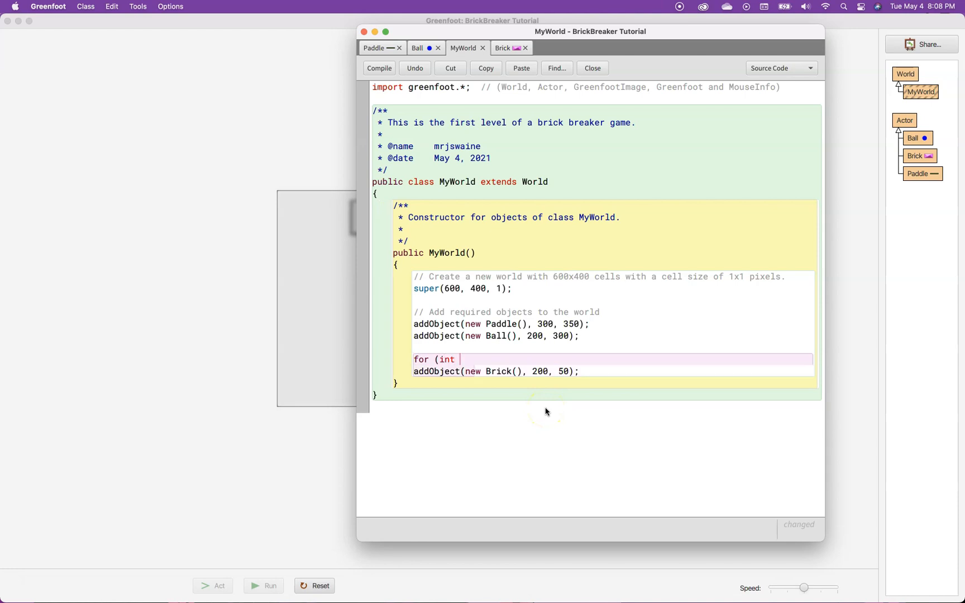
text(x = 0;)
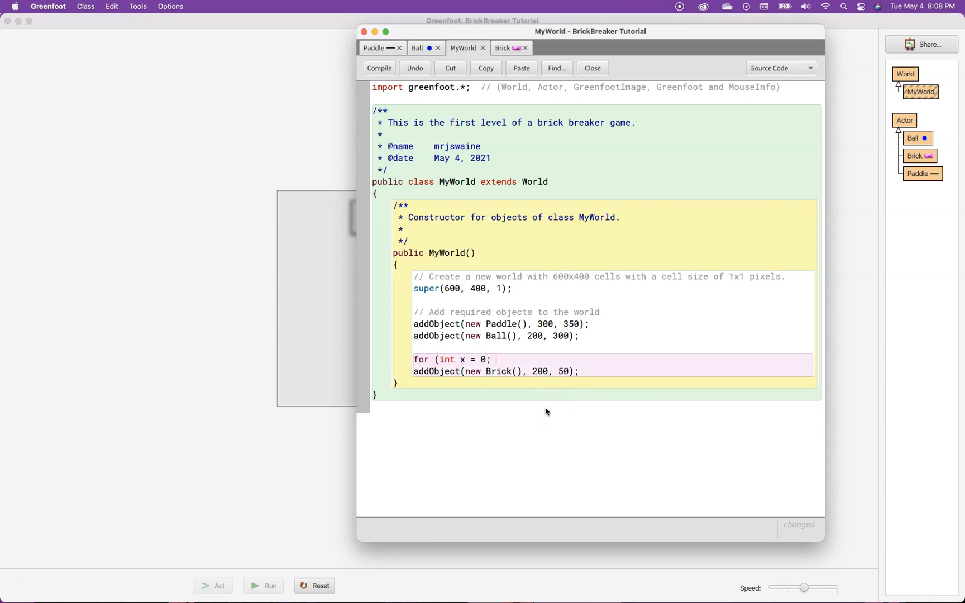
text(x <)
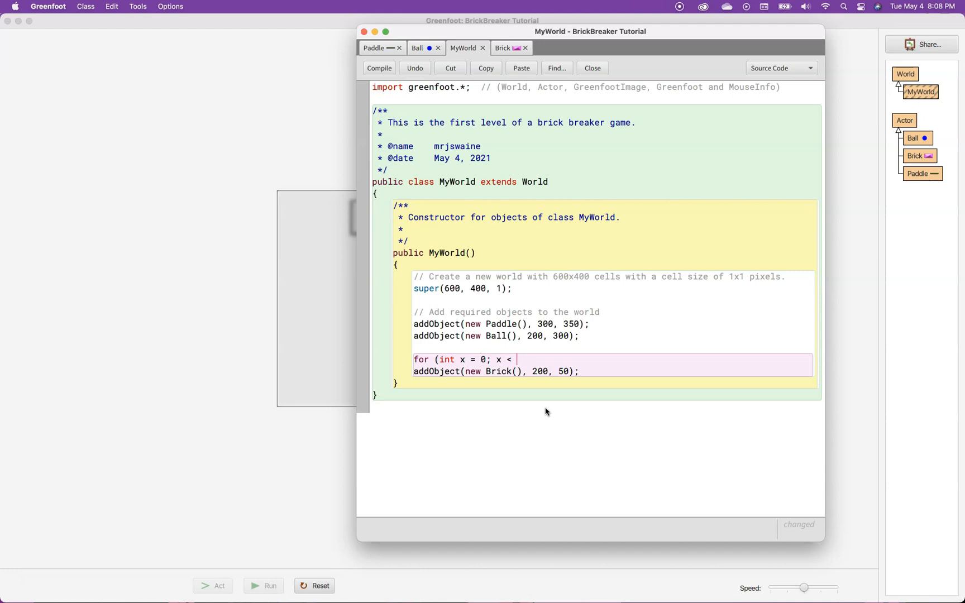
text(8; x)
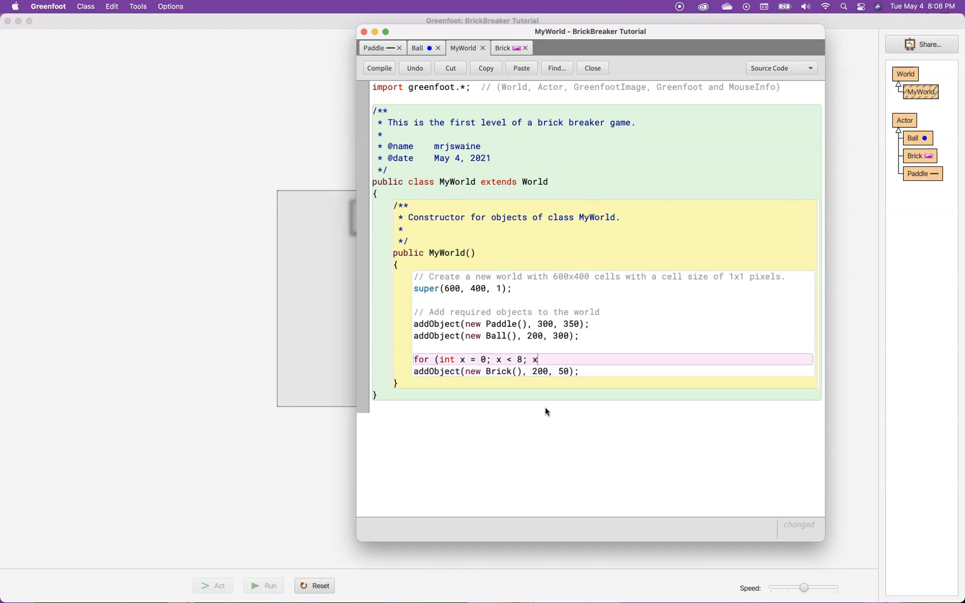
text(++))
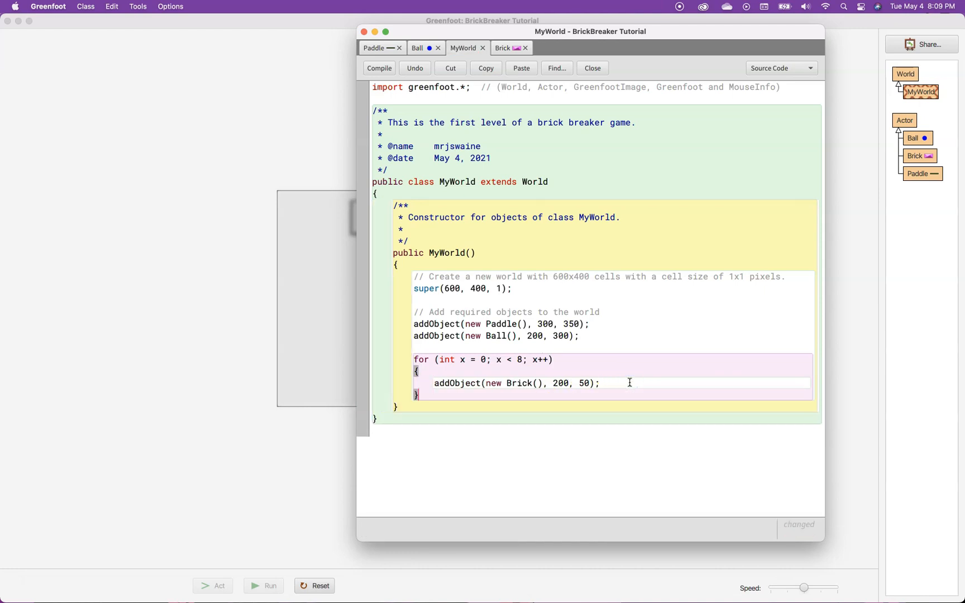
click(379, 67)
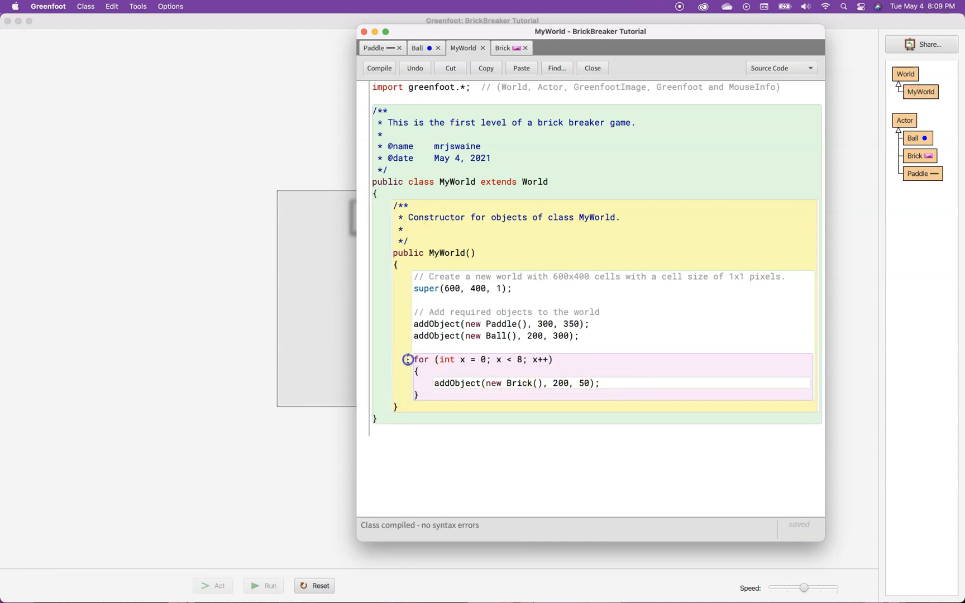
mouse_move(471, 386)
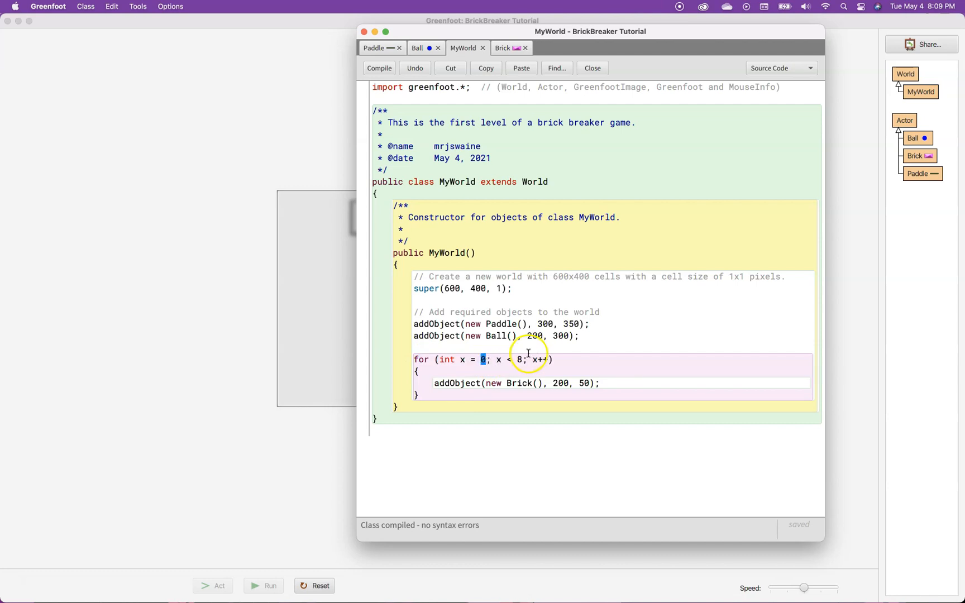
Highlight the loop's start value 0, variable x and condition x < 8.
double_click(542, 359)
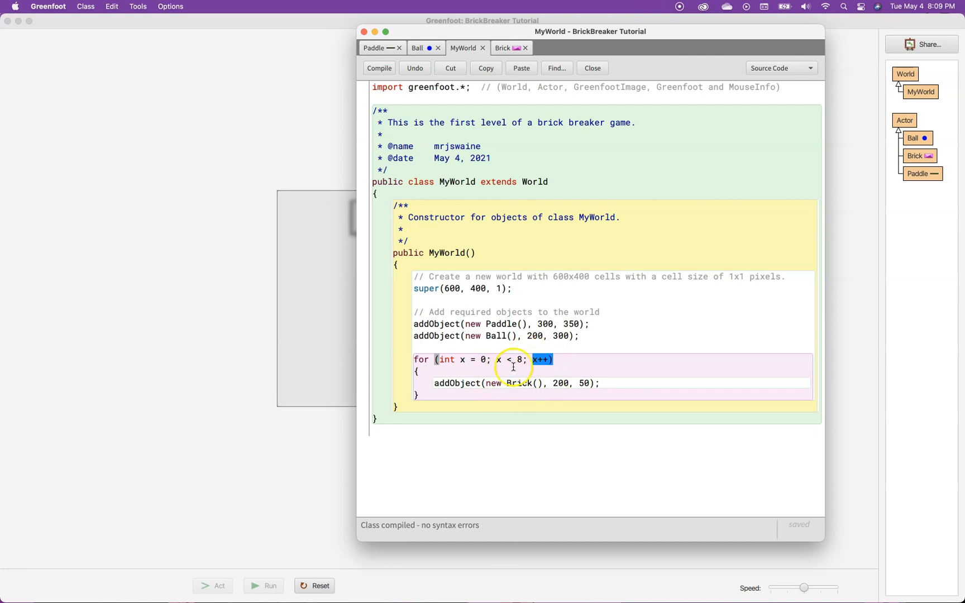
click(523, 360)
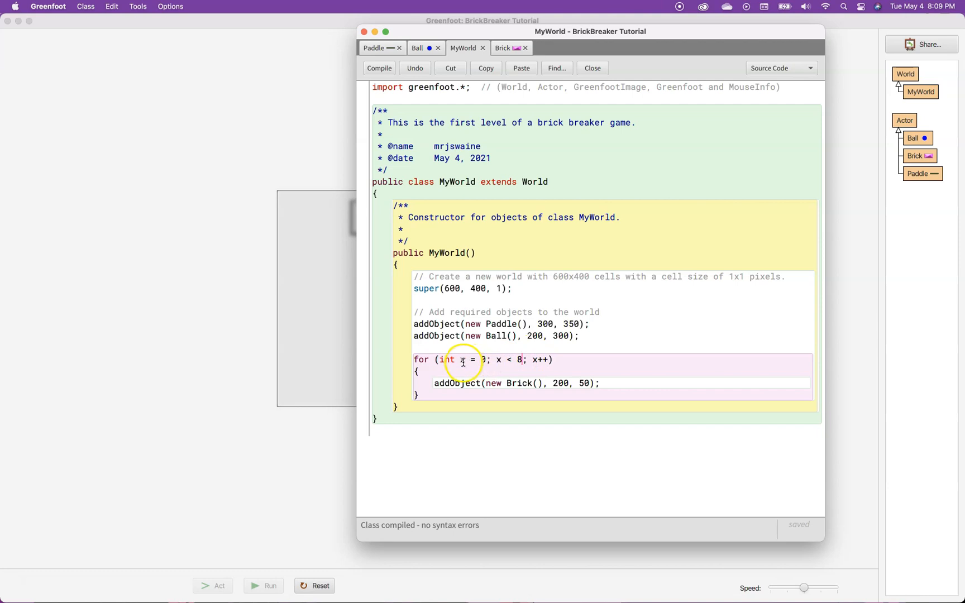
double_click(465, 360)
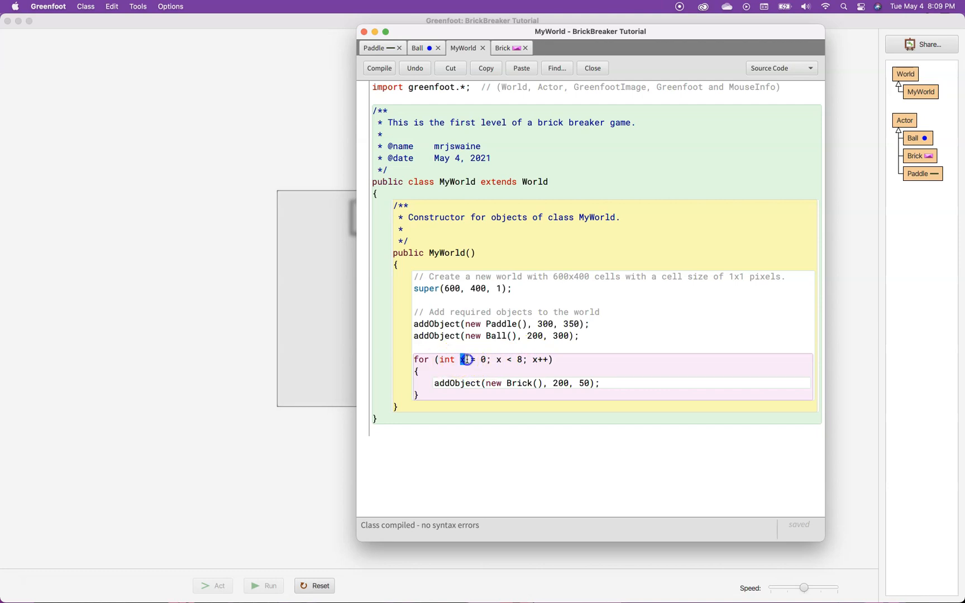
drag(461, 359, 490, 360)
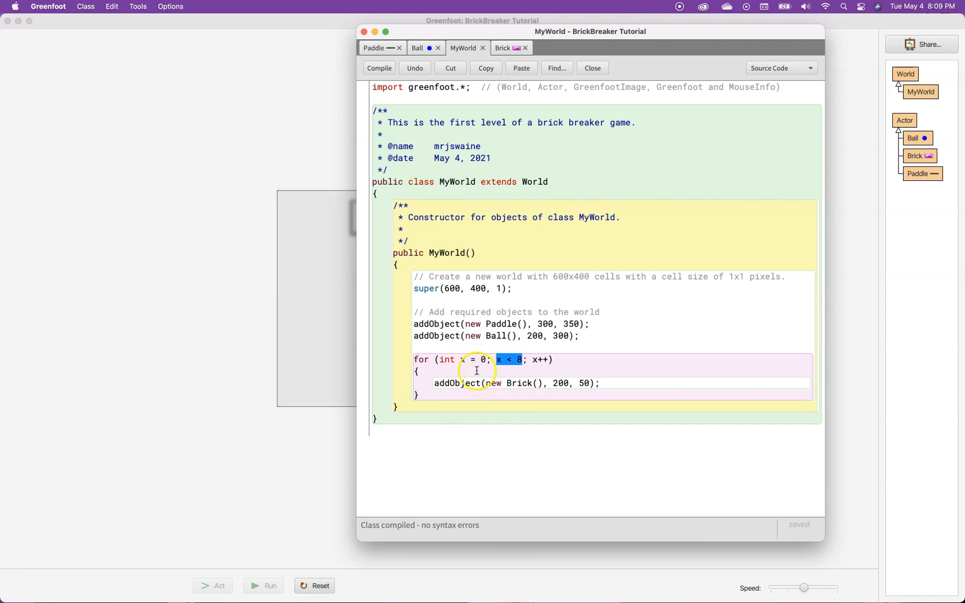
click(591, 67)
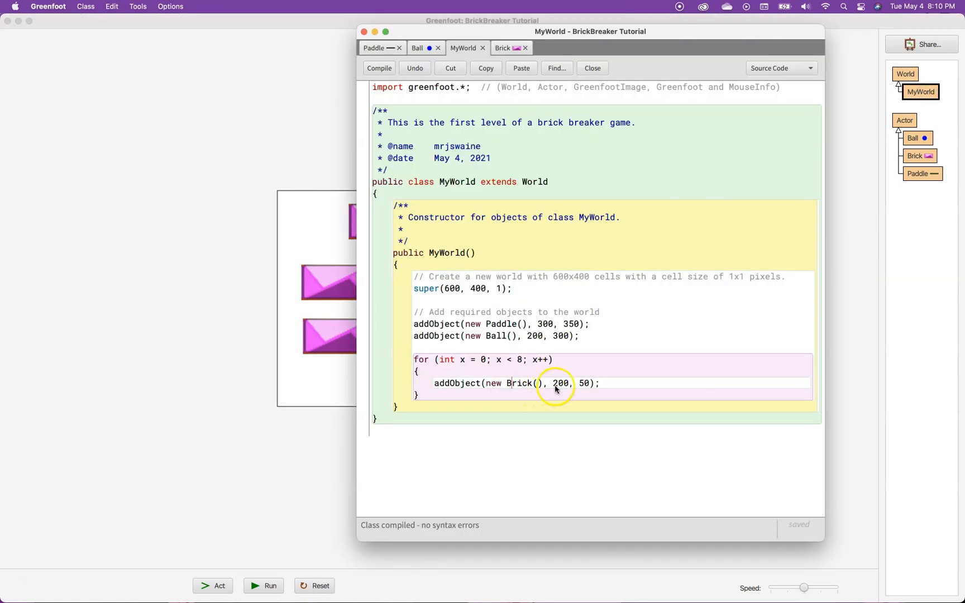
Replace the fixed 200 x-position in the Brick line with x.
double_click(584, 383)
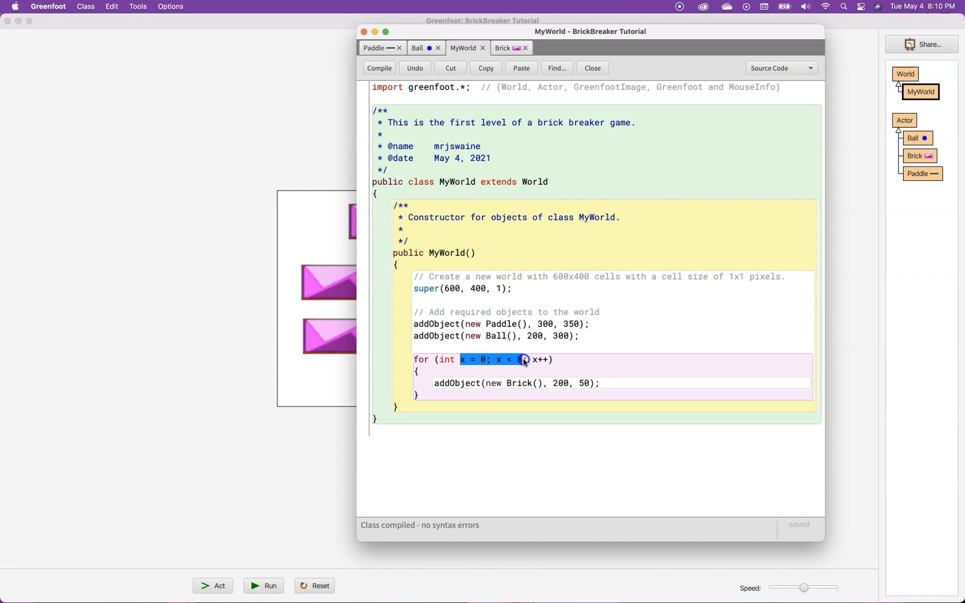
click(466, 360)
text(x)
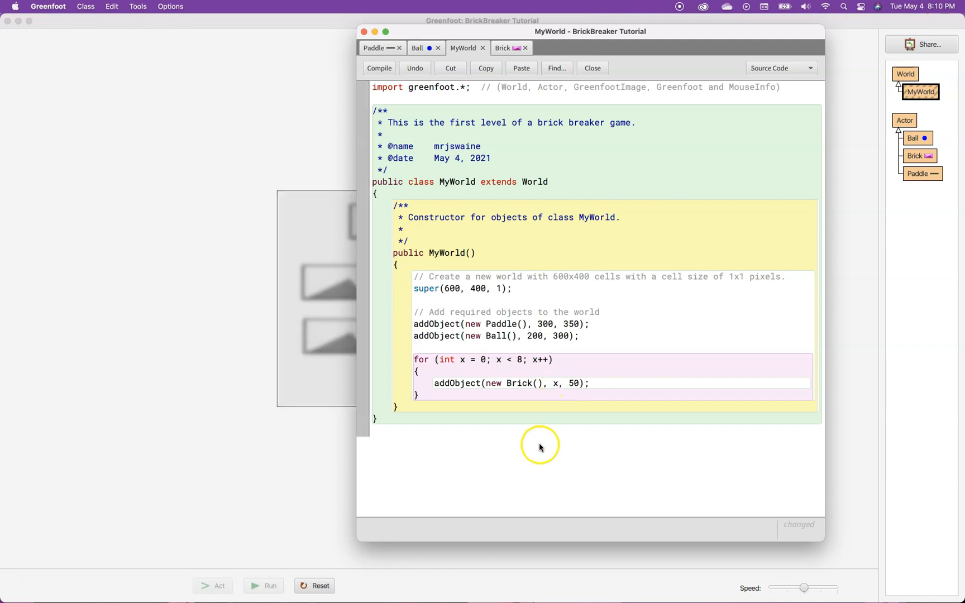
mouse_move(346, 374)
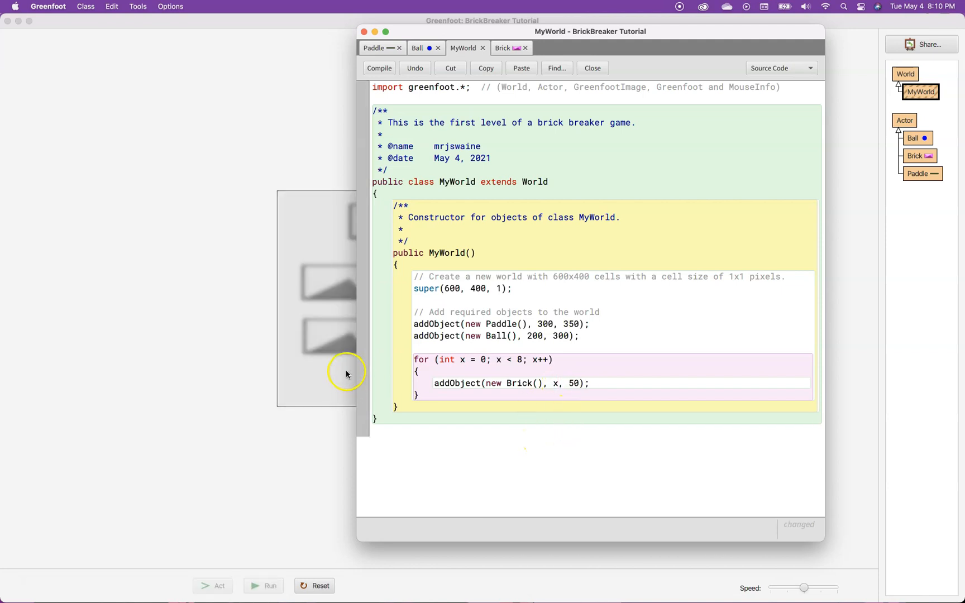
Compile, drag two bricks off the stacked pile, and reopen MyWorld's code.
click(591, 67)
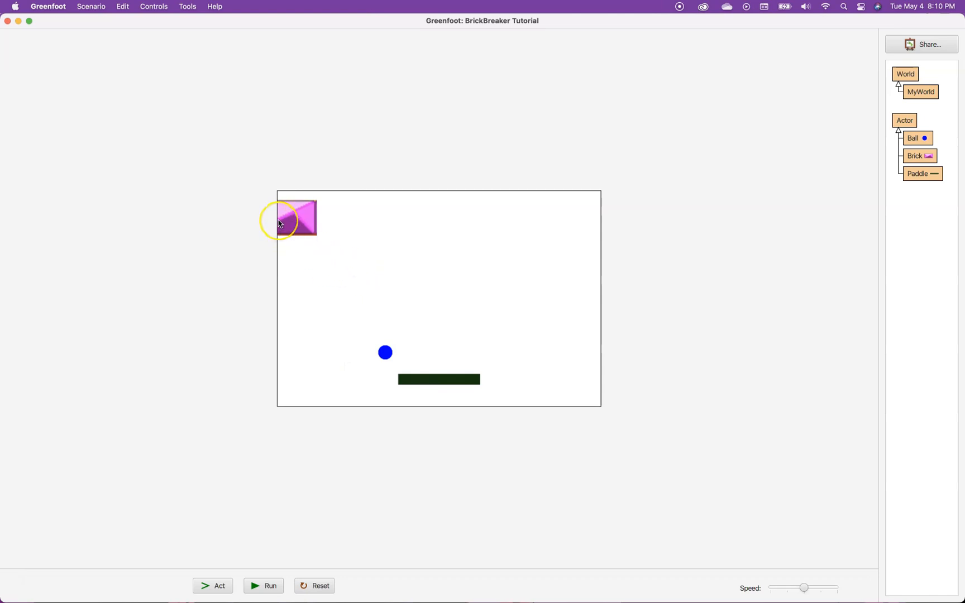
click(279, 223)
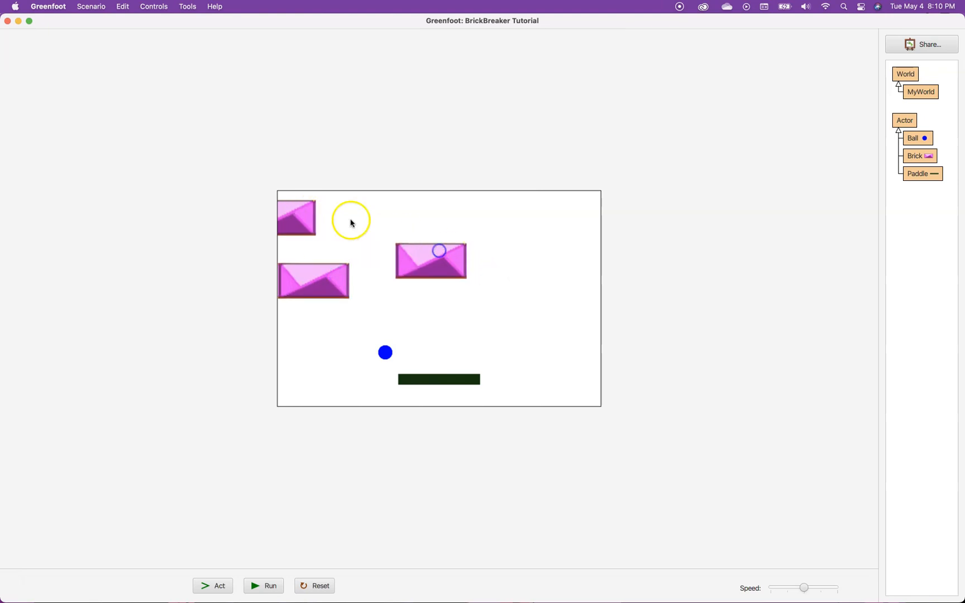
click(219, 585)
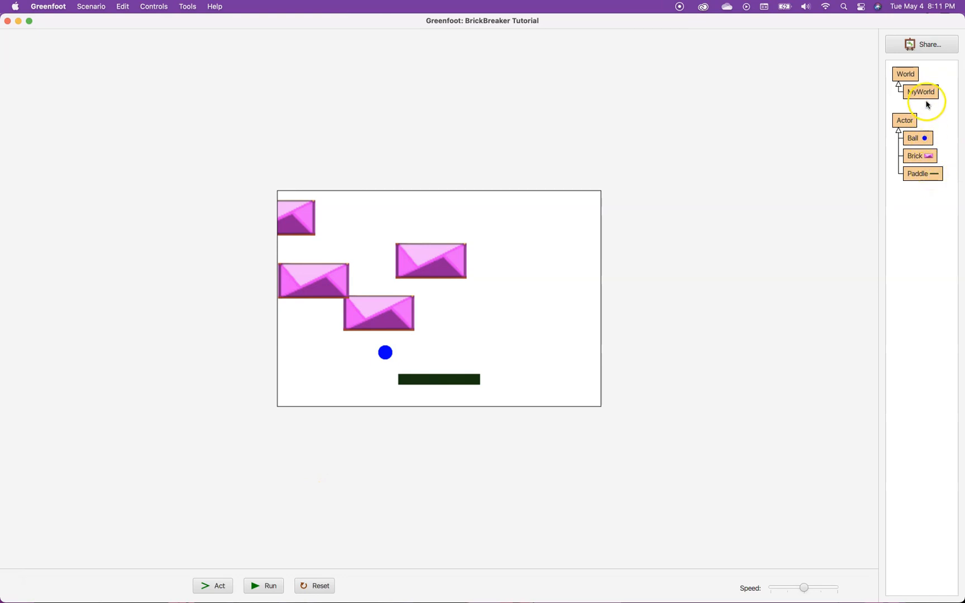
double_click(920, 92)
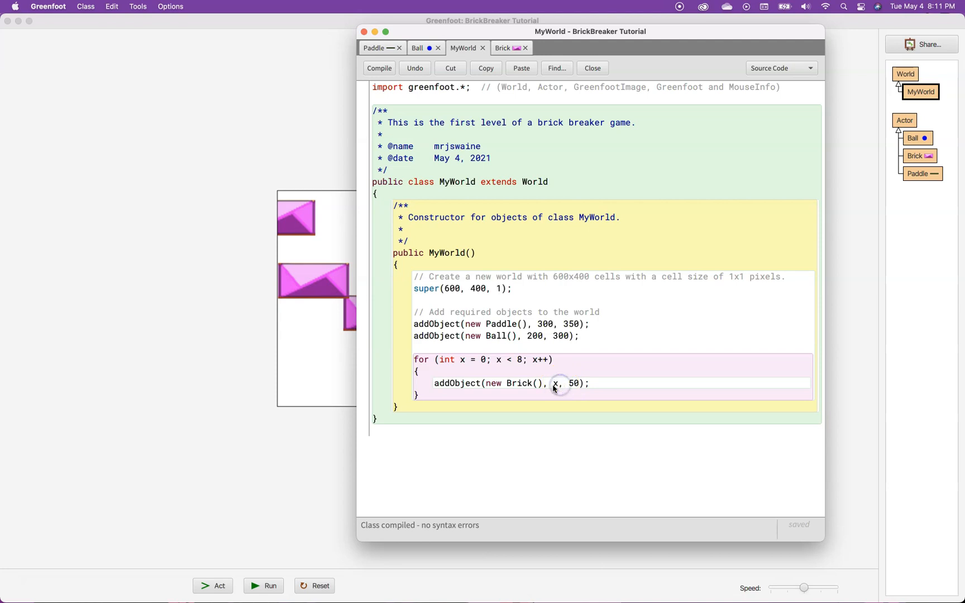
Change the brick x argument to x*50 and compile to show the row.
double_click(554, 383)
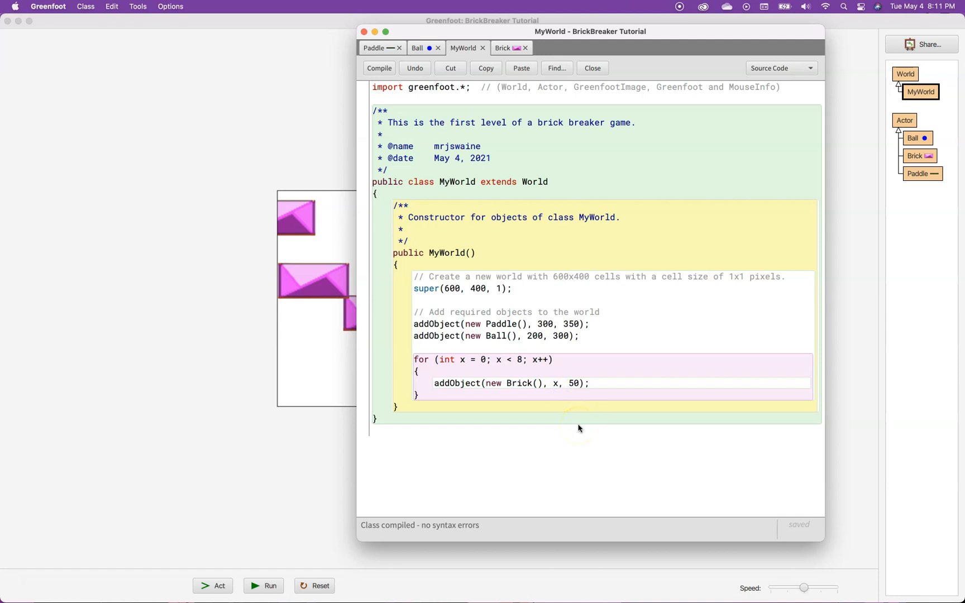
text(*)
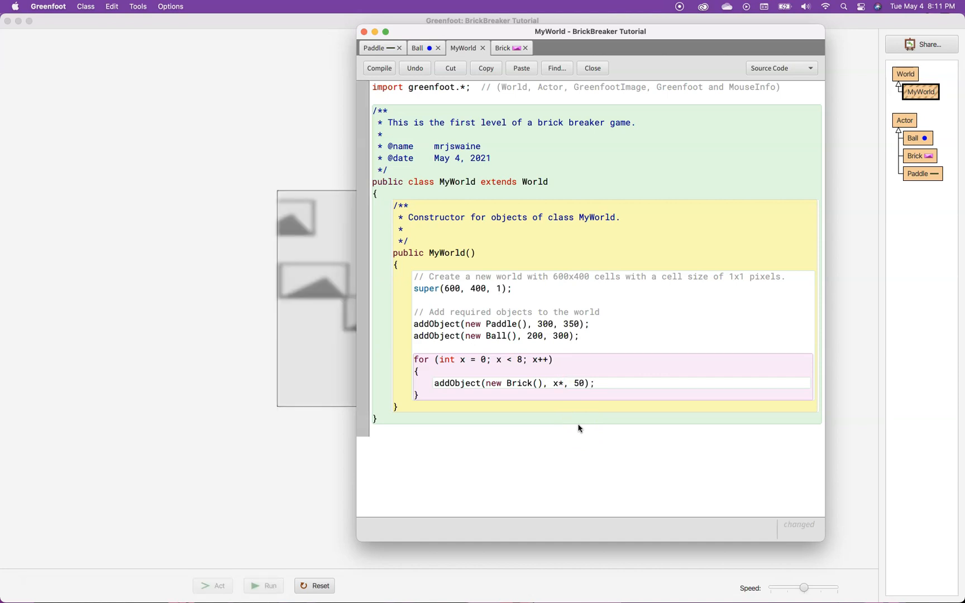
text(50)
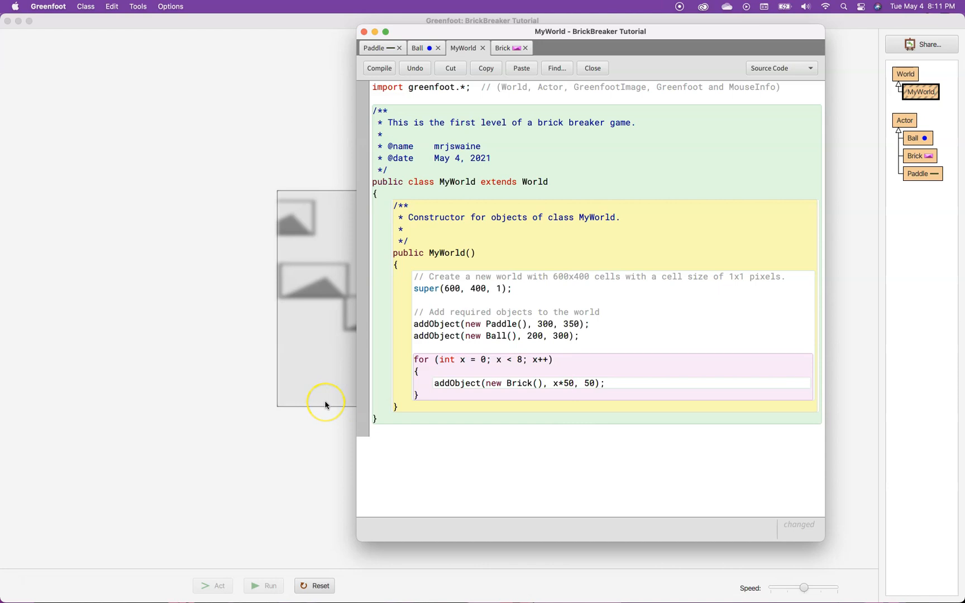
click(592, 68)
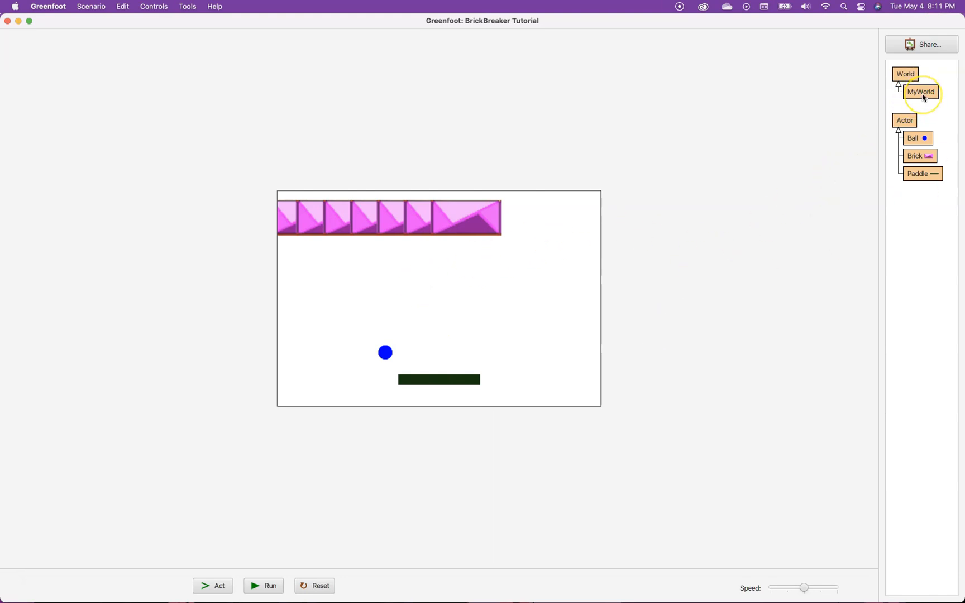
Reopen MyWorld, select the spacing value 50, and compile again.
double_click(922, 91)
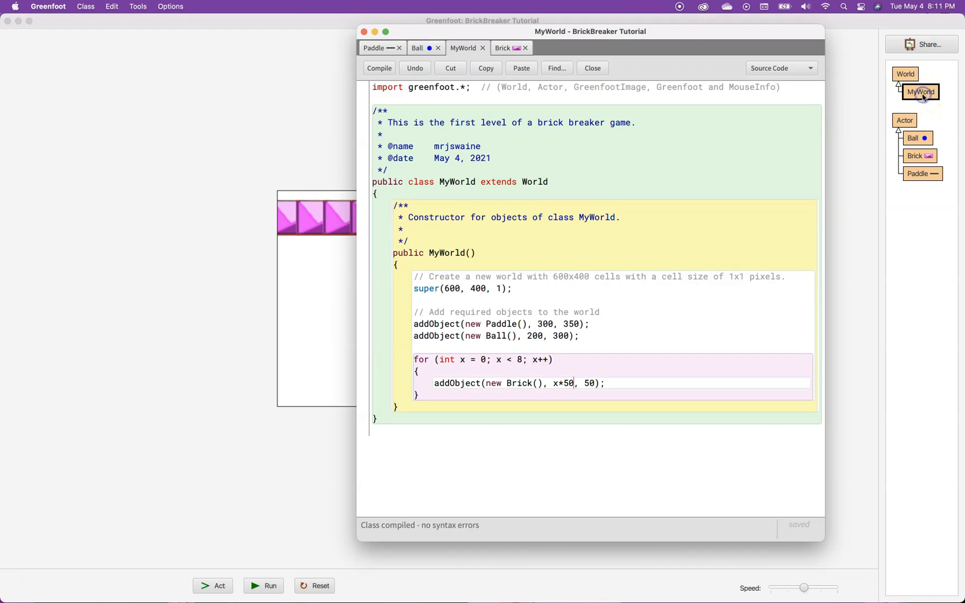
double_click(567, 383)
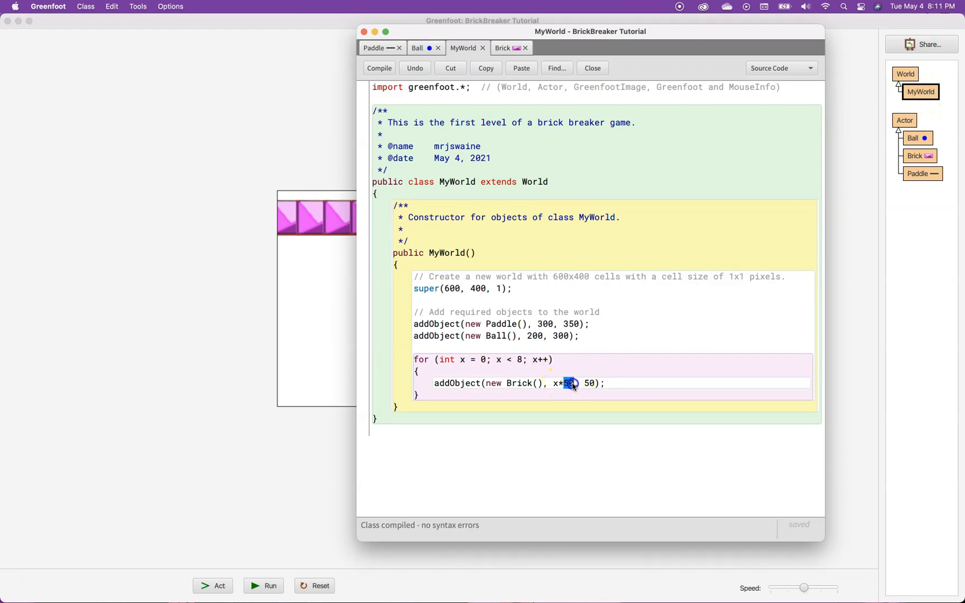
click(592, 67)
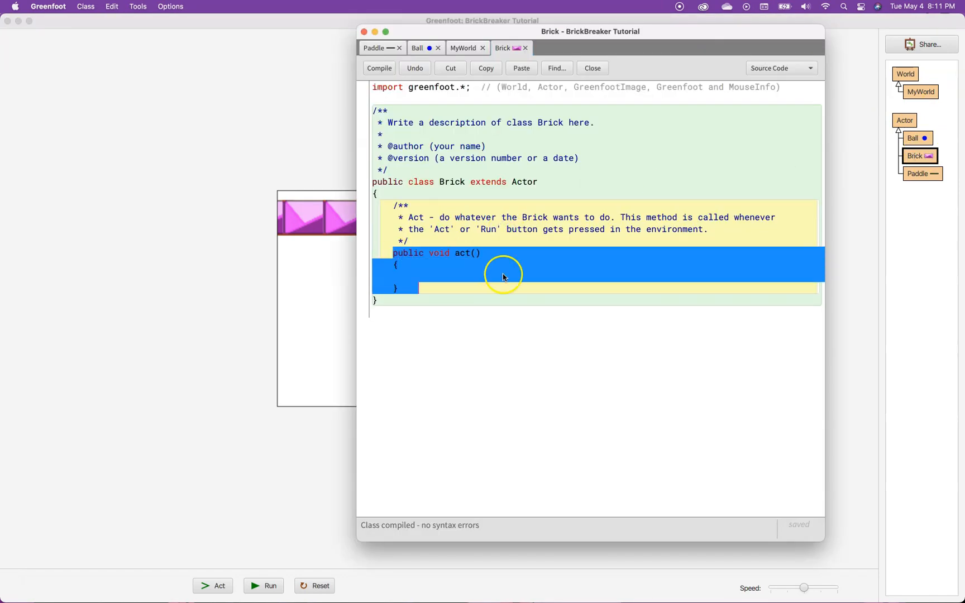
Select and delete the comment block above act() in the Brick class.
click(418, 287)
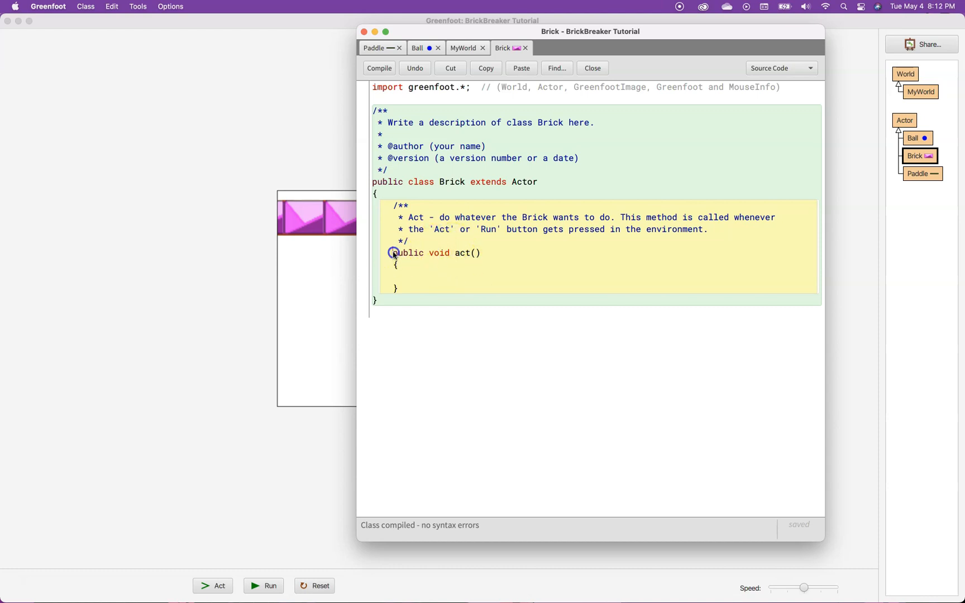
drag(393, 252, 411, 291)
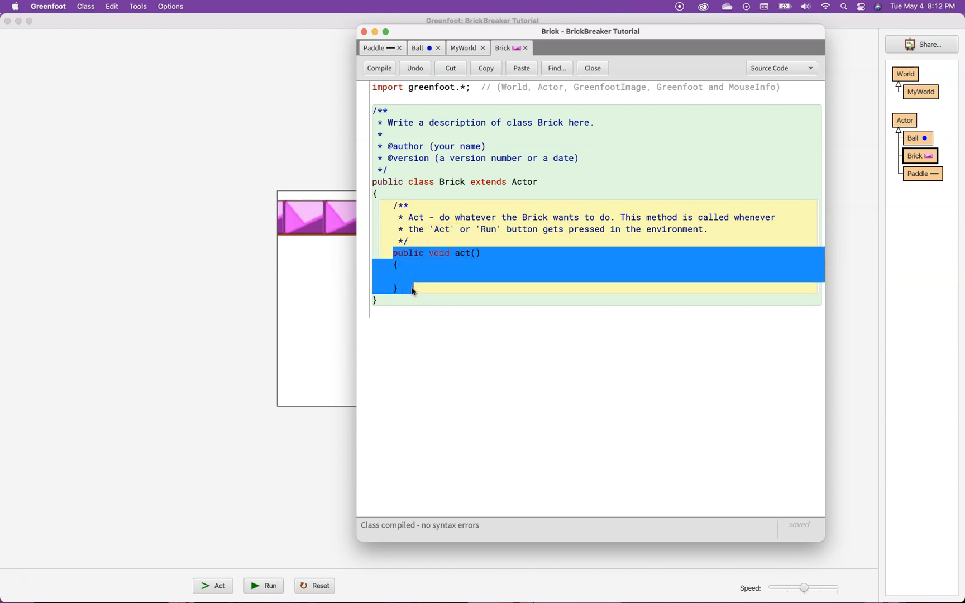
click(416, 278)
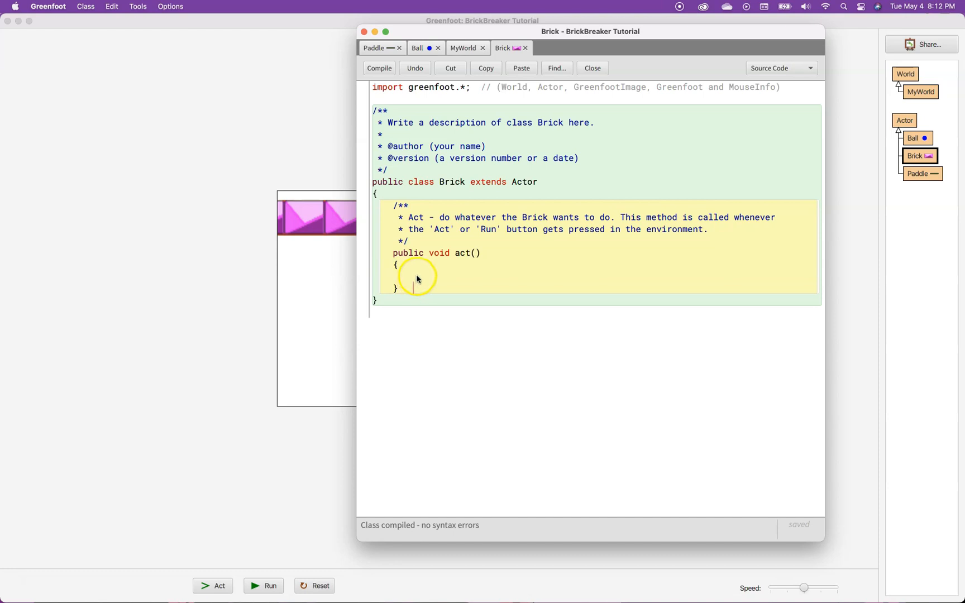
mouse_move(406, 197)
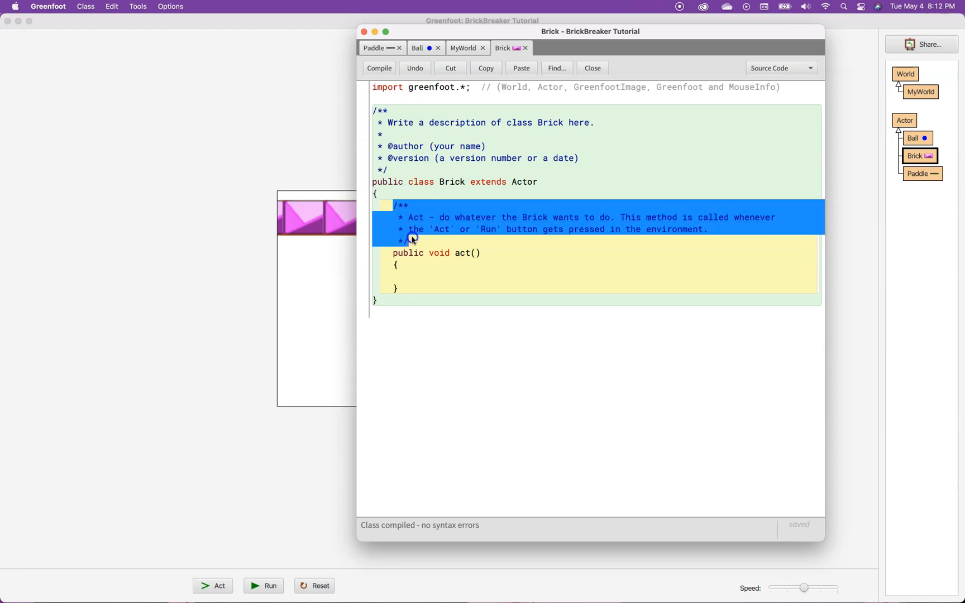
key(Delete)
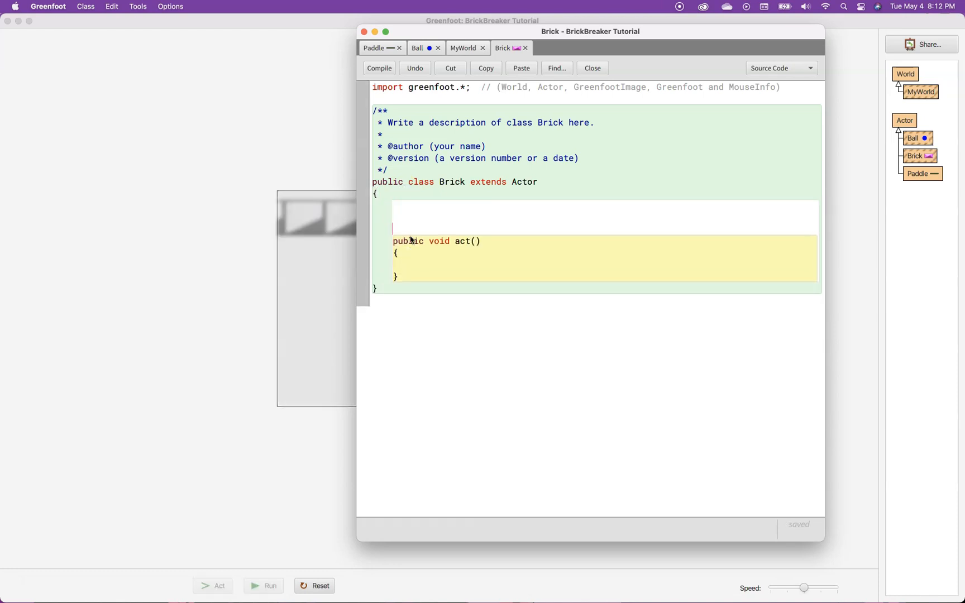
Add an empty public Brick() constructor in place of the comment.
click(378, 68)
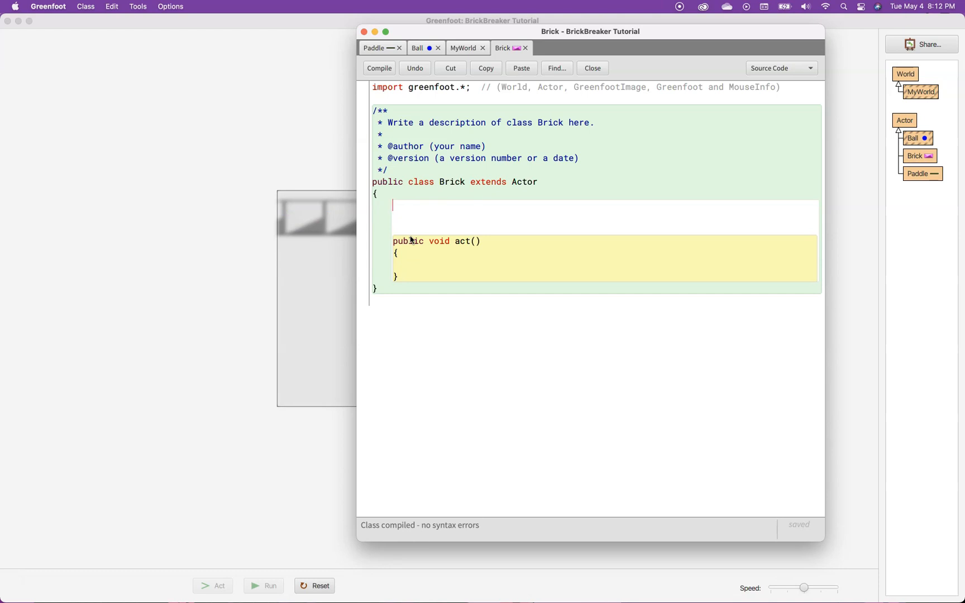
text(public)
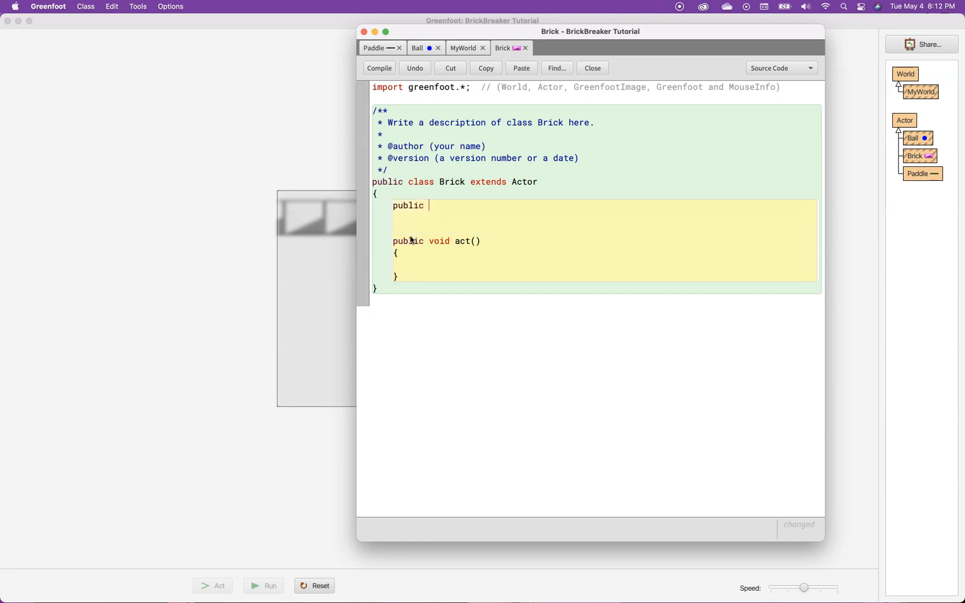
text(Brick)
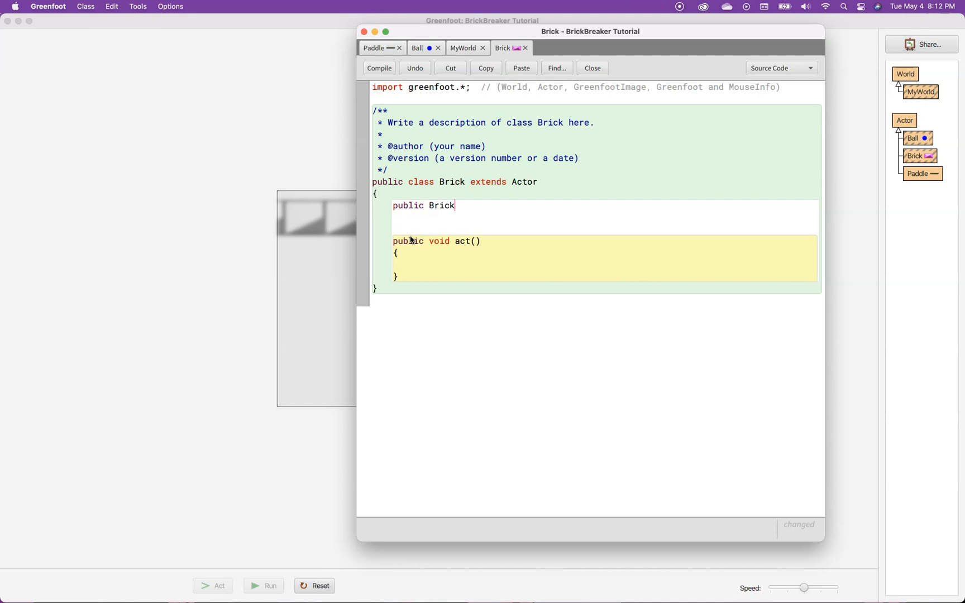
text(())
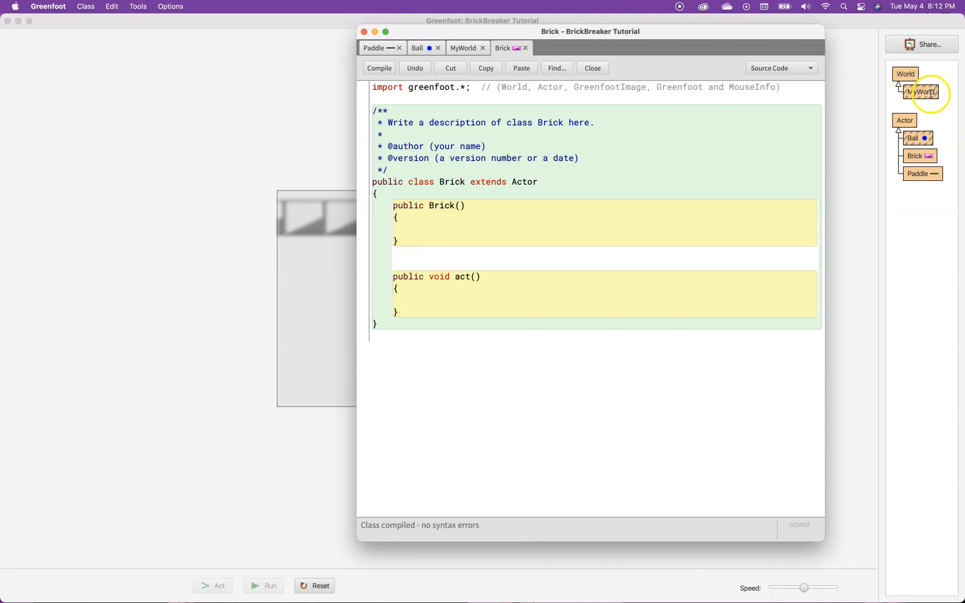
click(463, 48)
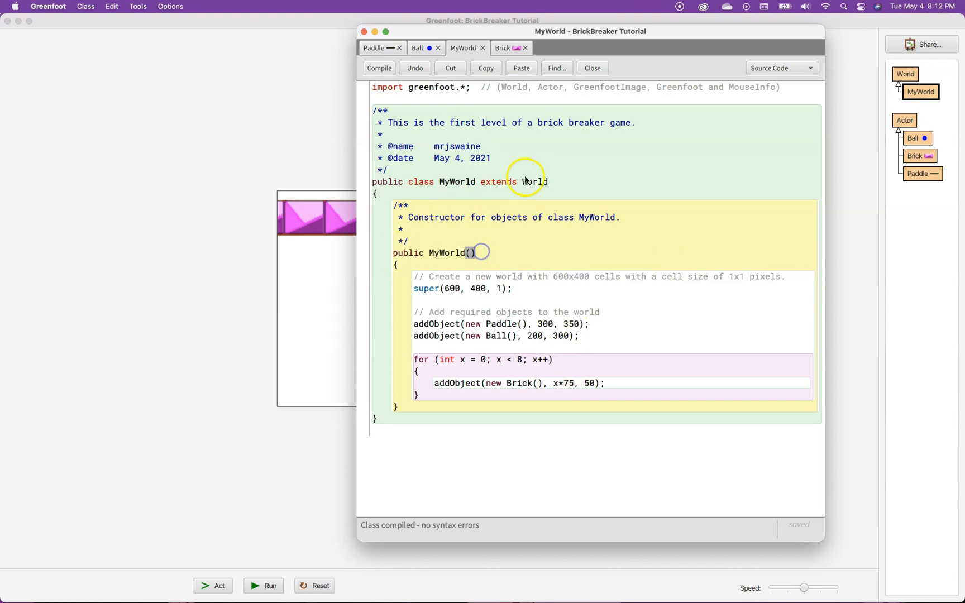
triple_click(459, 181)
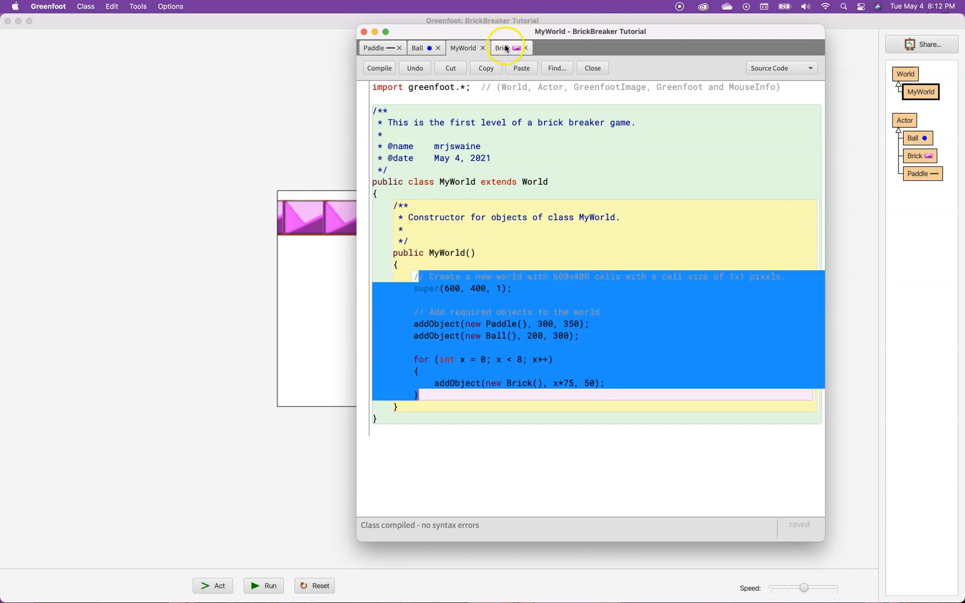
click(505, 48)
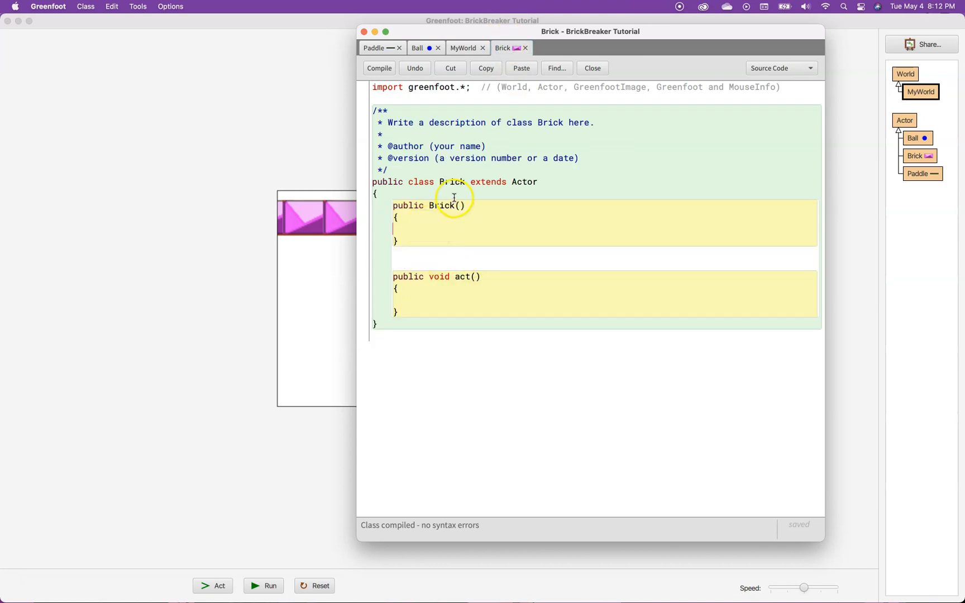
Add getImage().scale(70, 20); inside the Brick constructor.
drag(394, 206, 411, 244)
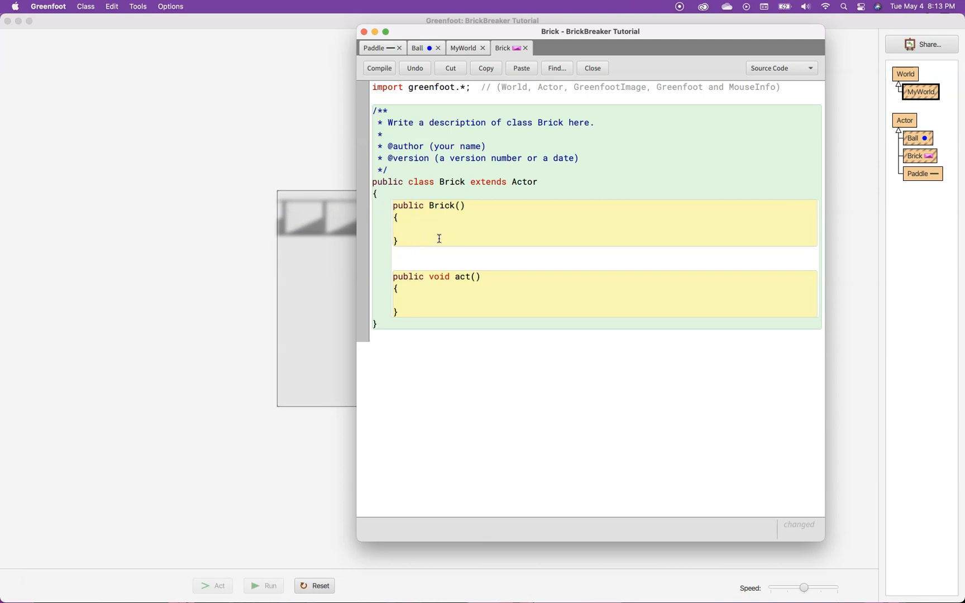
text(get)
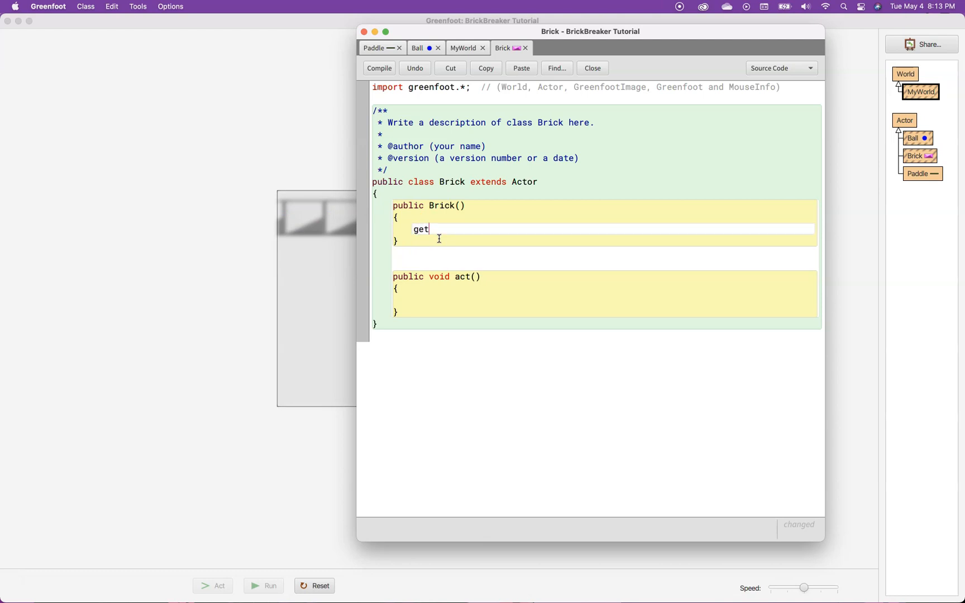
text(Image)
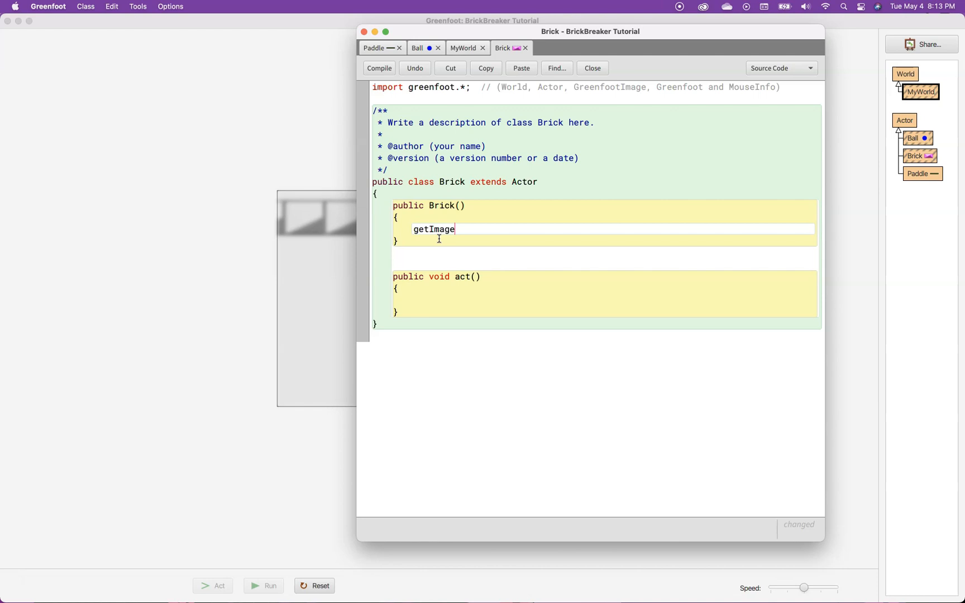
text(().sc)
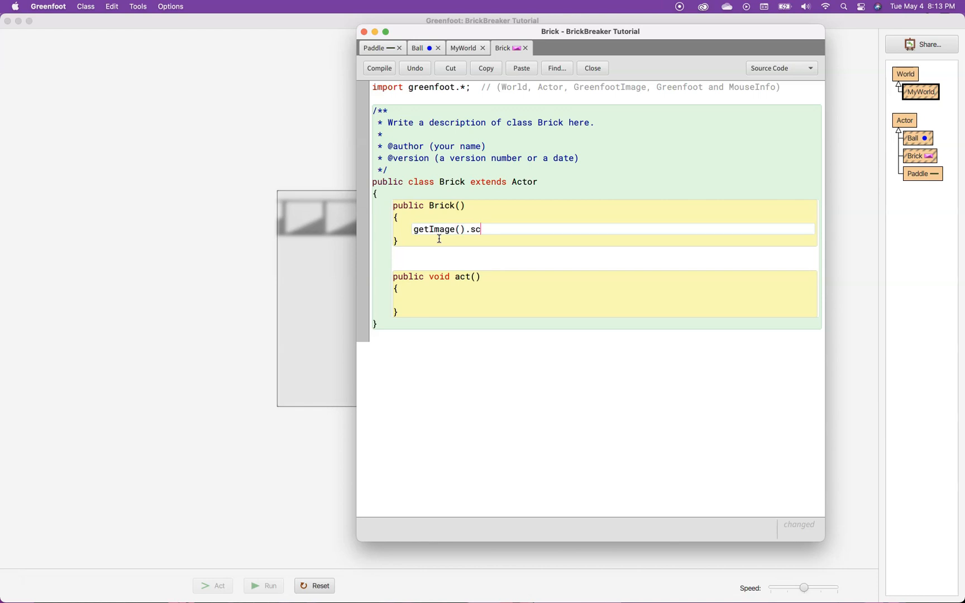
text(ale()
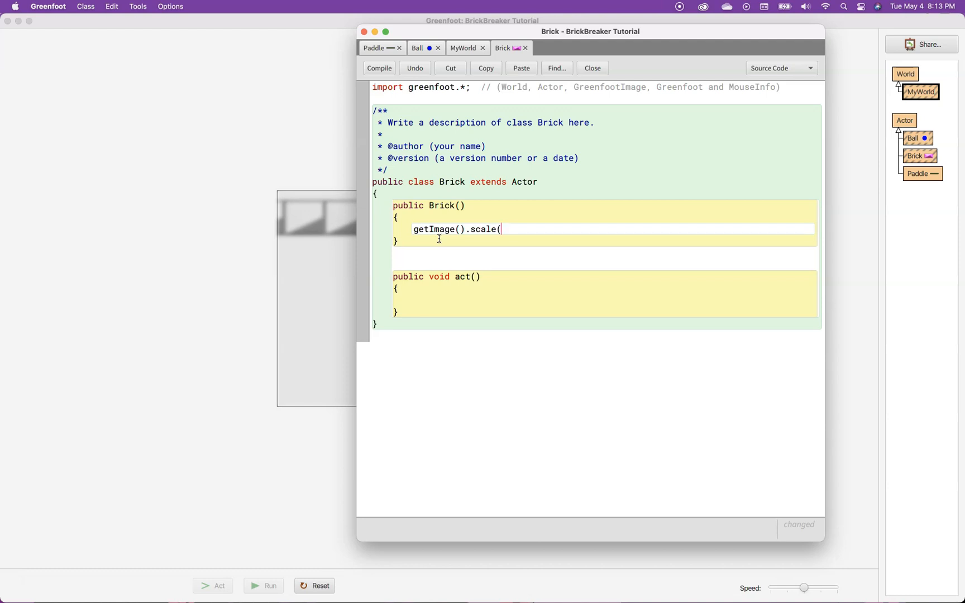
text(70,)
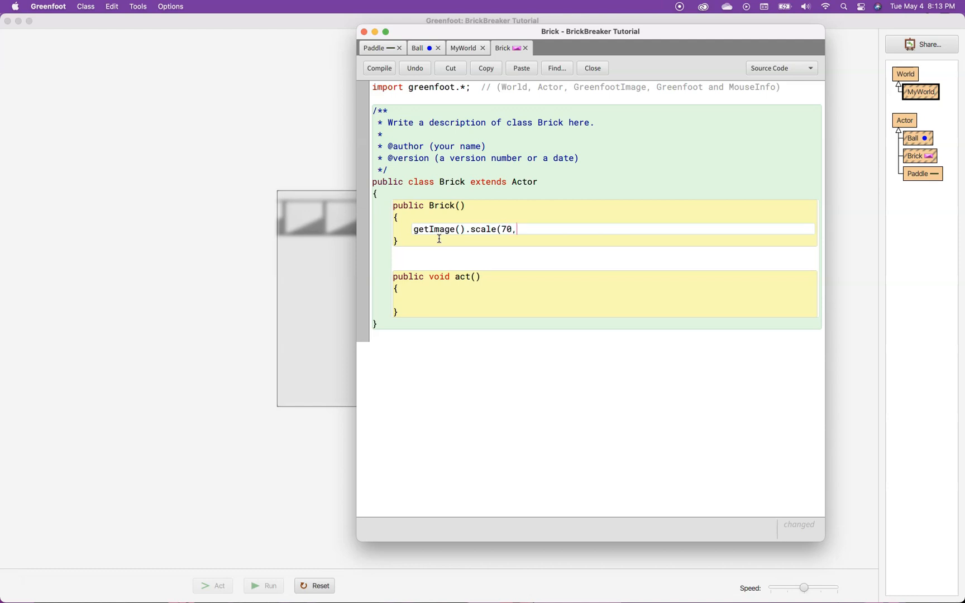
text(20)
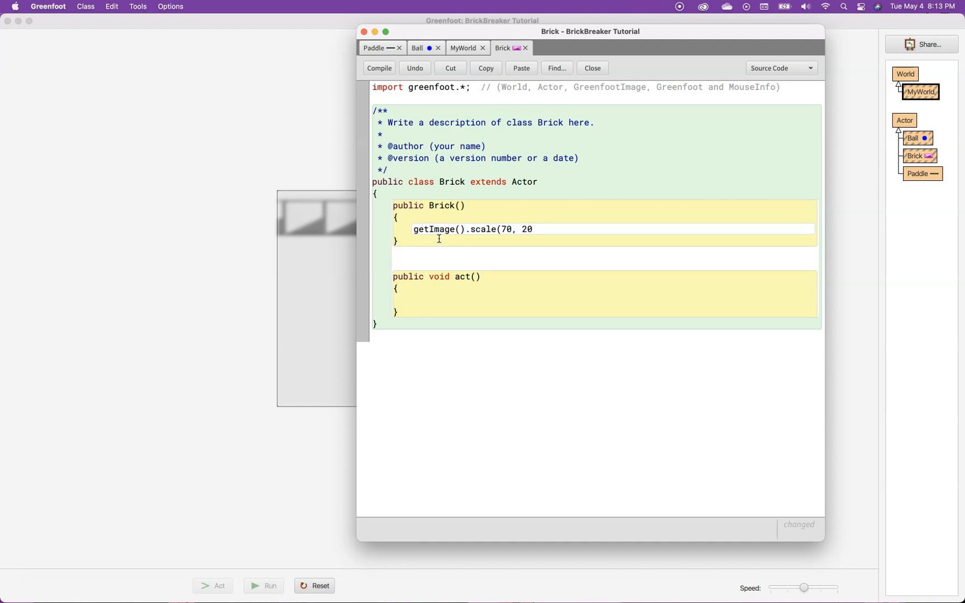
text();)
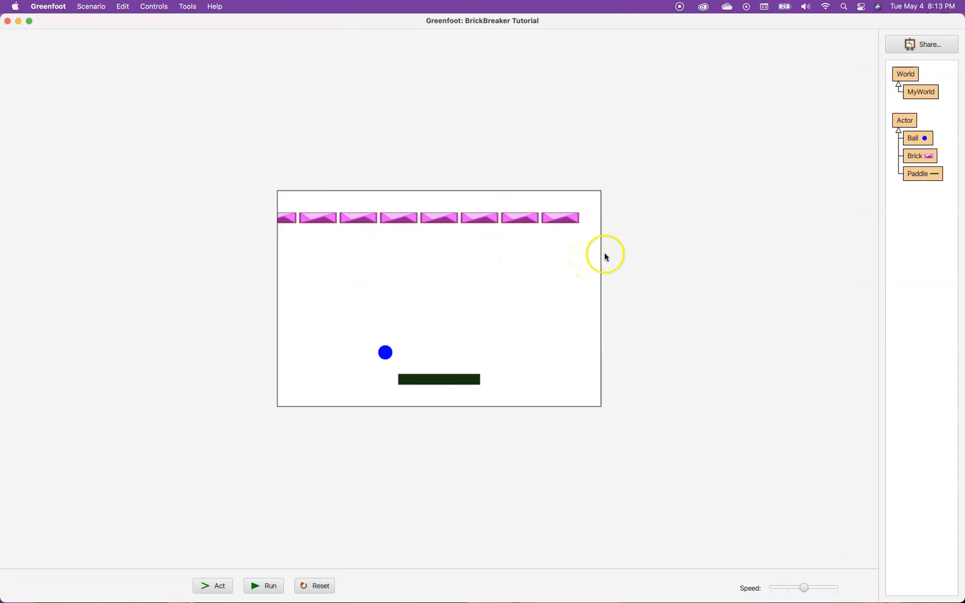
mouse_move(284, 221)
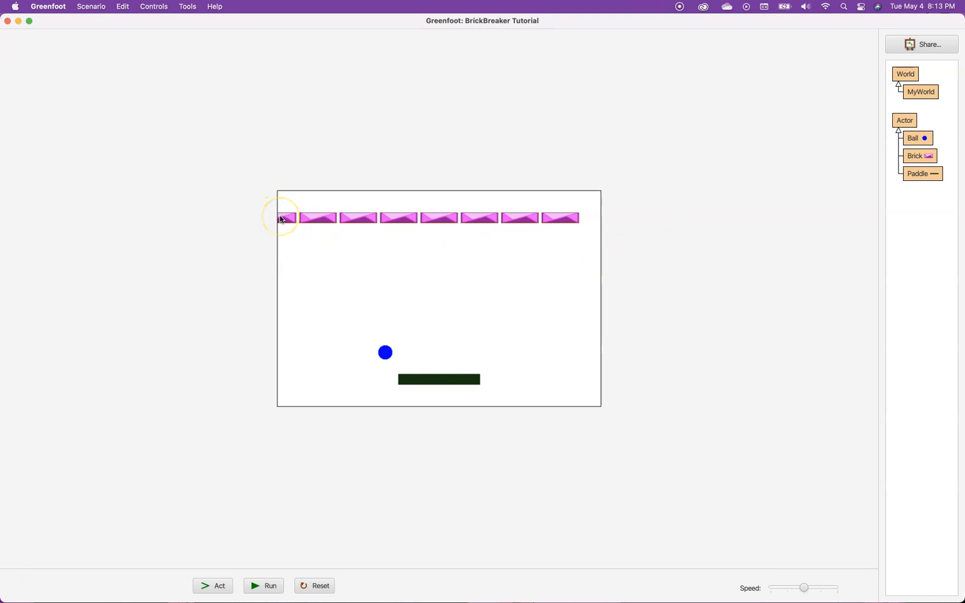
mouse_move(930, 104)
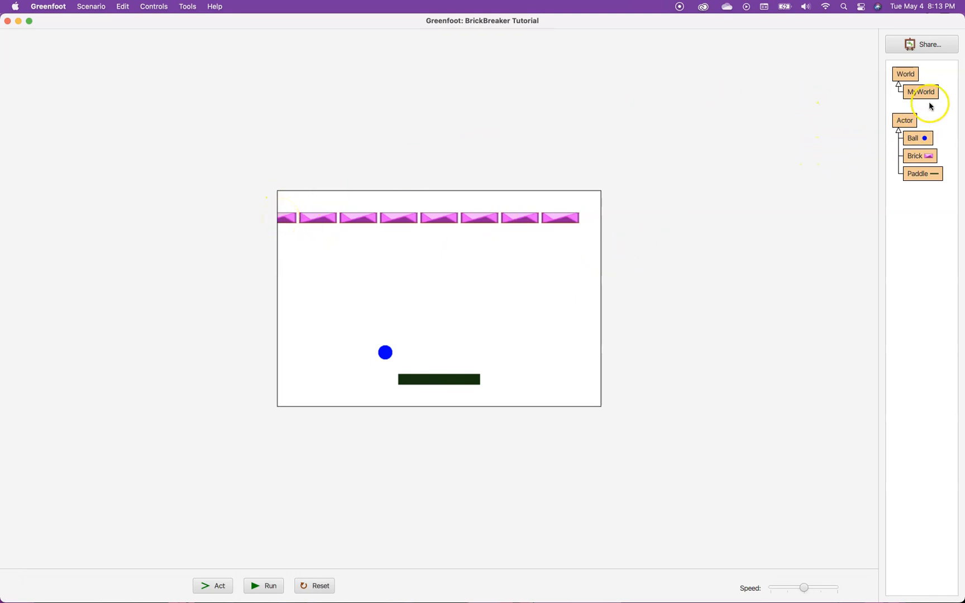
mouse_move(842, 171)
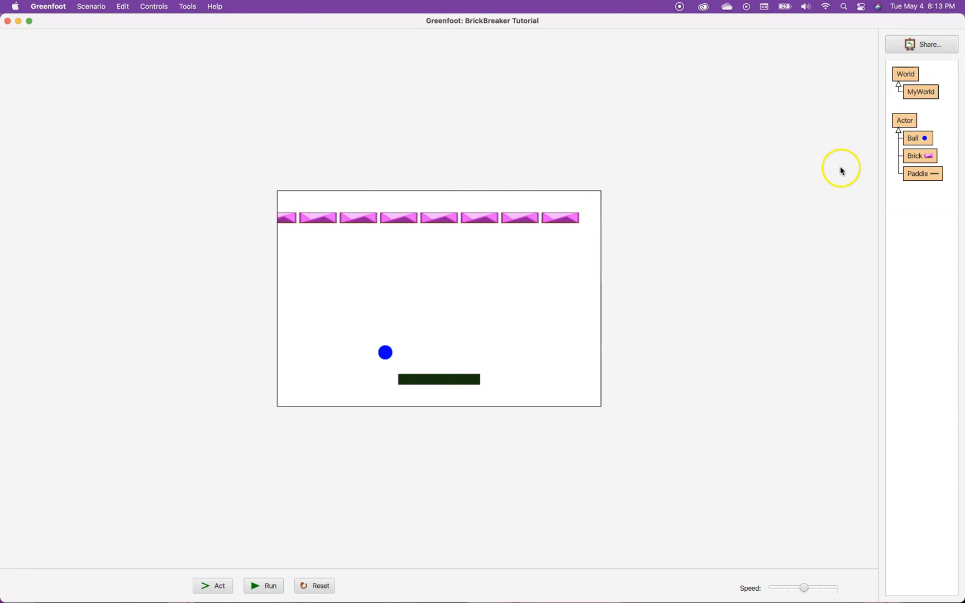
mouse_move(901, 80)
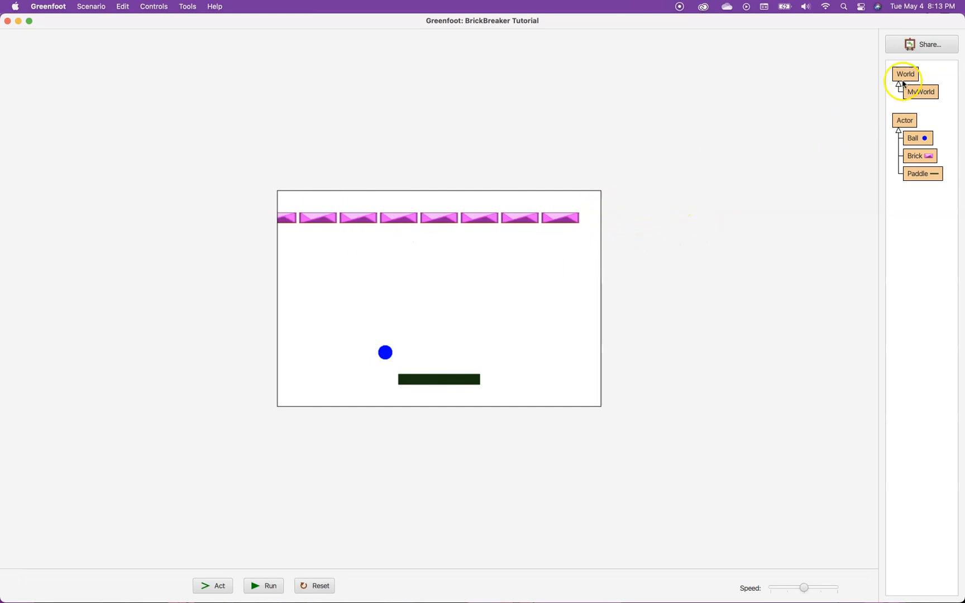
Reopen the MyWorld source showing the eight-brick loop at x*75, y 50.
double_click(919, 91)
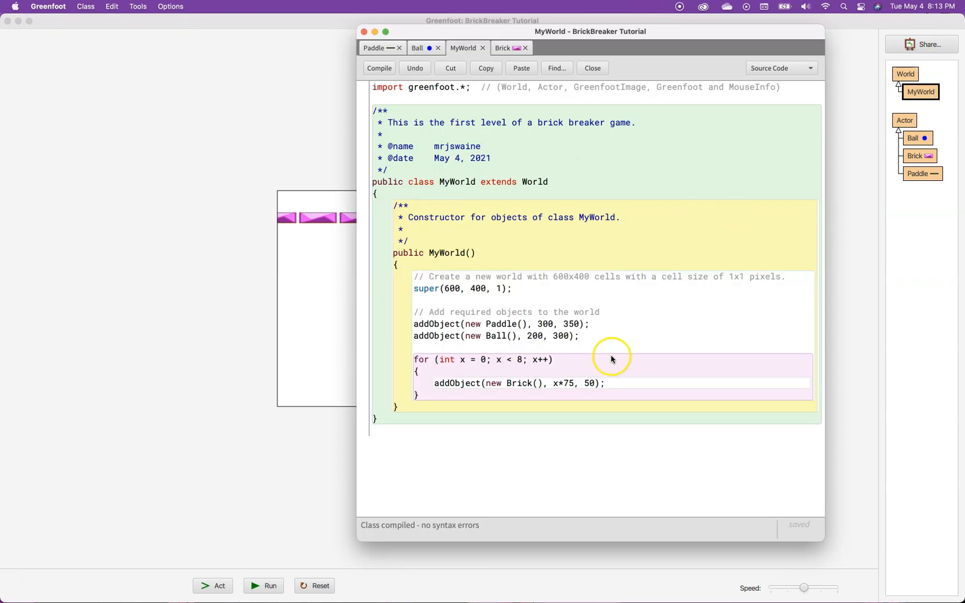
Change the brick x position to 30 + x*75 and recompile.
double_click(563, 383)
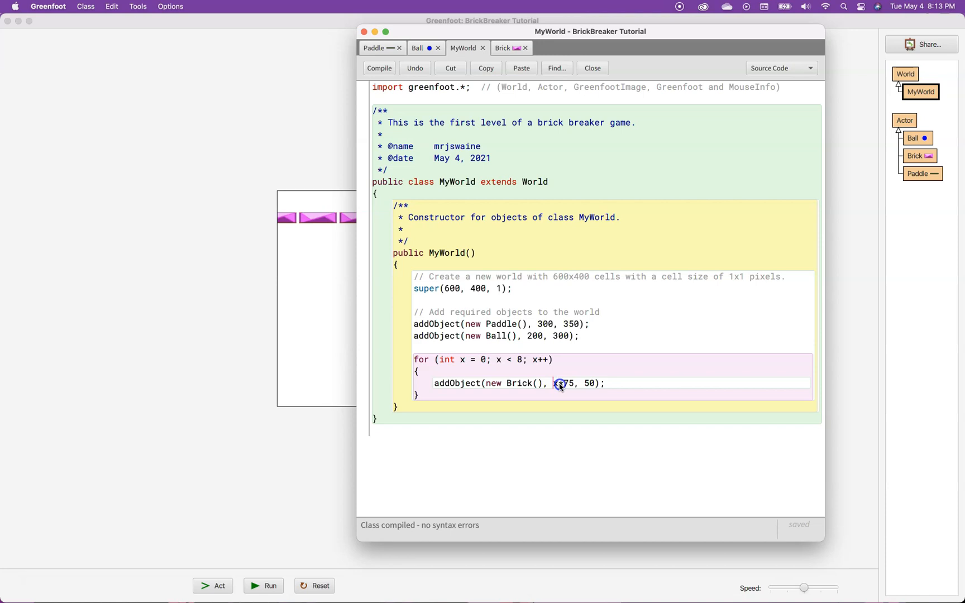
double_click(562, 383)
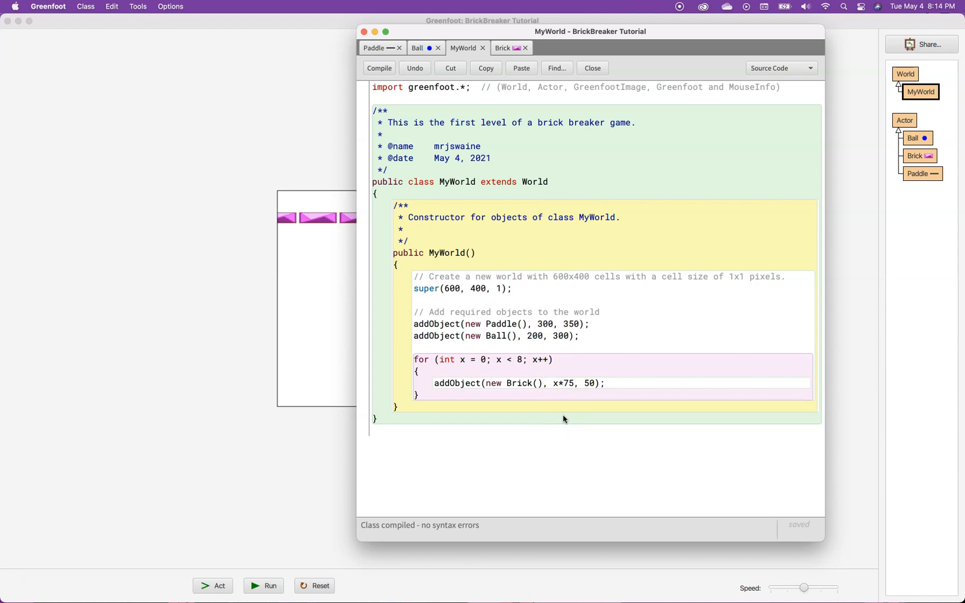
text(30)
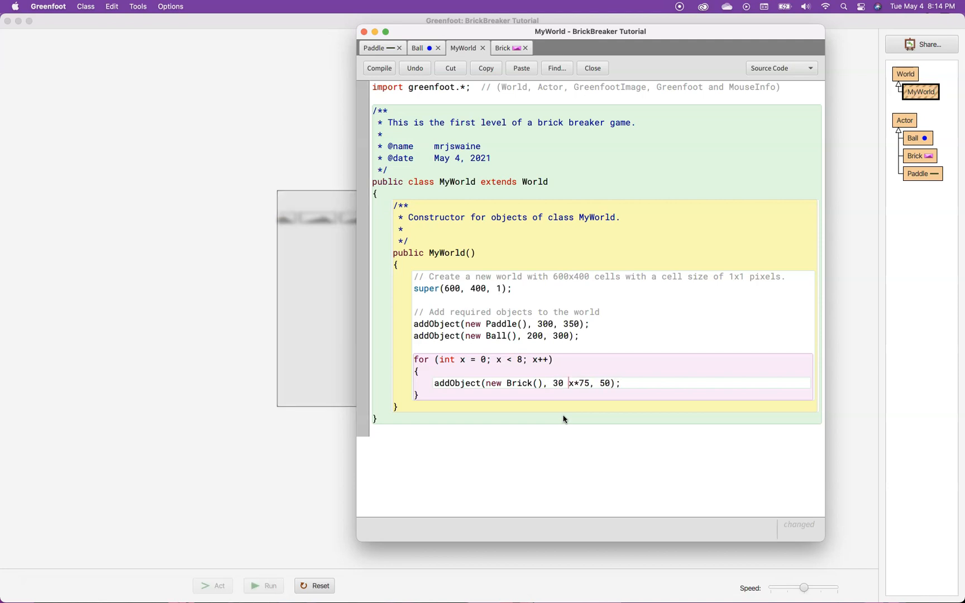
click(567, 383)
text(+ )
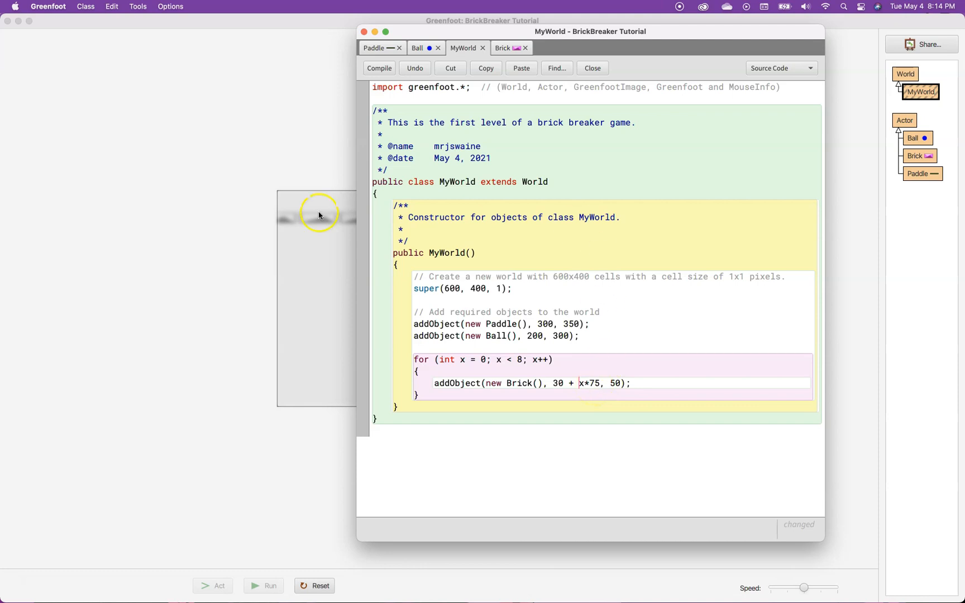
click(591, 68)
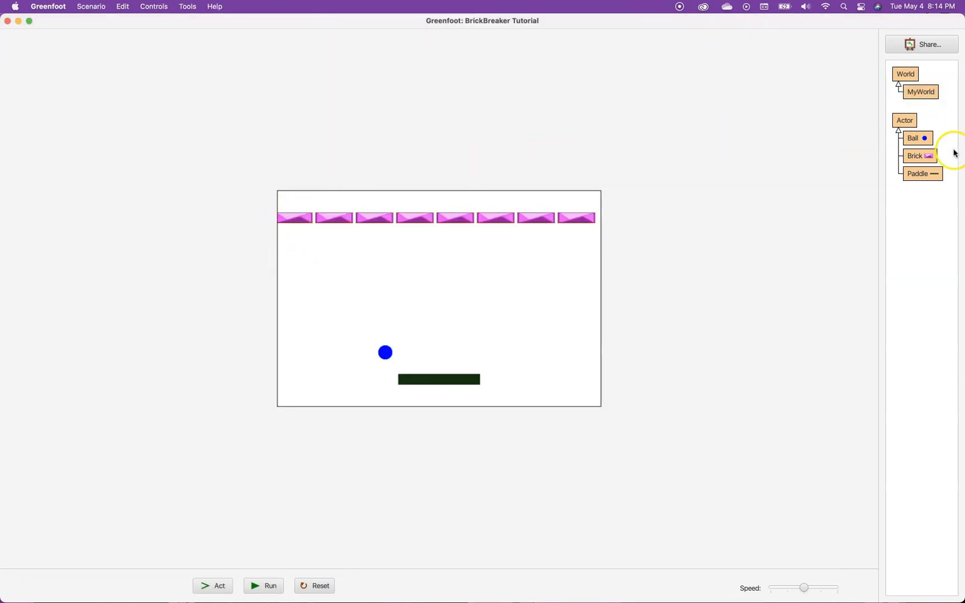
Reopen MyWorld, tweak the 30 offset in addObject, and recompile.
click(921, 92)
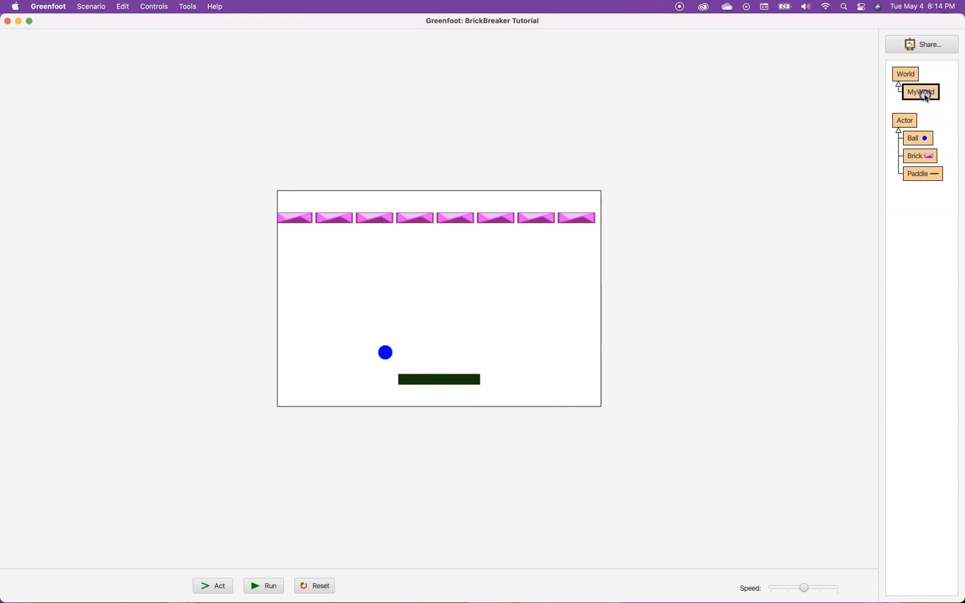
double_click(920, 91)
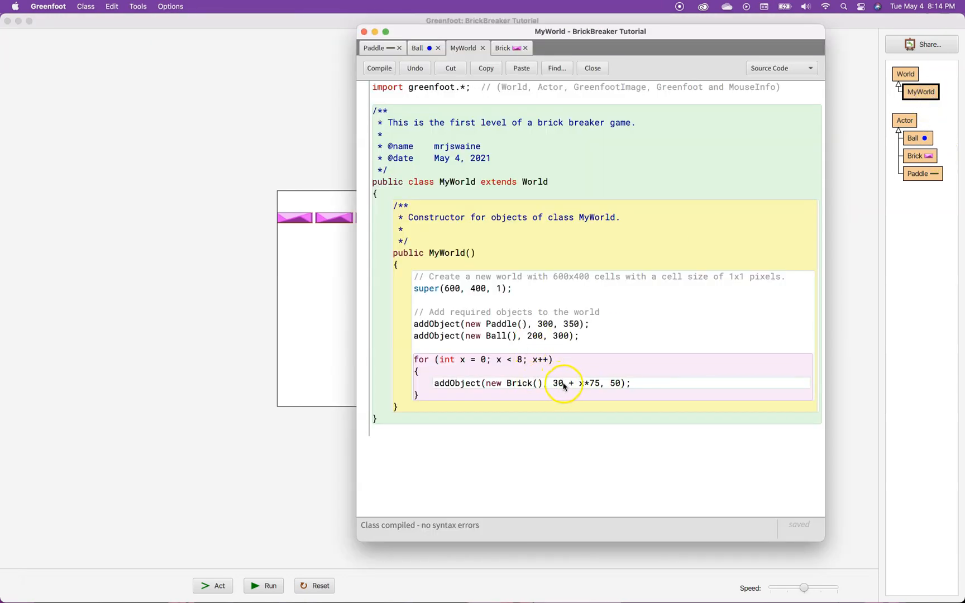
click(591, 68)
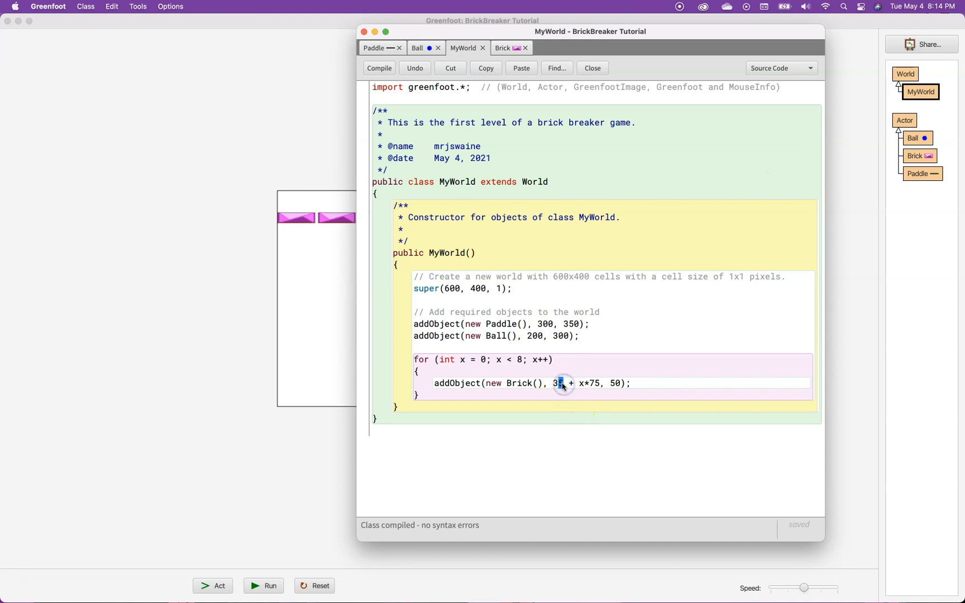
click(591, 68)
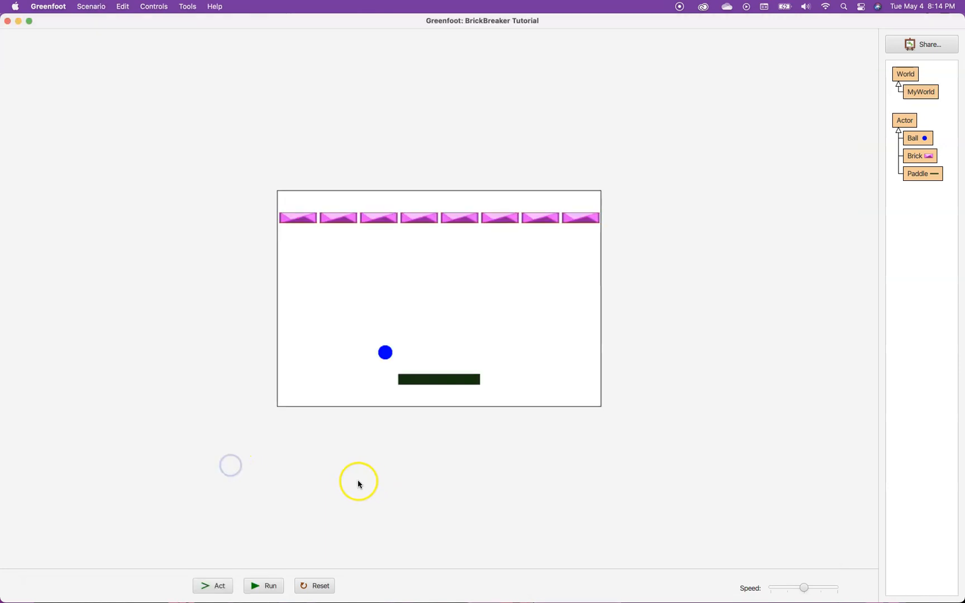
mouse_move(422, 443)
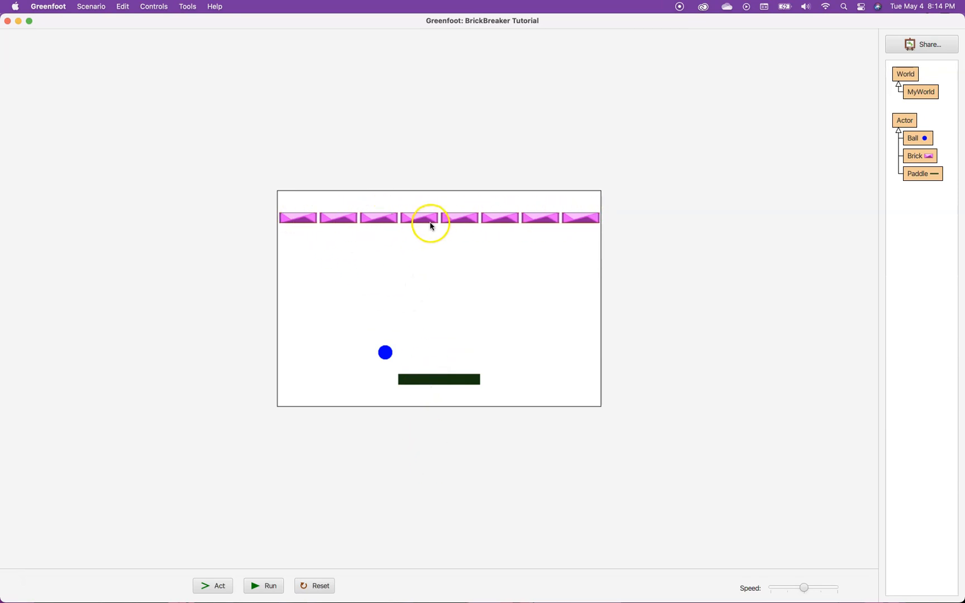
mouse_move(271, 585)
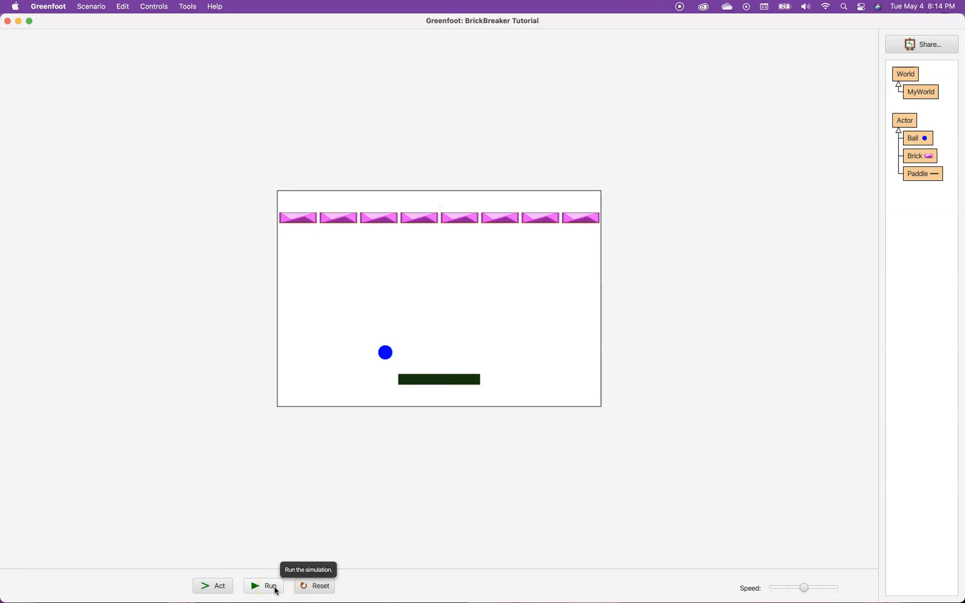
Run BrickBreaker and watch the ball clear all eight pink bricks.
click(264, 586)
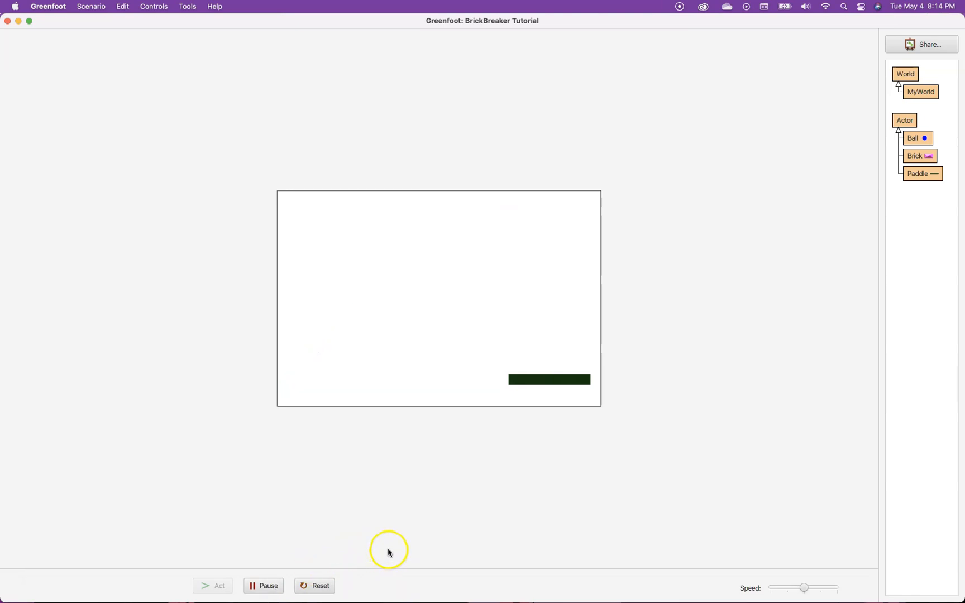
mouse_move(406, 569)
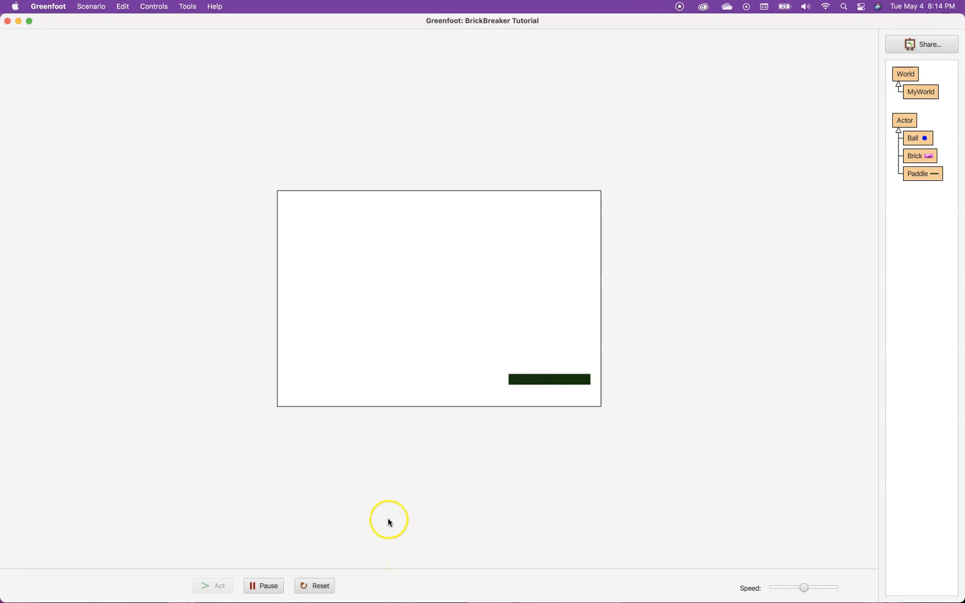
mouse_move(379, 463)
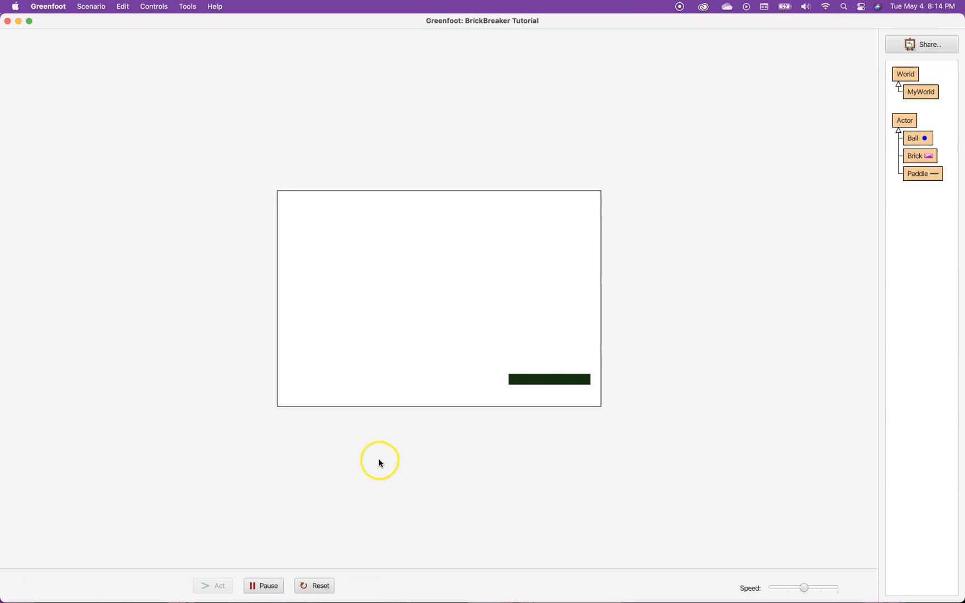